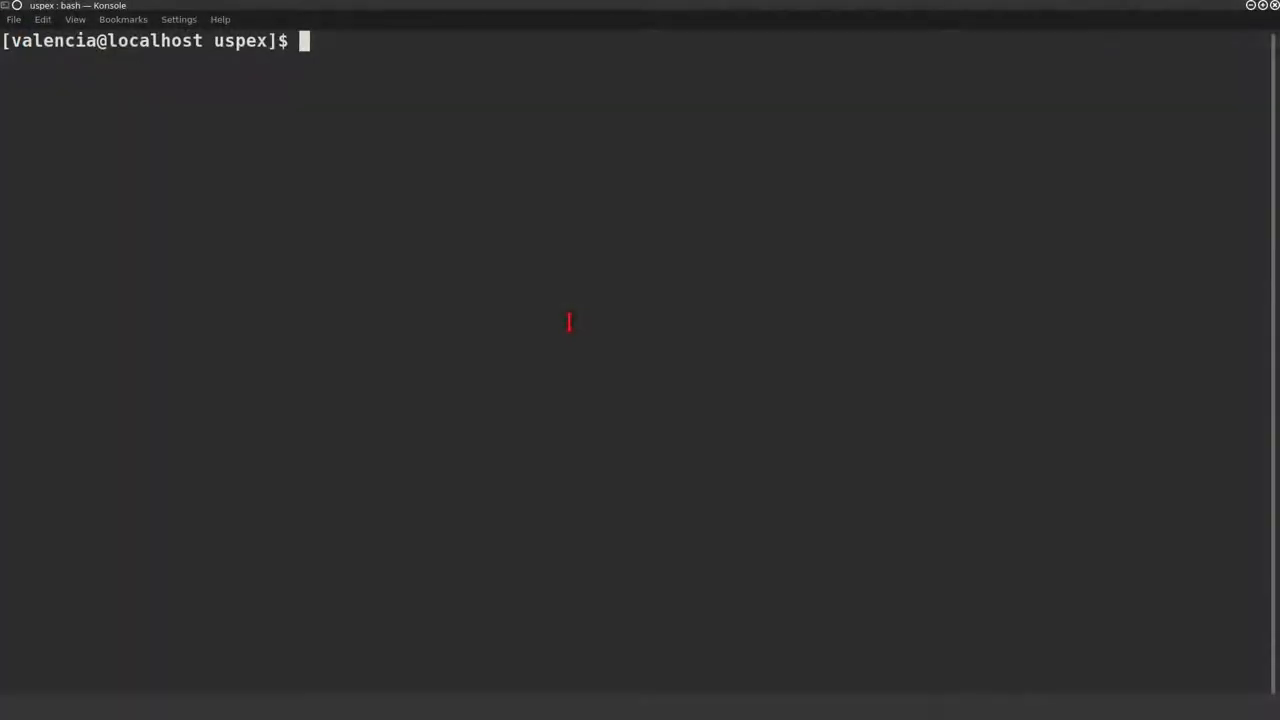
# In Konsole, clear GTK2_RC_FILES so GDIS starts with a plain GTK look.
pyautogui.write('export')
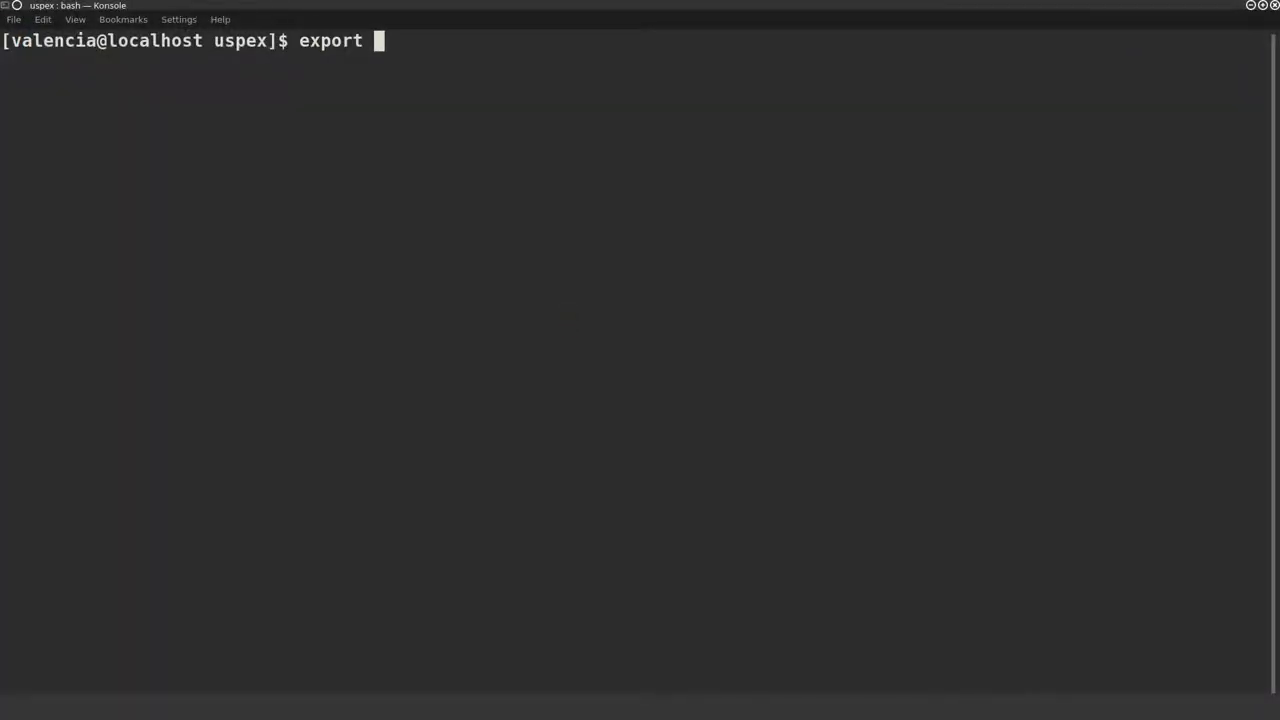
pyautogui.write('GTK2_RC_')
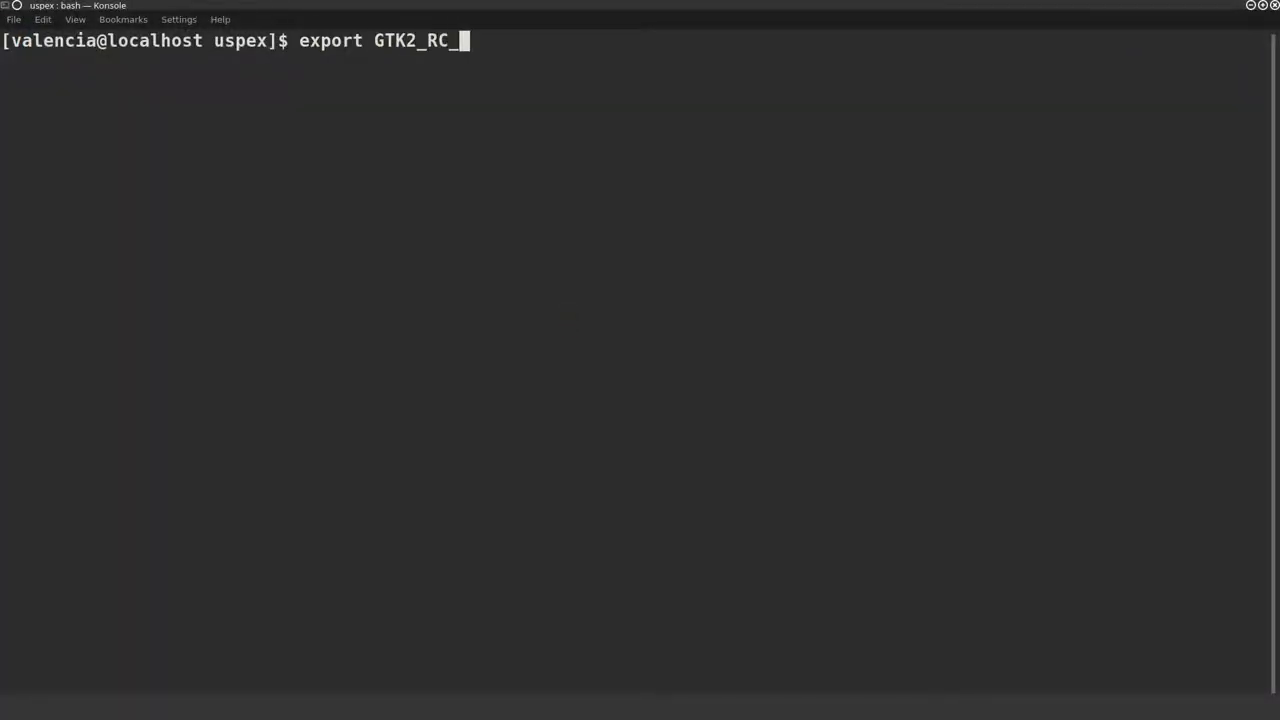
pyautogui.write('FILES=')
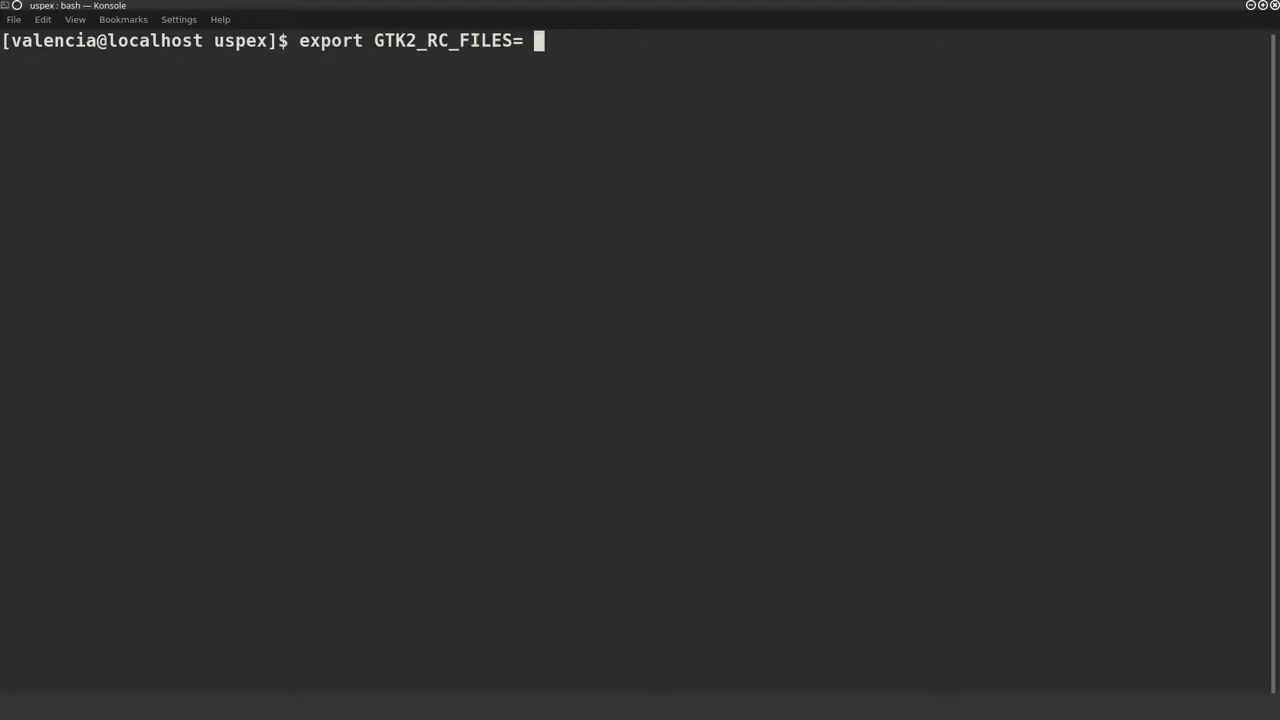
pyautogui.write('# plain look for GTK')
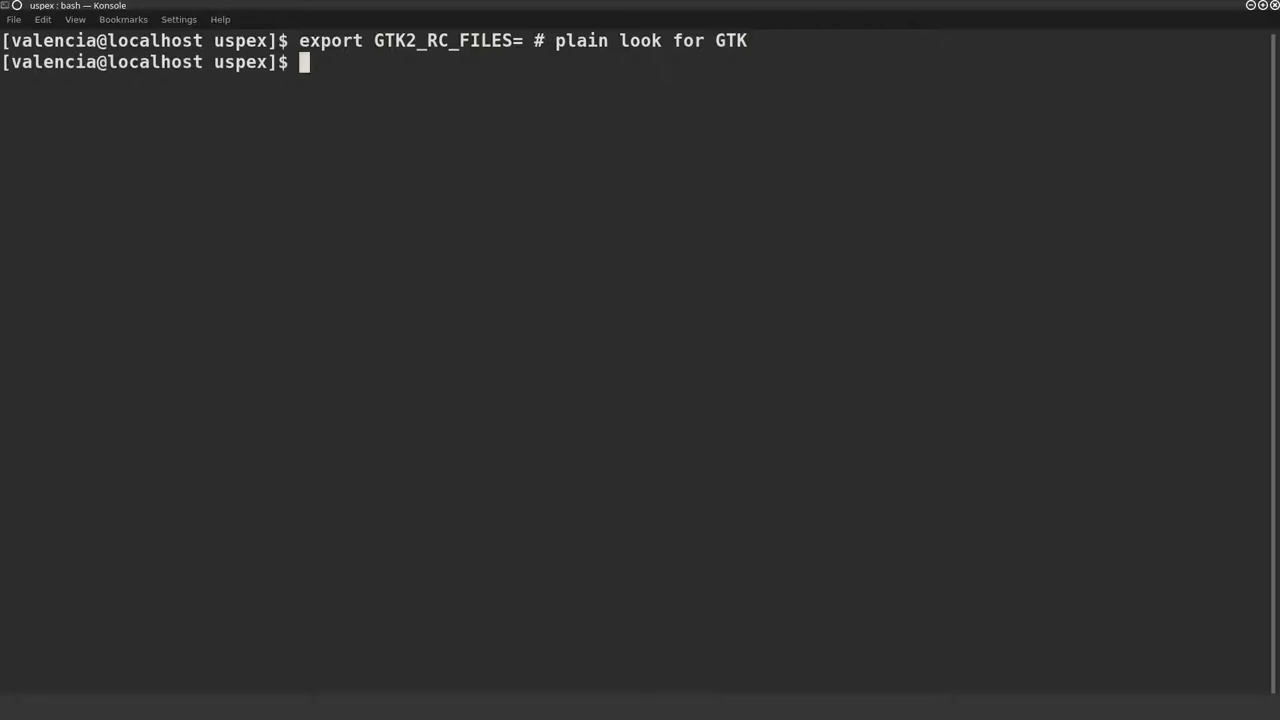
# Launch gdis, create a new empty model and bring up the Computation tools.
pyautogui.write('gdis')
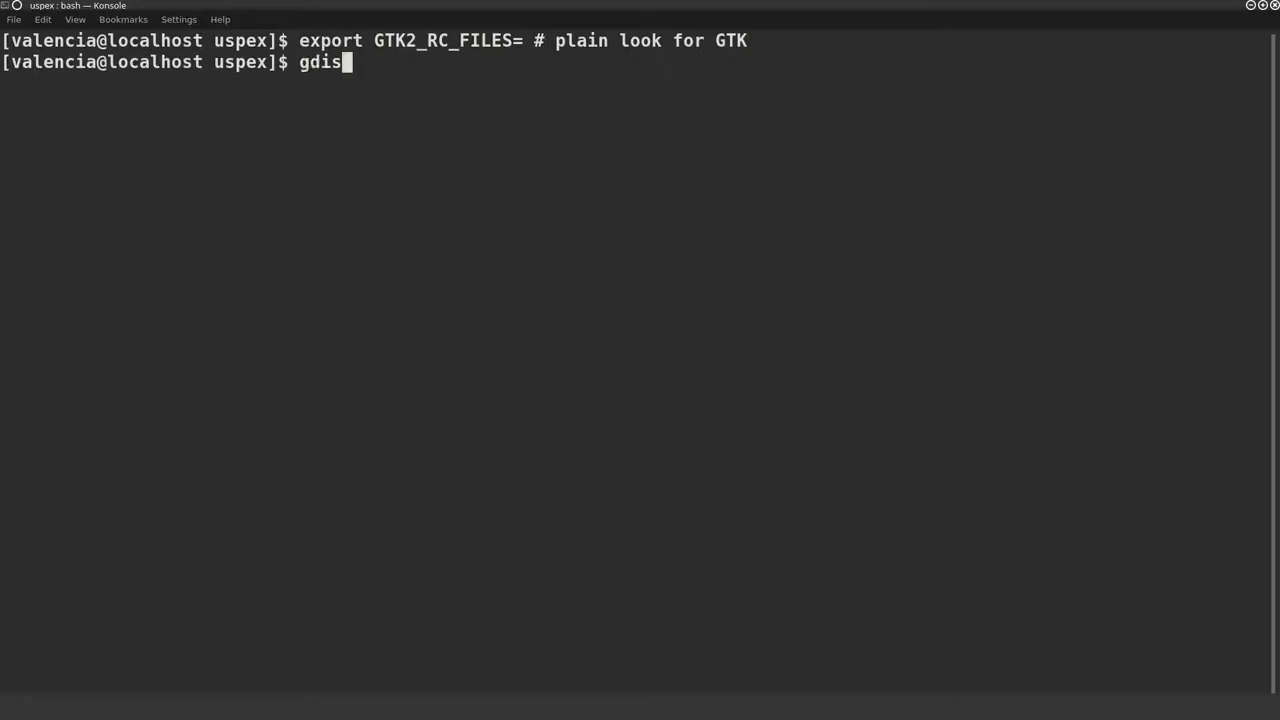
pyautogui.press('Return')
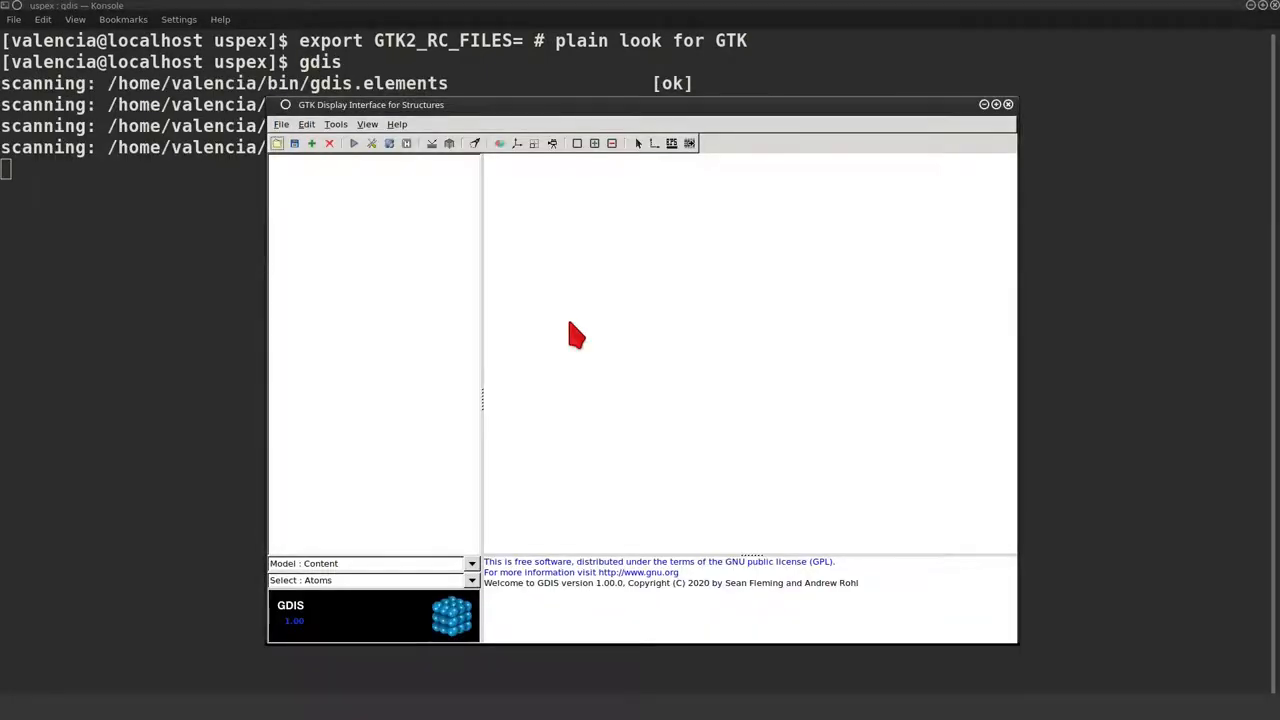
pyautogui.moveTo(336, 172)
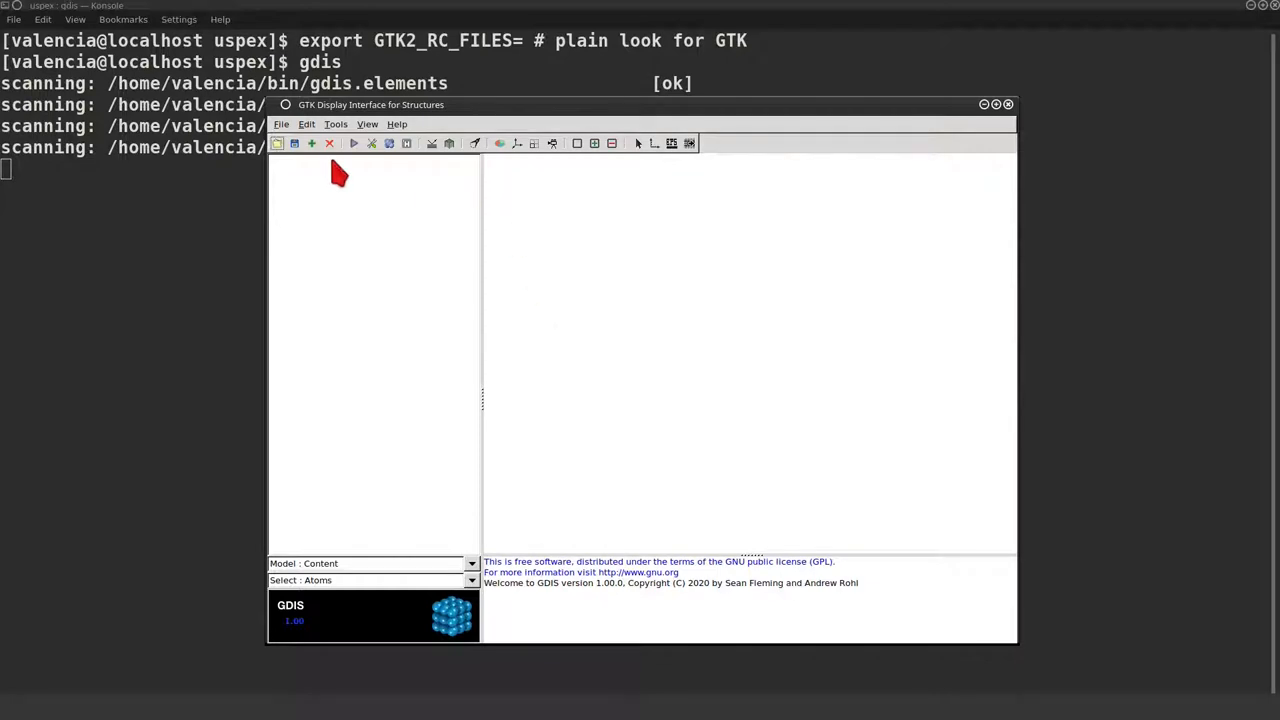
pyautogui.click(294, 144)
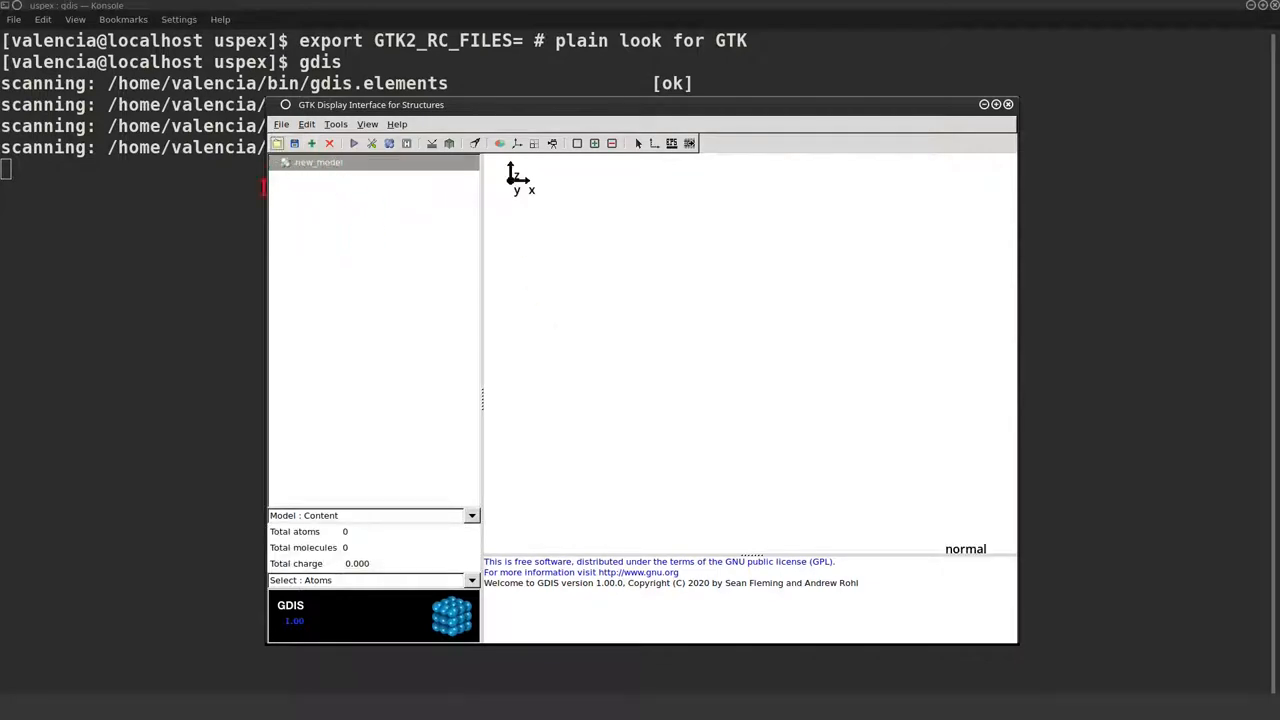
pyautogui.click(336, 124)
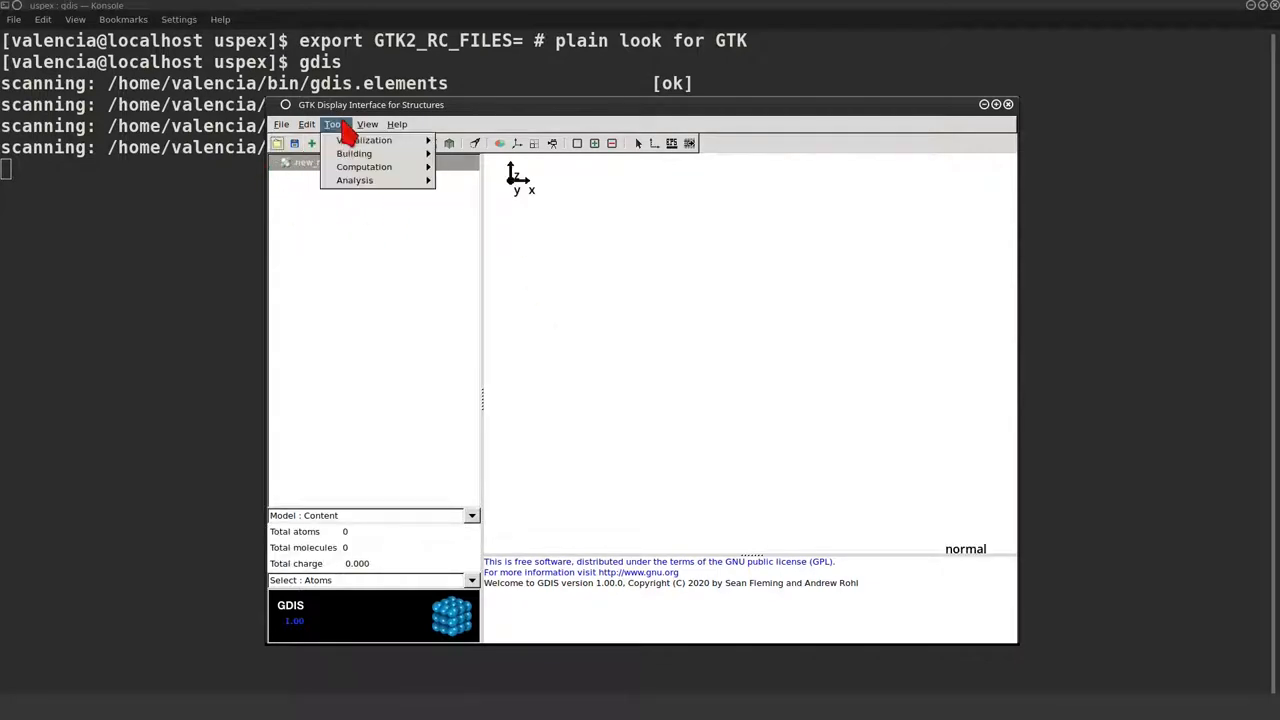
pyautogui.moveTo(364, 166)
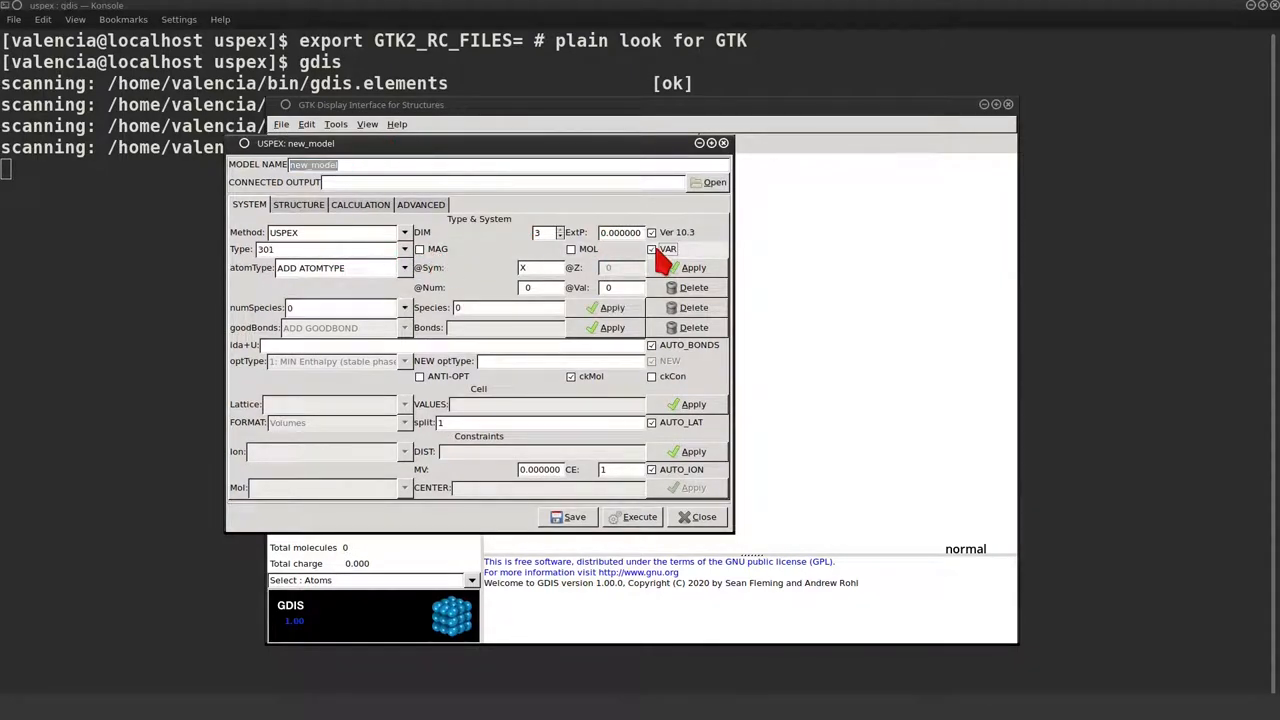
# Set the USPEX atom types to Si and C and apply them.
pyautogui.click(402, 268)
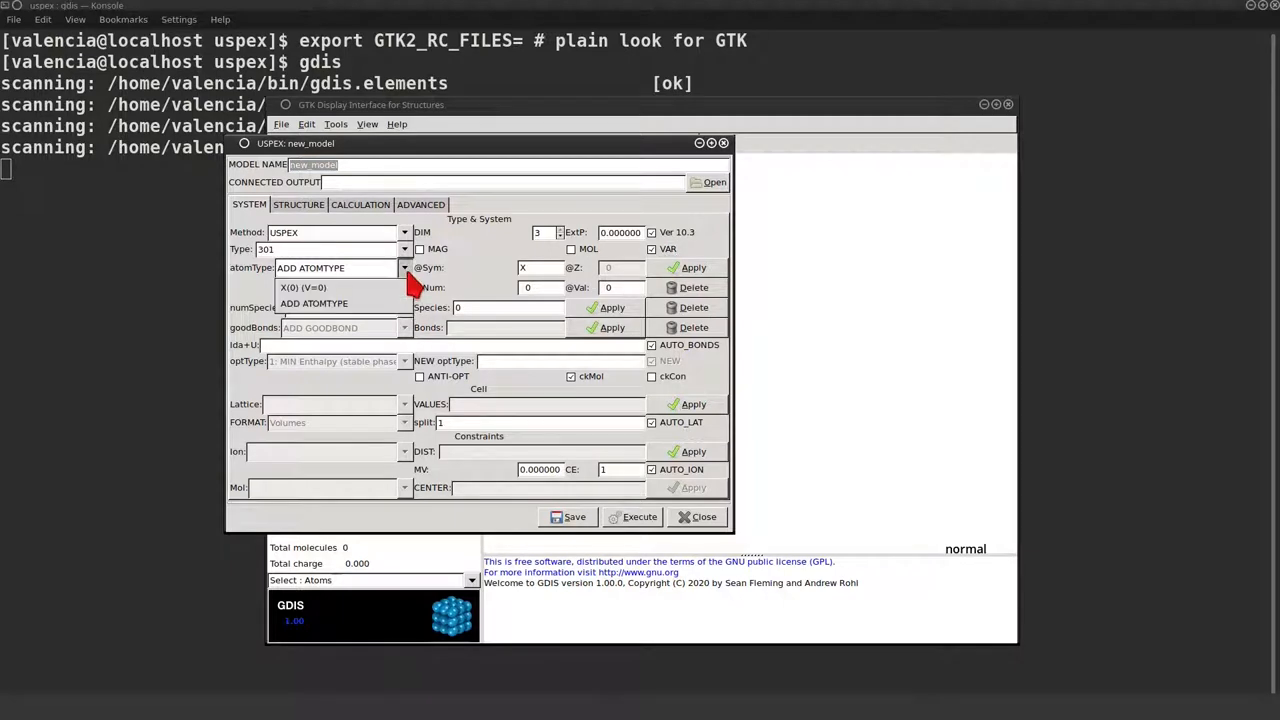
pyautogui.click(302, 288)
pyautogui.write('Si')
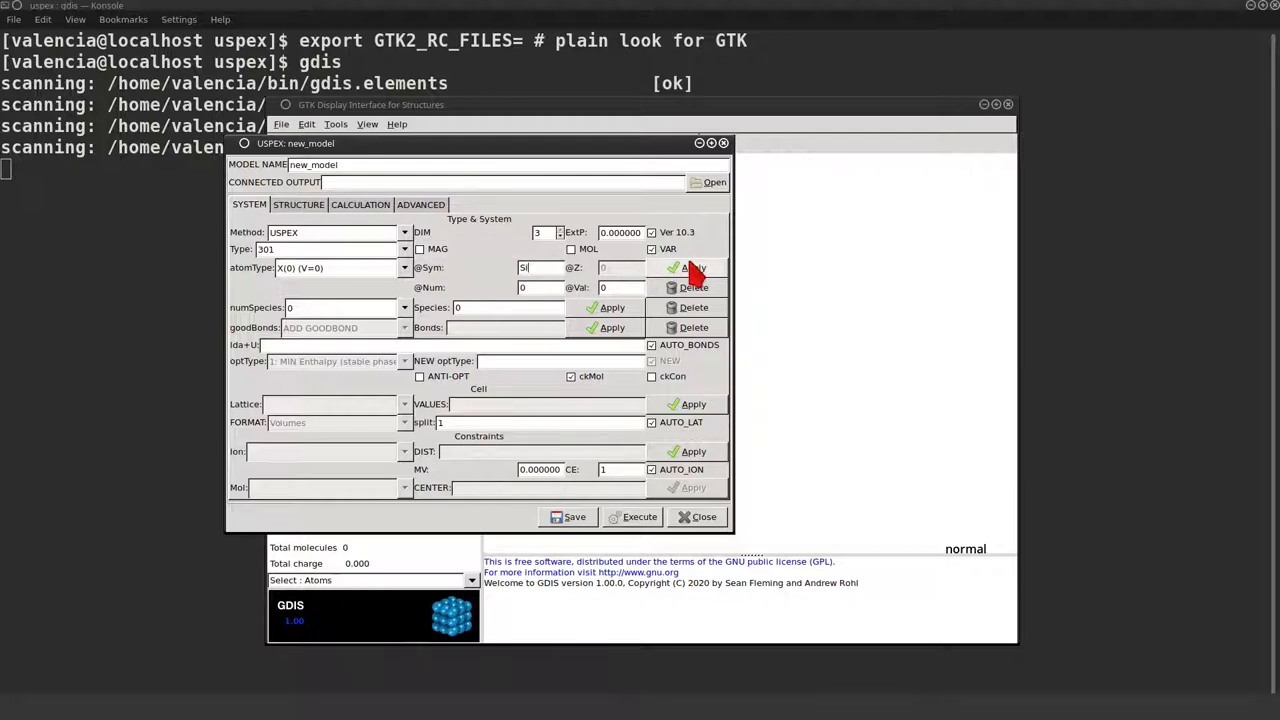
pyautogui.click(404, 268)
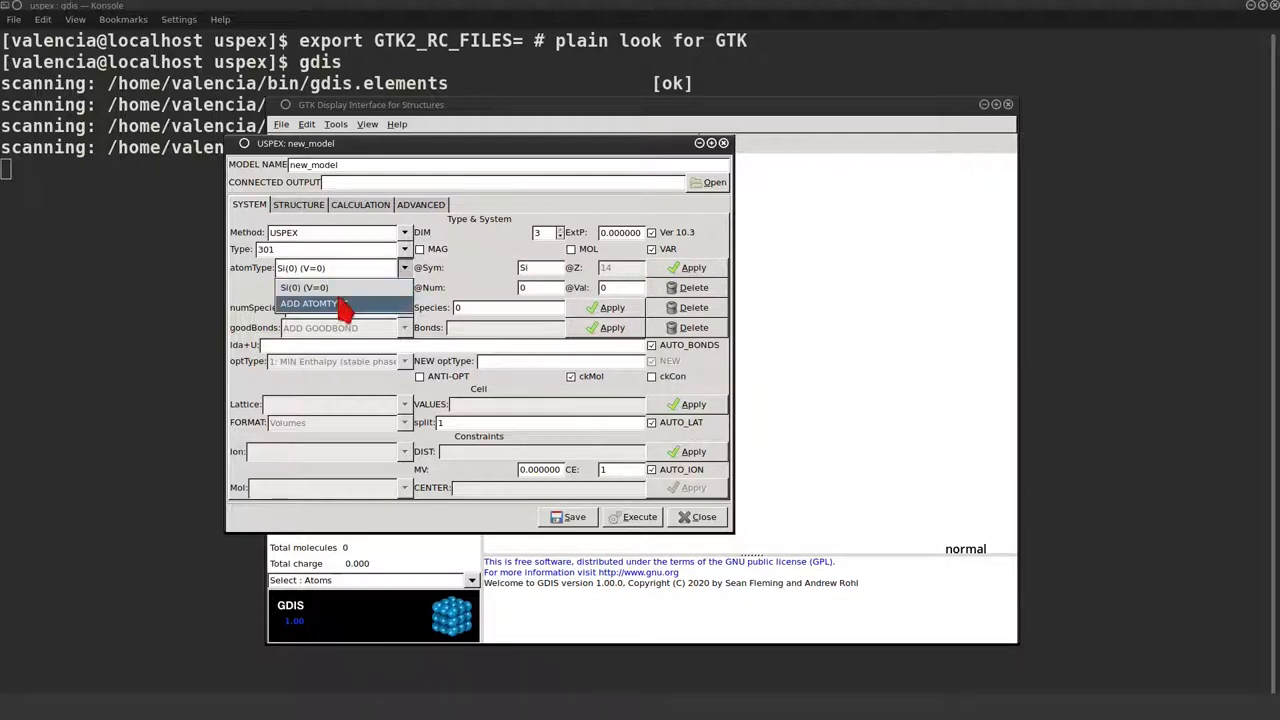
pyautogui.click(308, 304)
pyautogui.write('C')
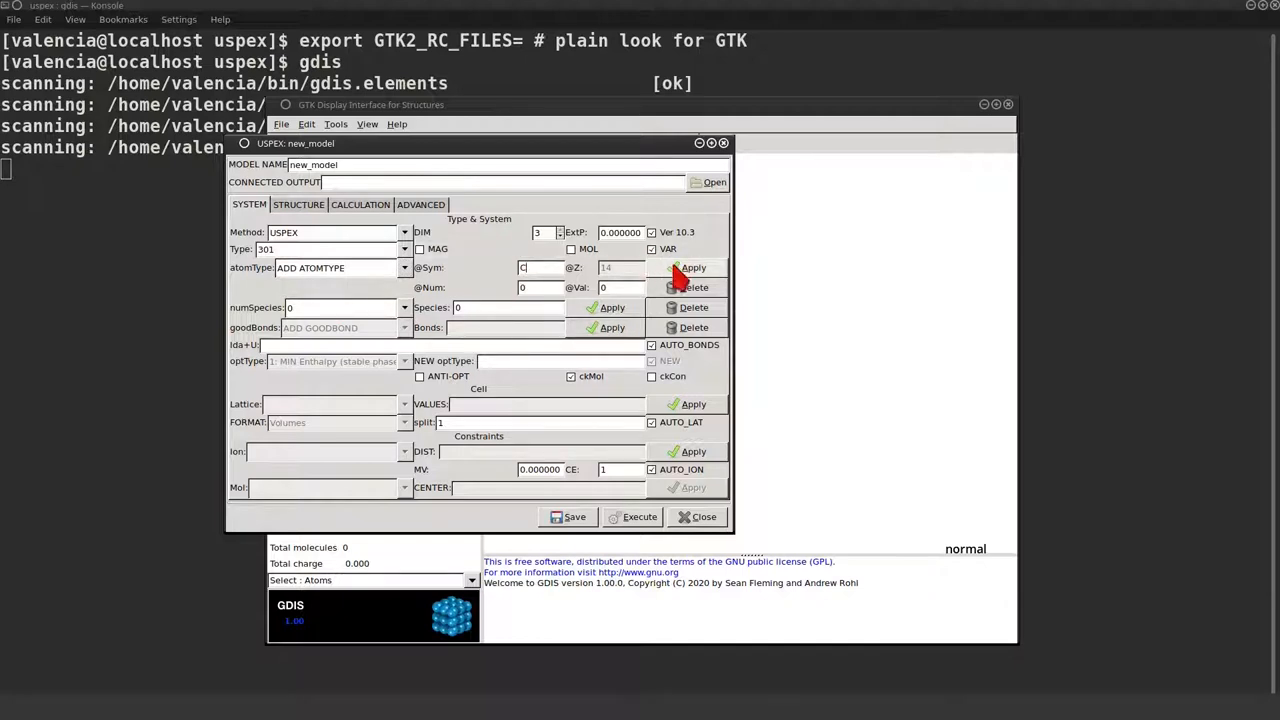
pyautogui.click(402, 268)
pyautogui.write(' 1')
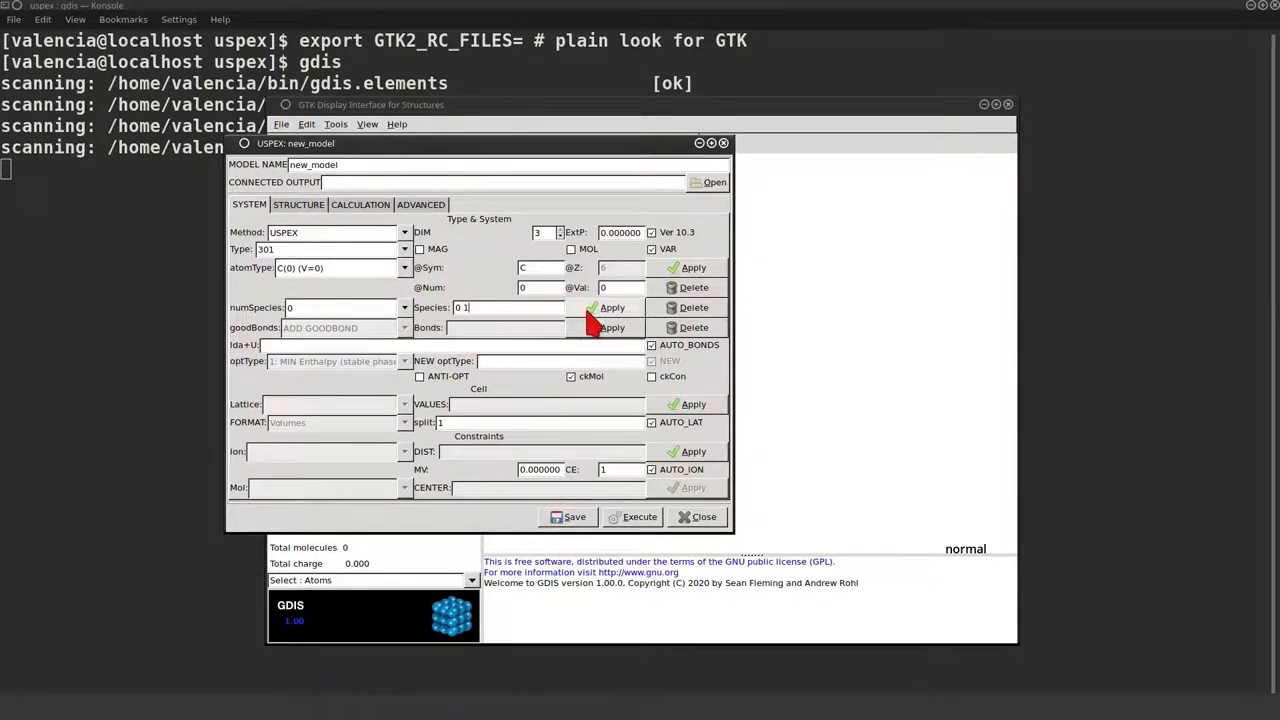
# Apply the species block and rename the model to 'sic'.
pyautogui.click(400, 308)
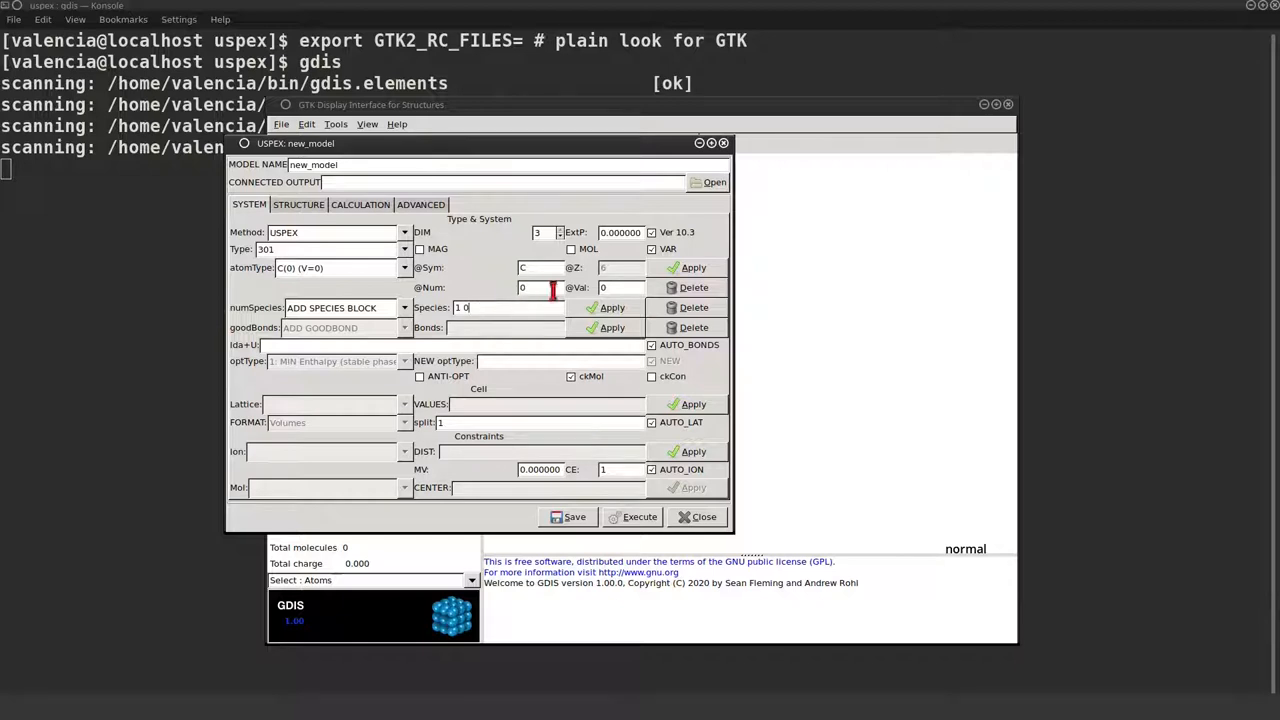
pyautogui.click(404, 308)
pyautogui.write('1')
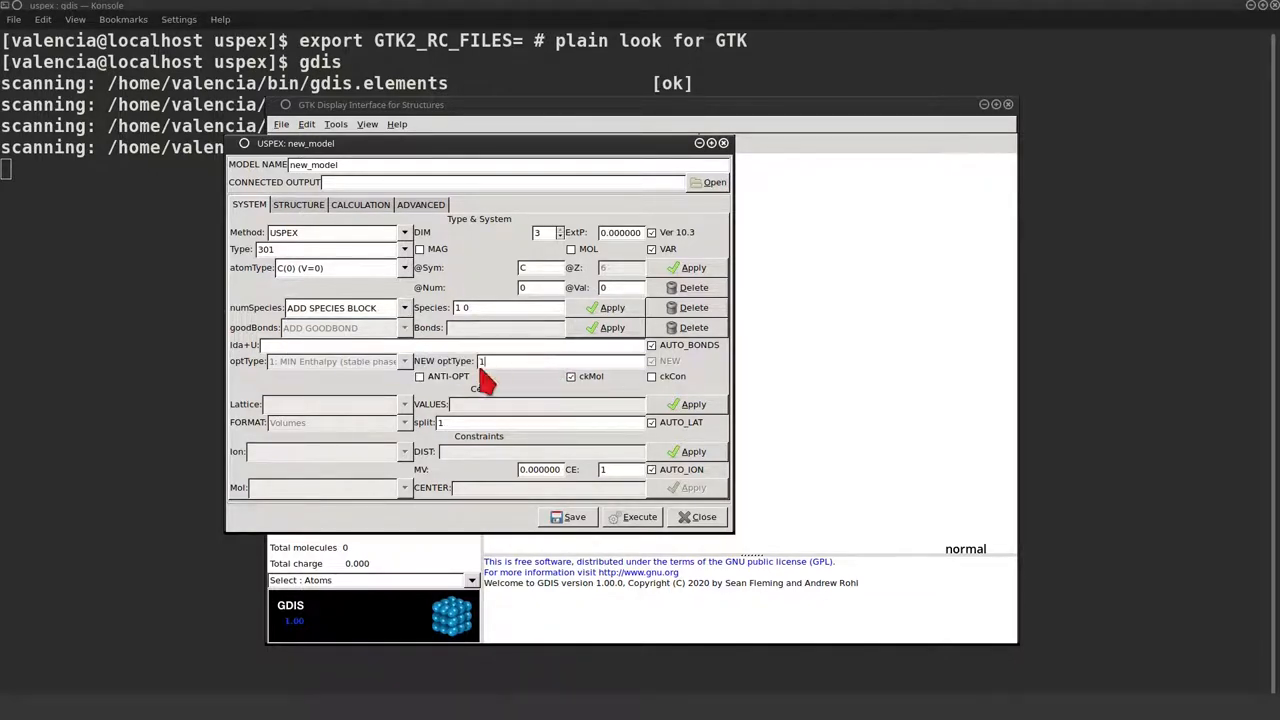
pyautogui.moveTo(476, 348)
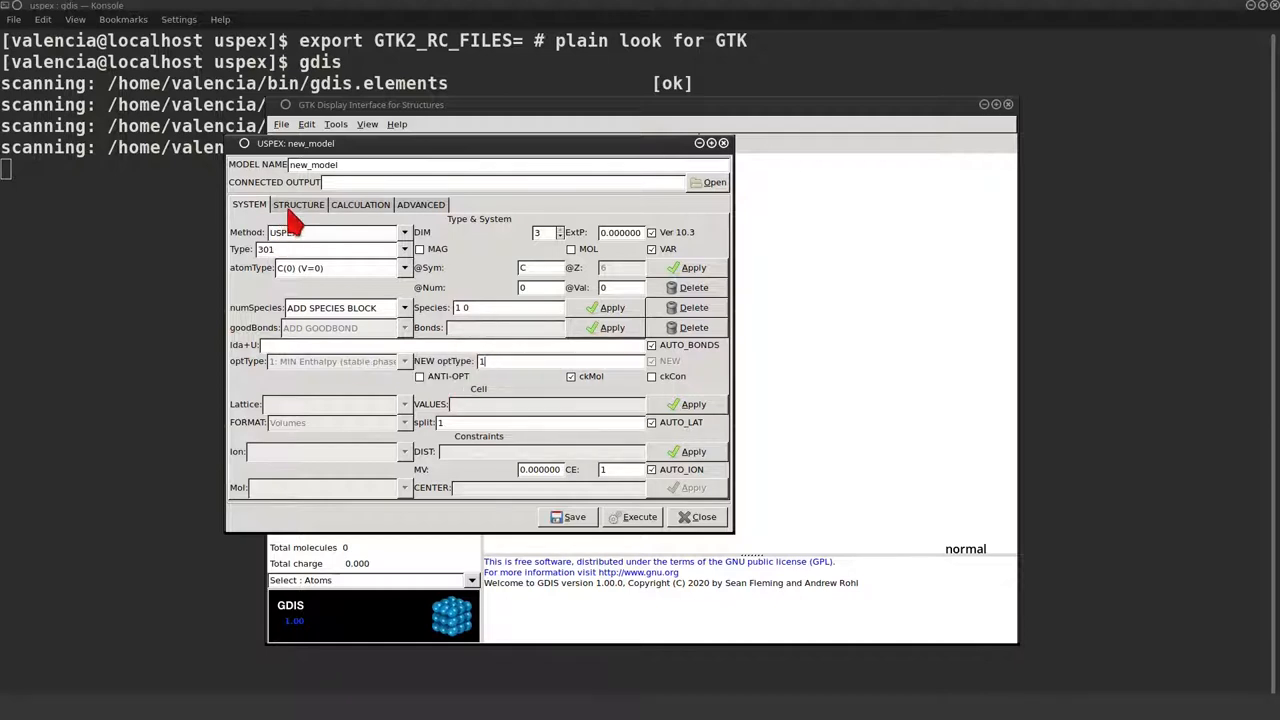
pyautogui.doubleClick(324, 164)
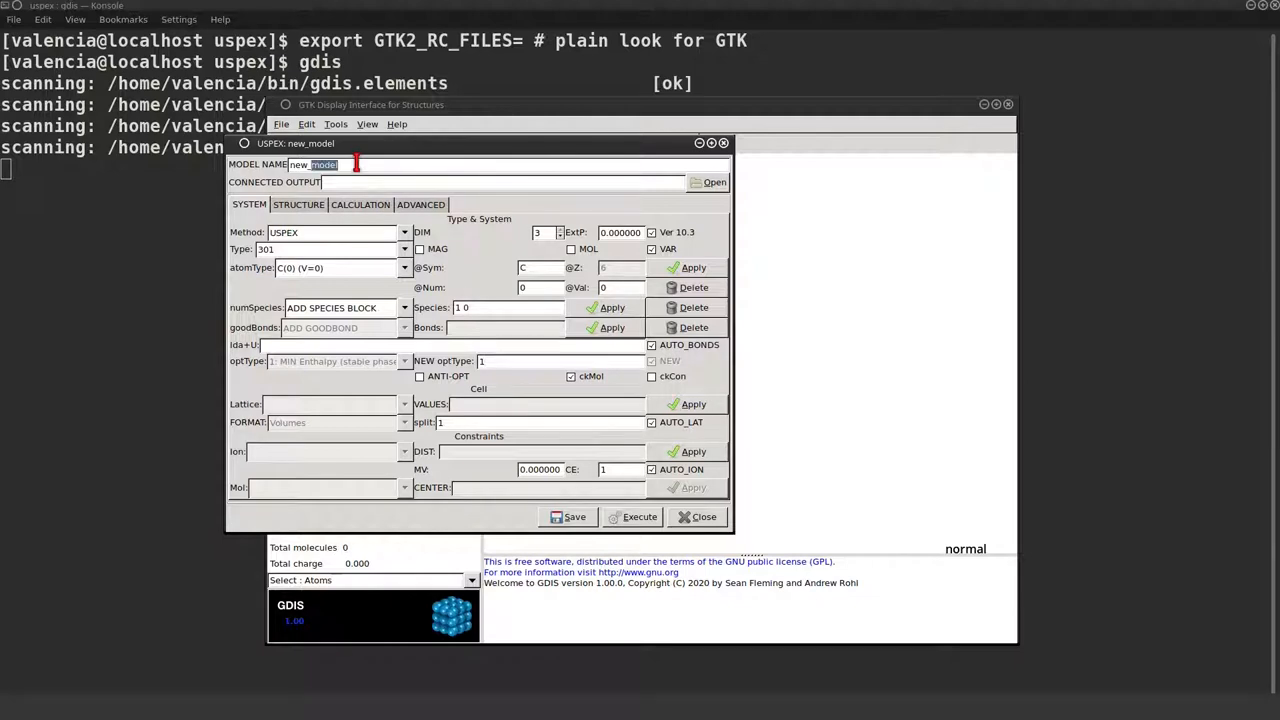
pyautogui.write('sic')
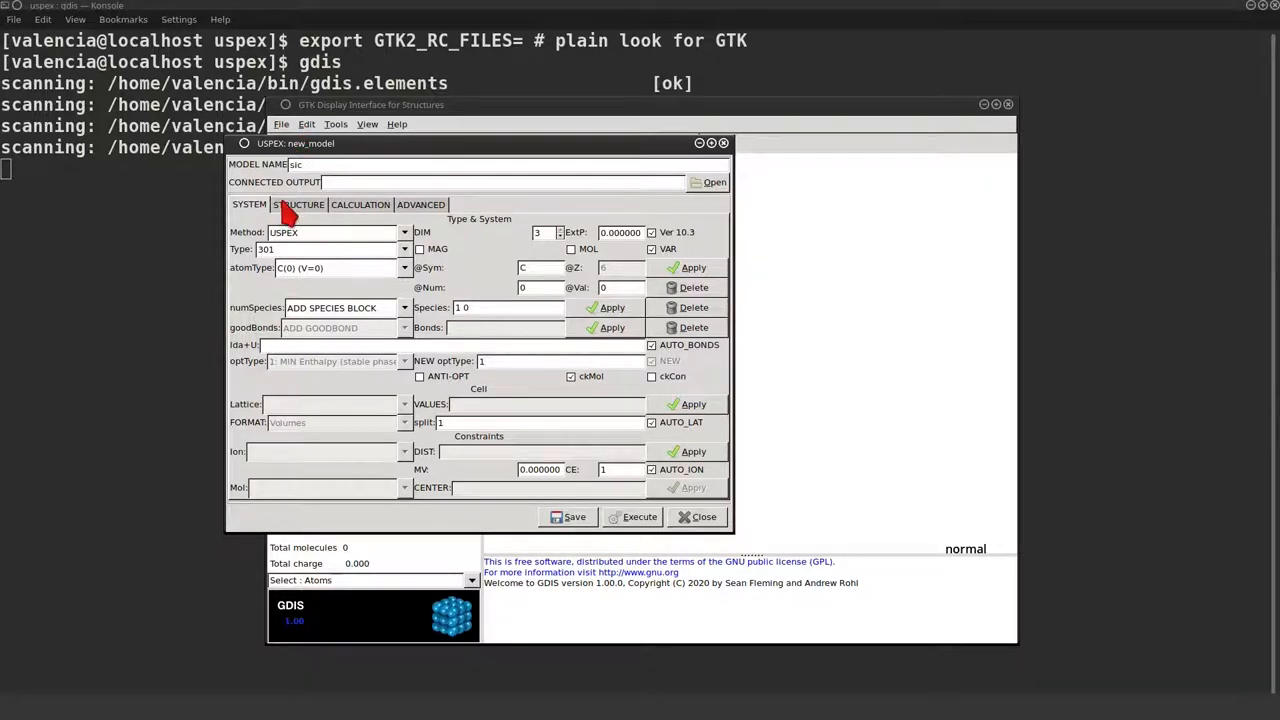
# Keep the STRUCTURE population and composition defaults and move to the CALCULATION settings.
pyautogui.click(298, 204)
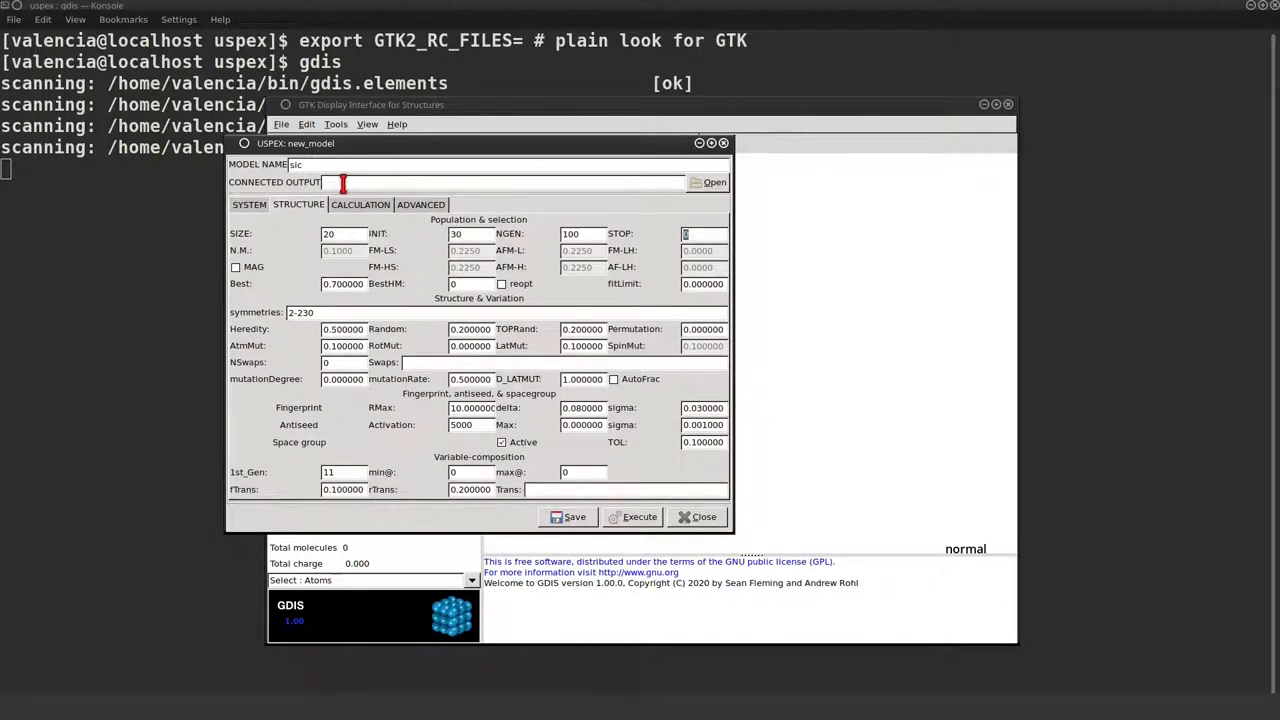
pyautogui.click(688, 232)
pyautogui.write('10')
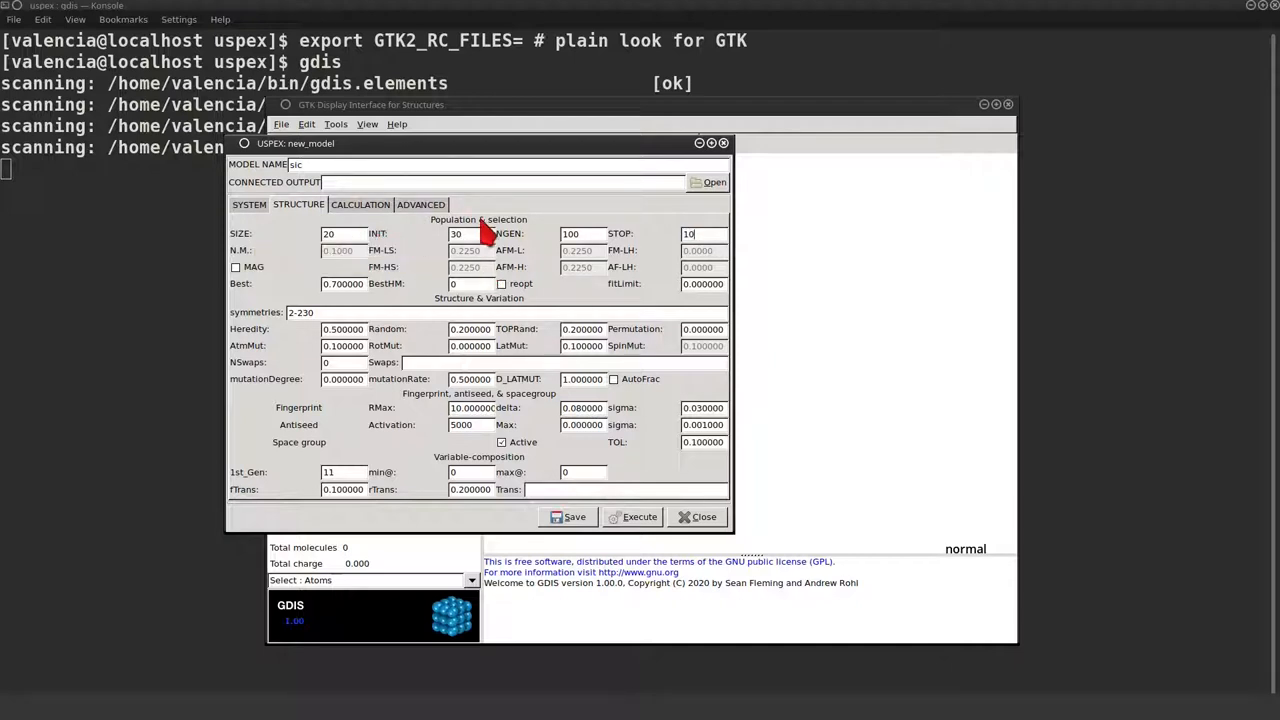
pyautogui.moveTo(472, 234)
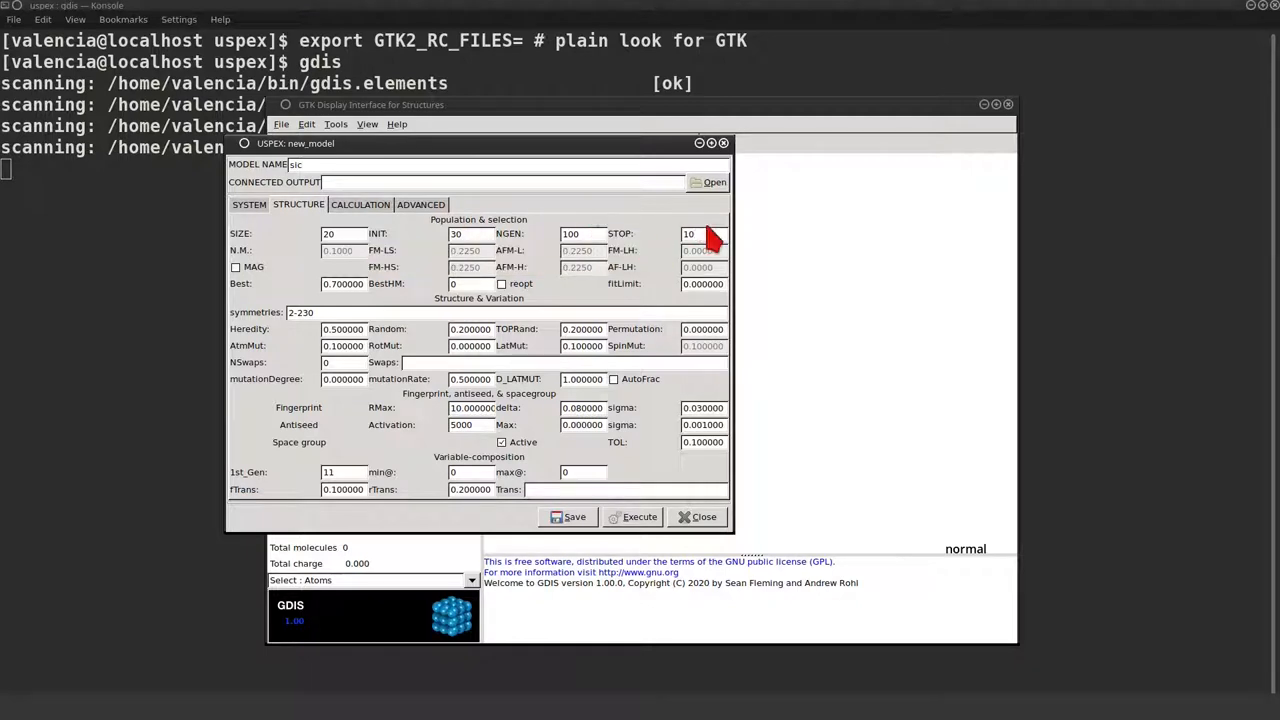
pyautogui.moveTo(702, 234)
pyautogui.write('8')
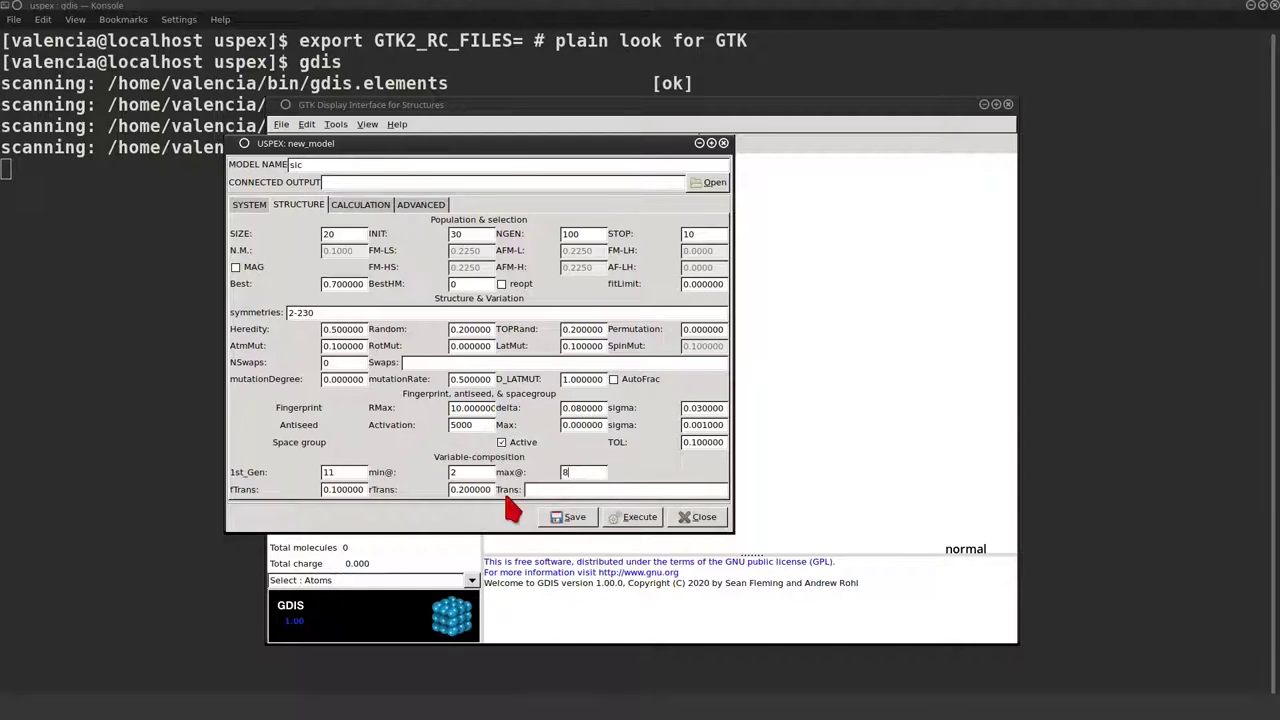
pyautogui.moveTo(350, 204)
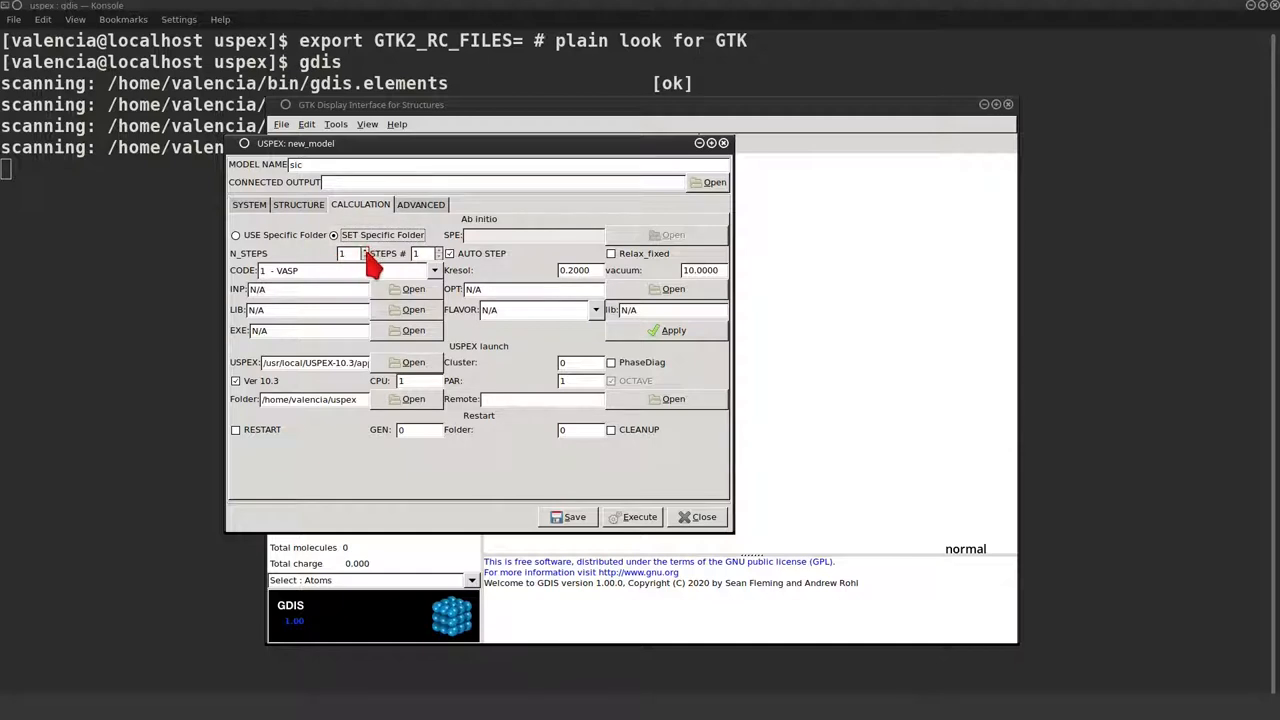
# Set step 1 to CODE 3 - GULP with library /opt/Libraries and flavor tersoff.lib.
pyautogui.click(356, 248)
pyautogui.write('3')
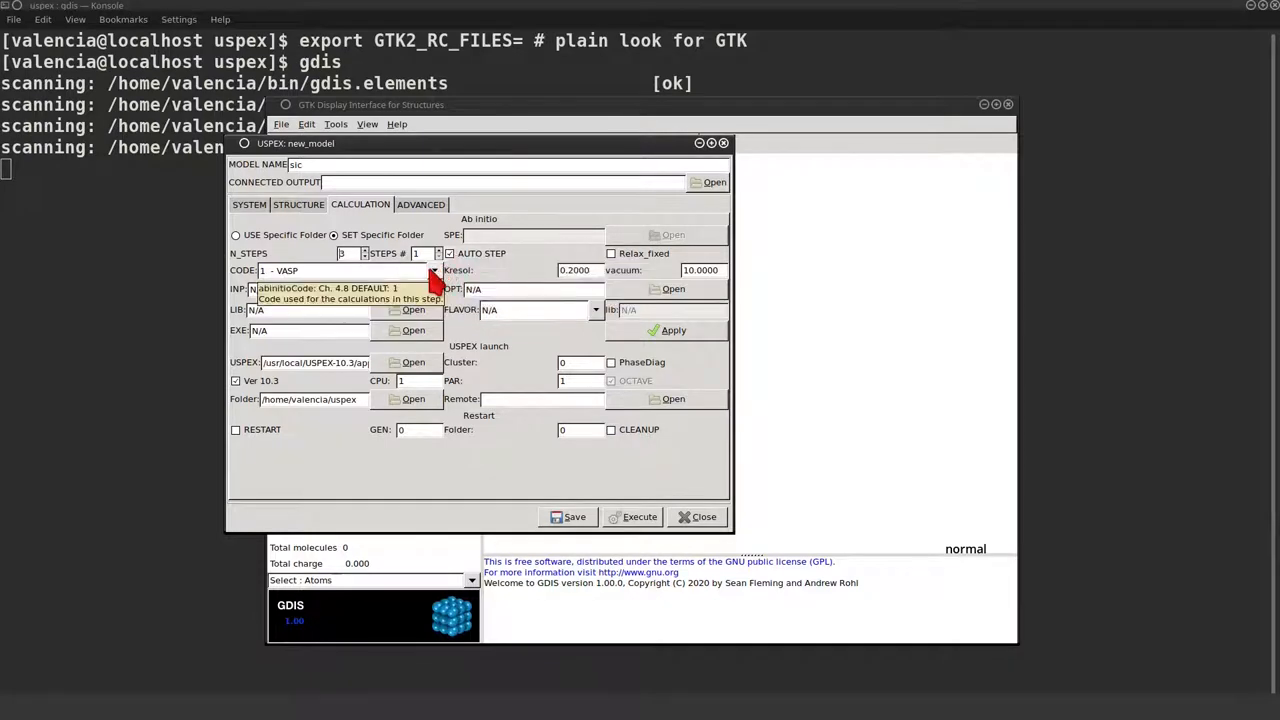
pyautogui.click(432, 270)
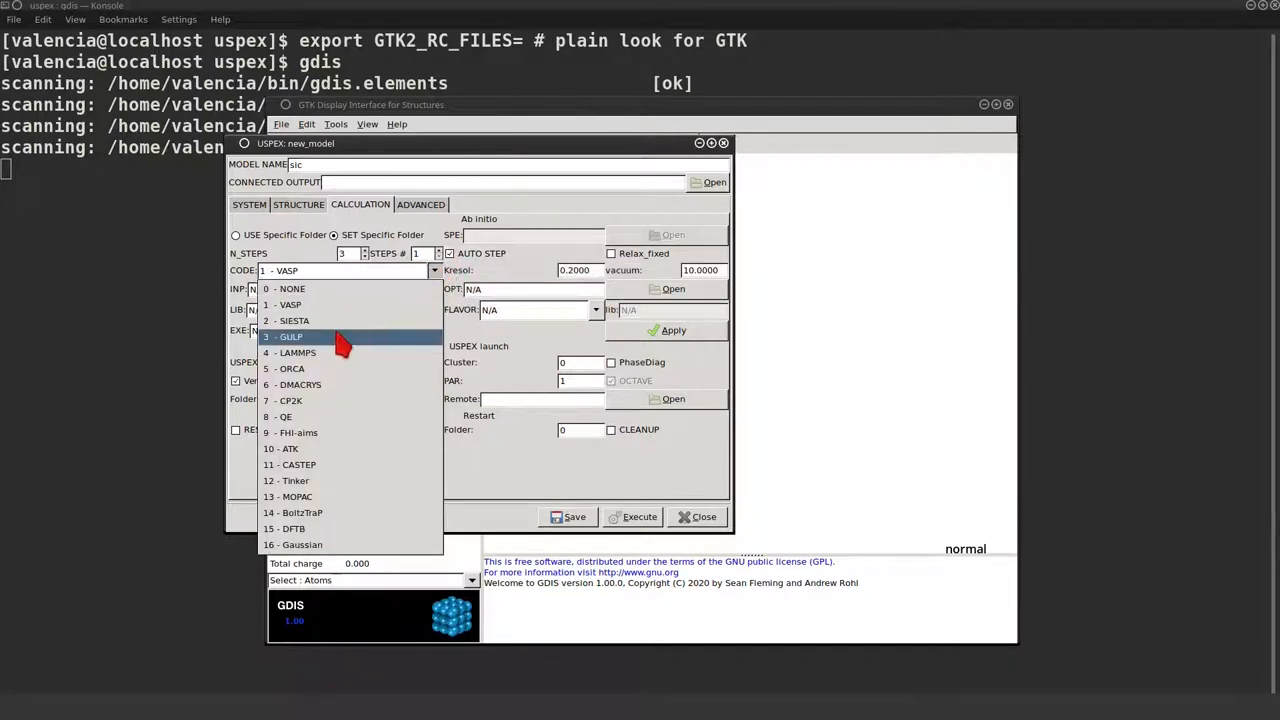
pyautogui.click(290, 336)
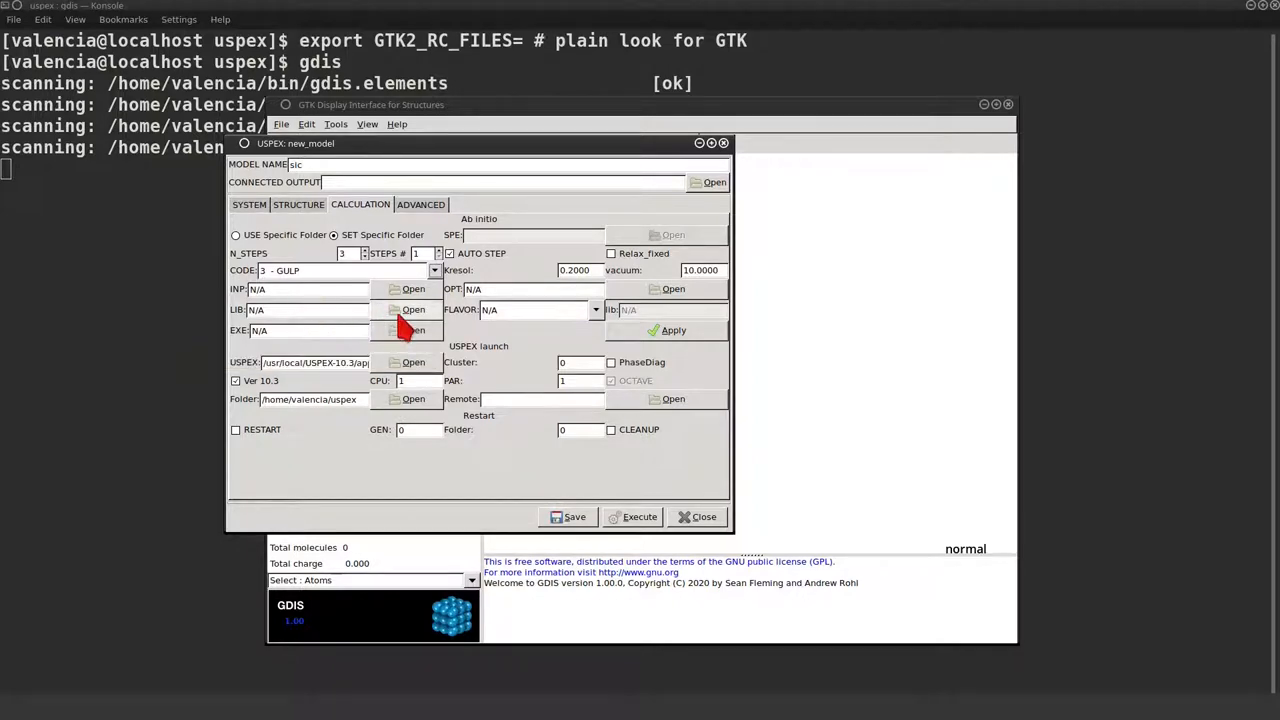
pyautogui.click(404, 330)
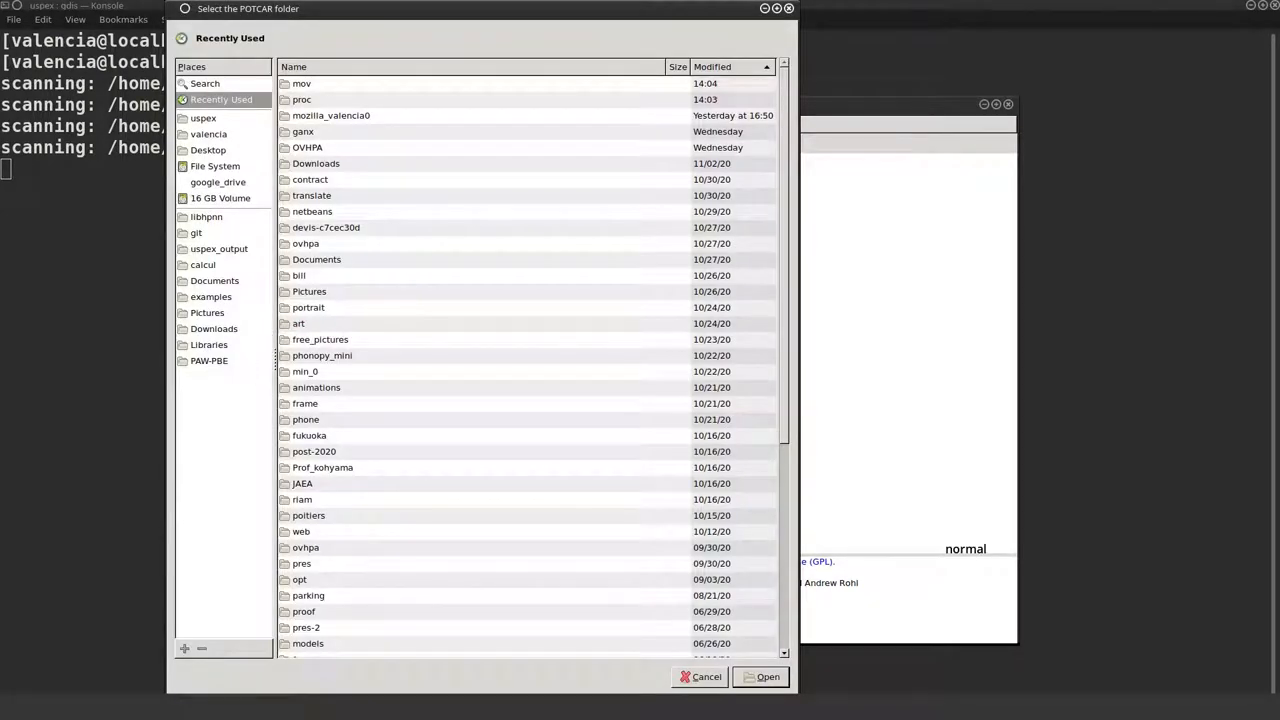
pyautogui.click(208, 344)
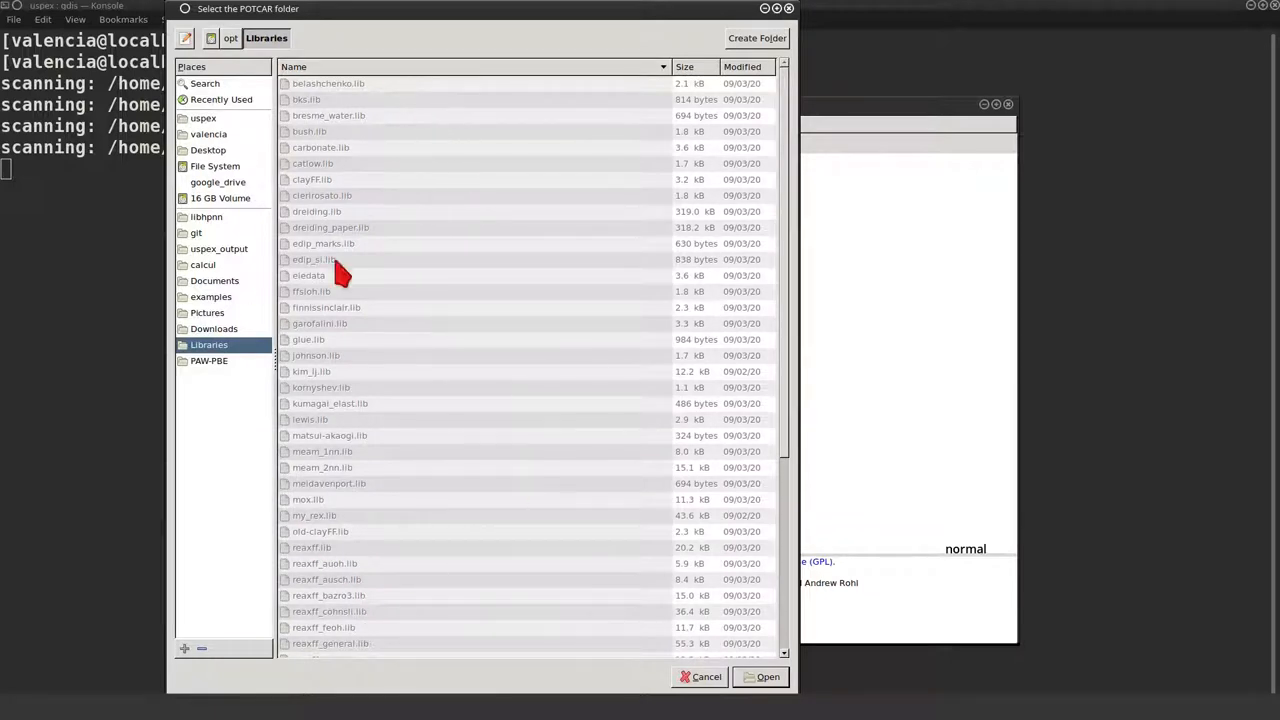
pyautogui.click(762, 676)
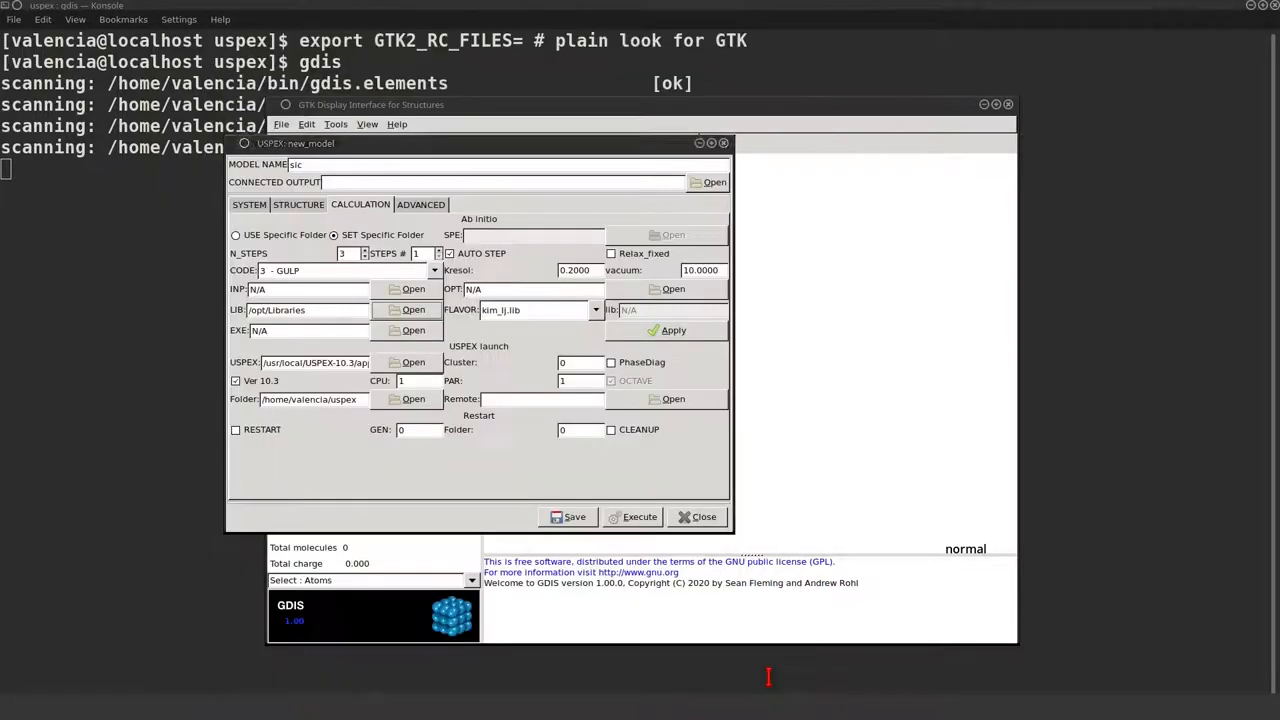
pyautogui.click(592, 308)
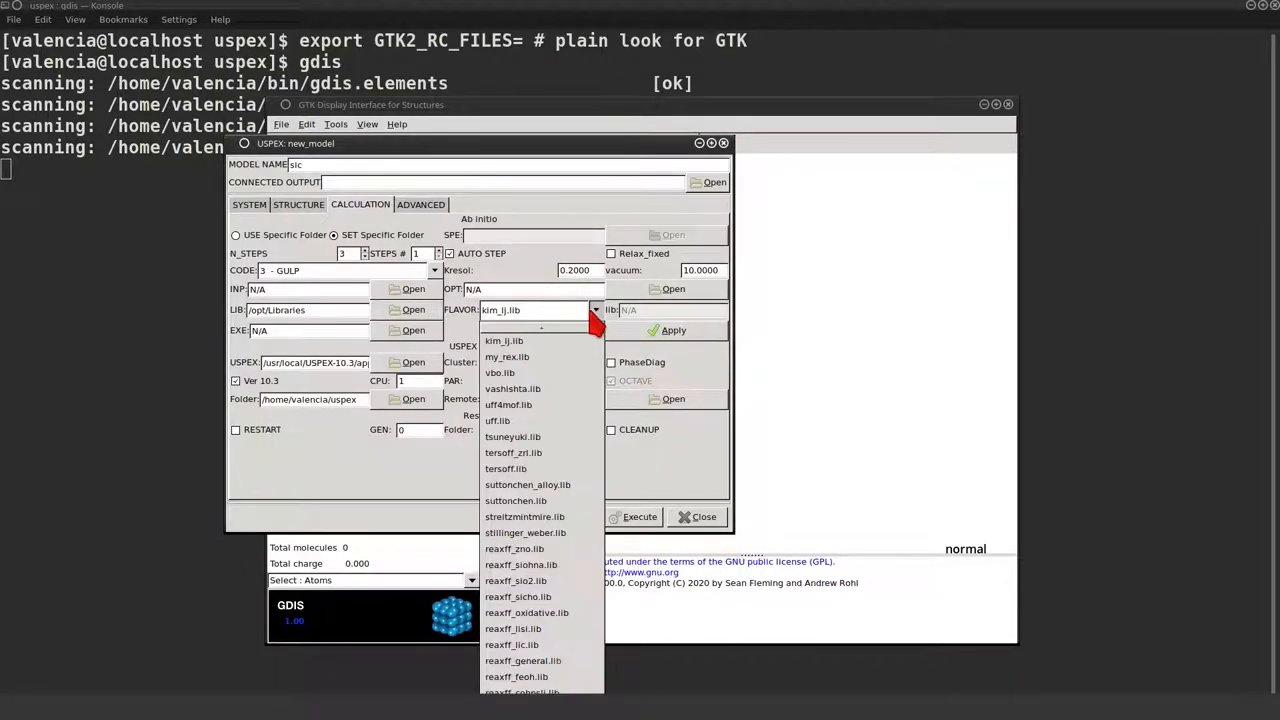
pyautogui.moveTo(538, 478)
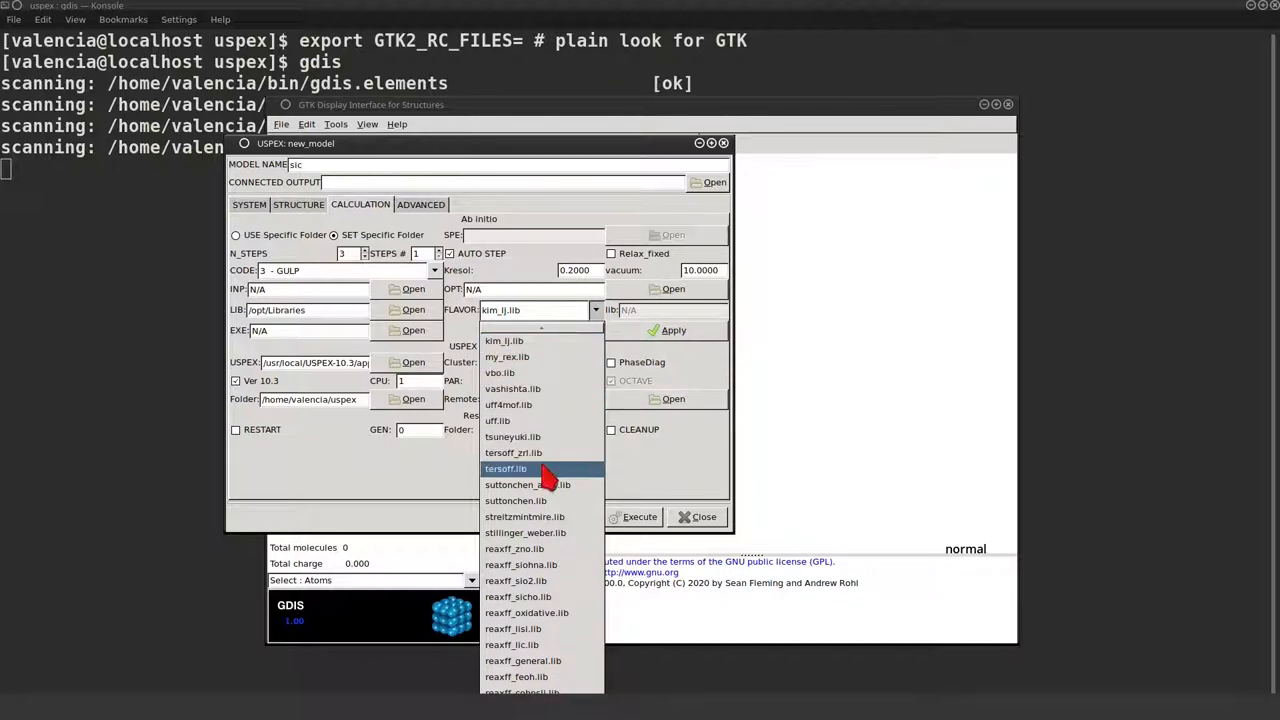
pyautogui.click(504, 468)
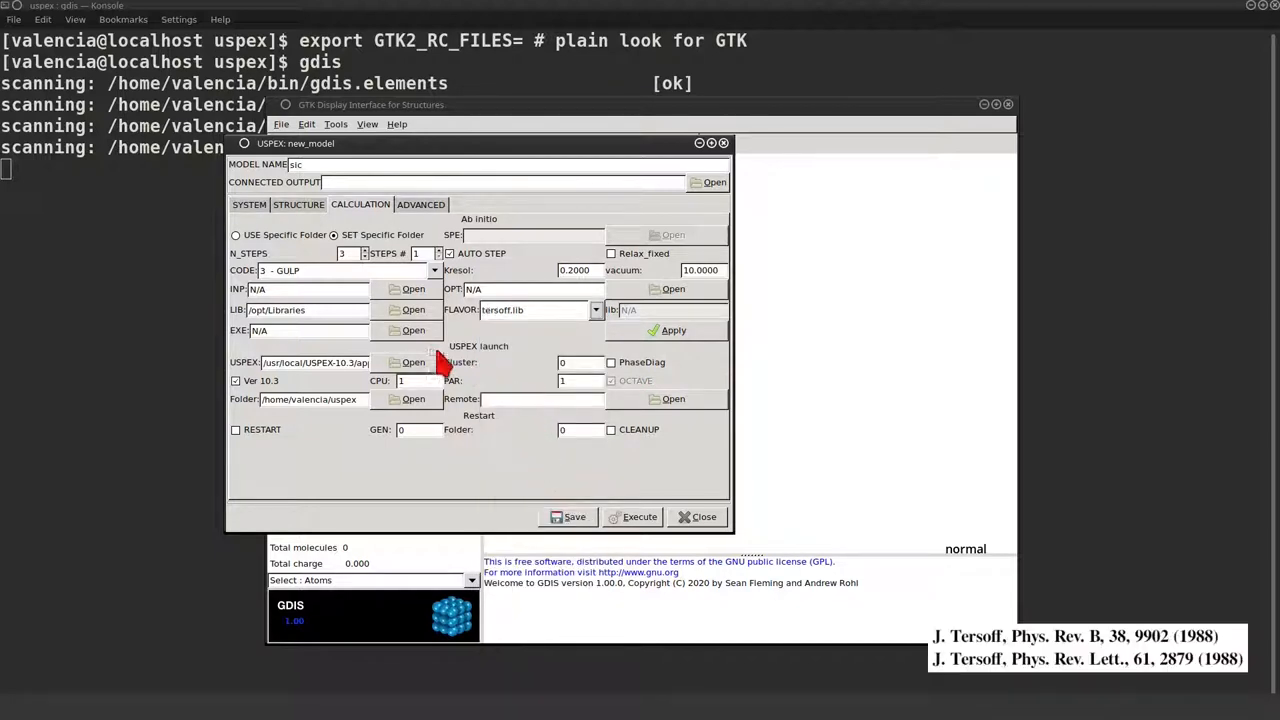
# Enter the run command 'timeout 60s gulp <input >output' and select it for reuse.
pyautogui.click(290, 330)
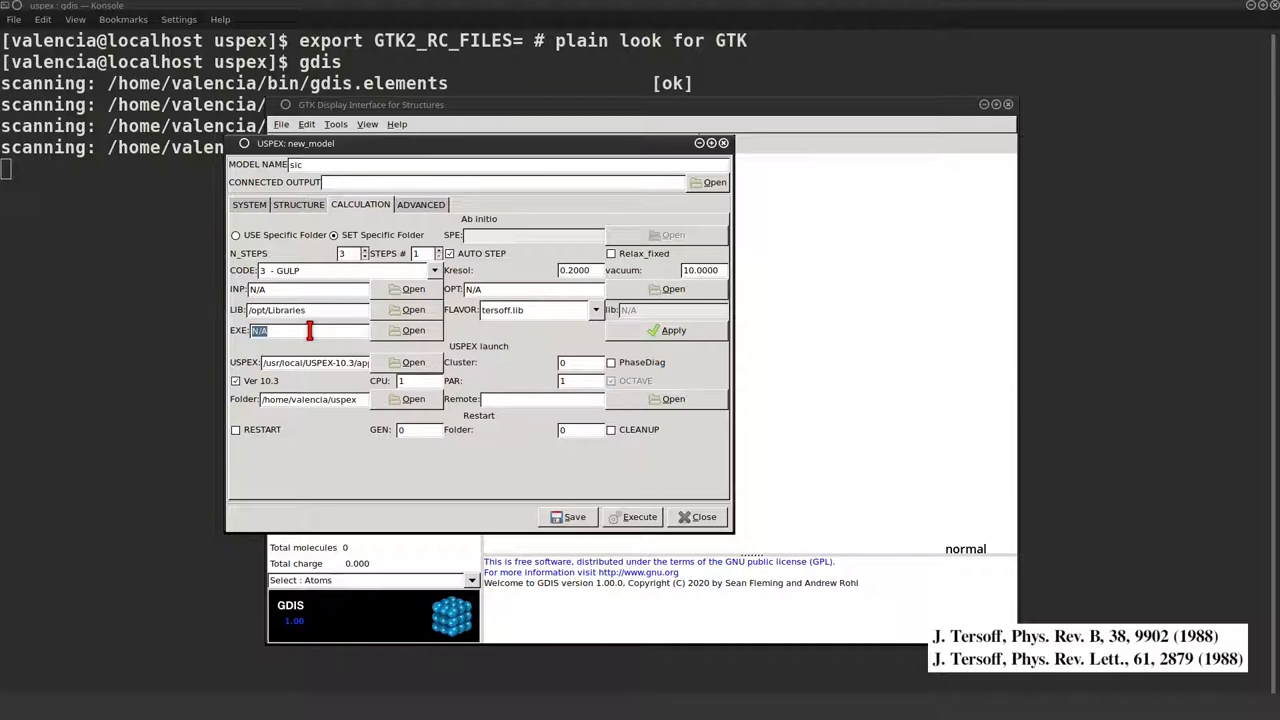
pyautogui.write('timeout')
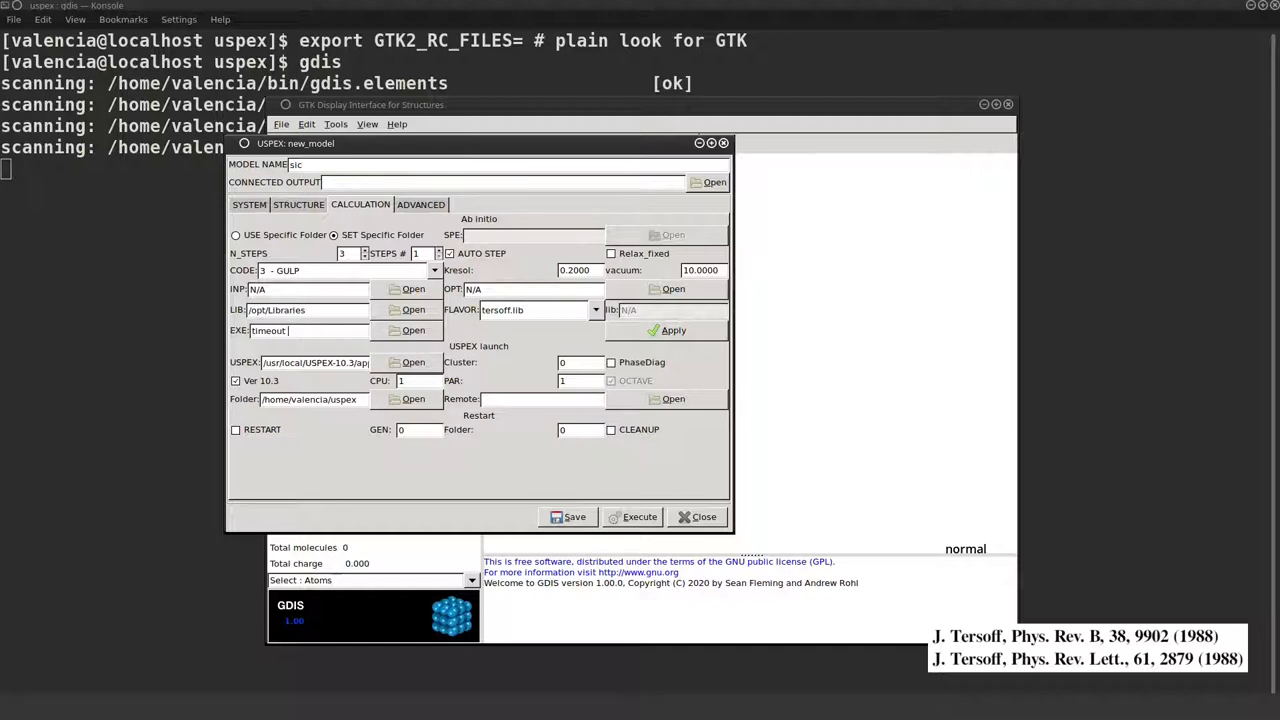
pyautogui.write('60')
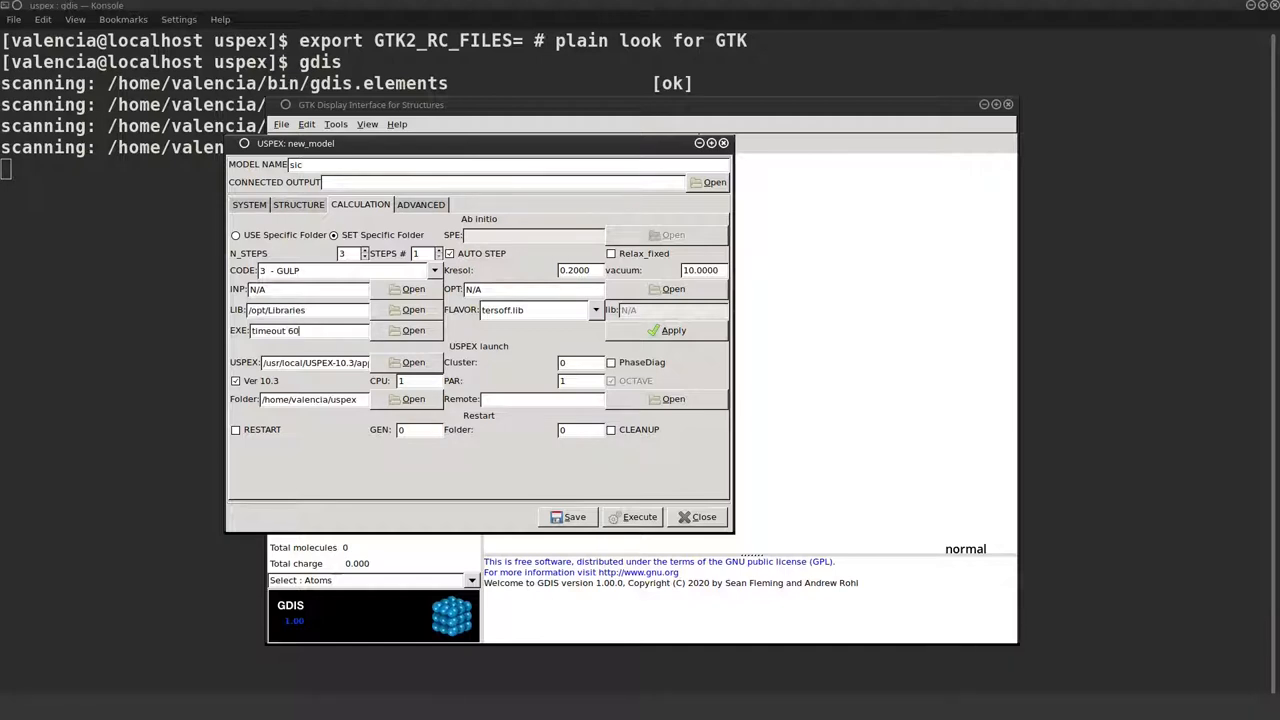
pyautogui.write('s')
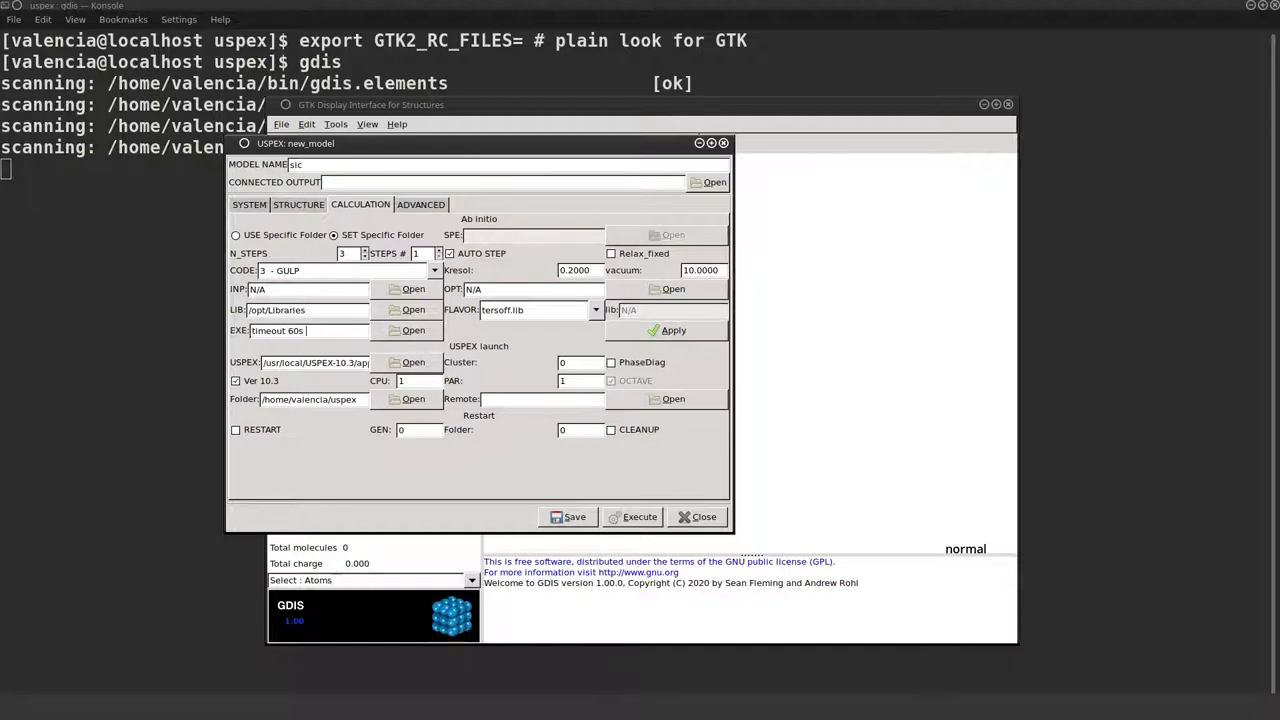
pyautogui.write('gulp')
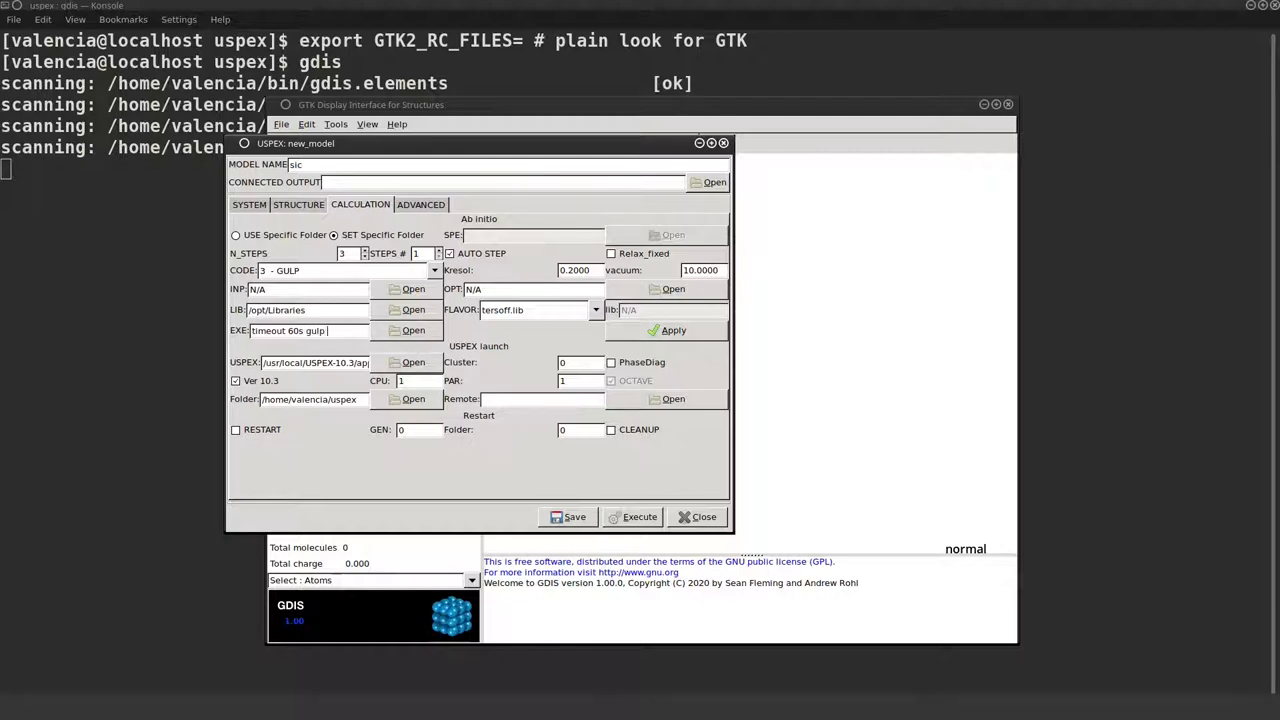
pyautogui.write('<input >output')
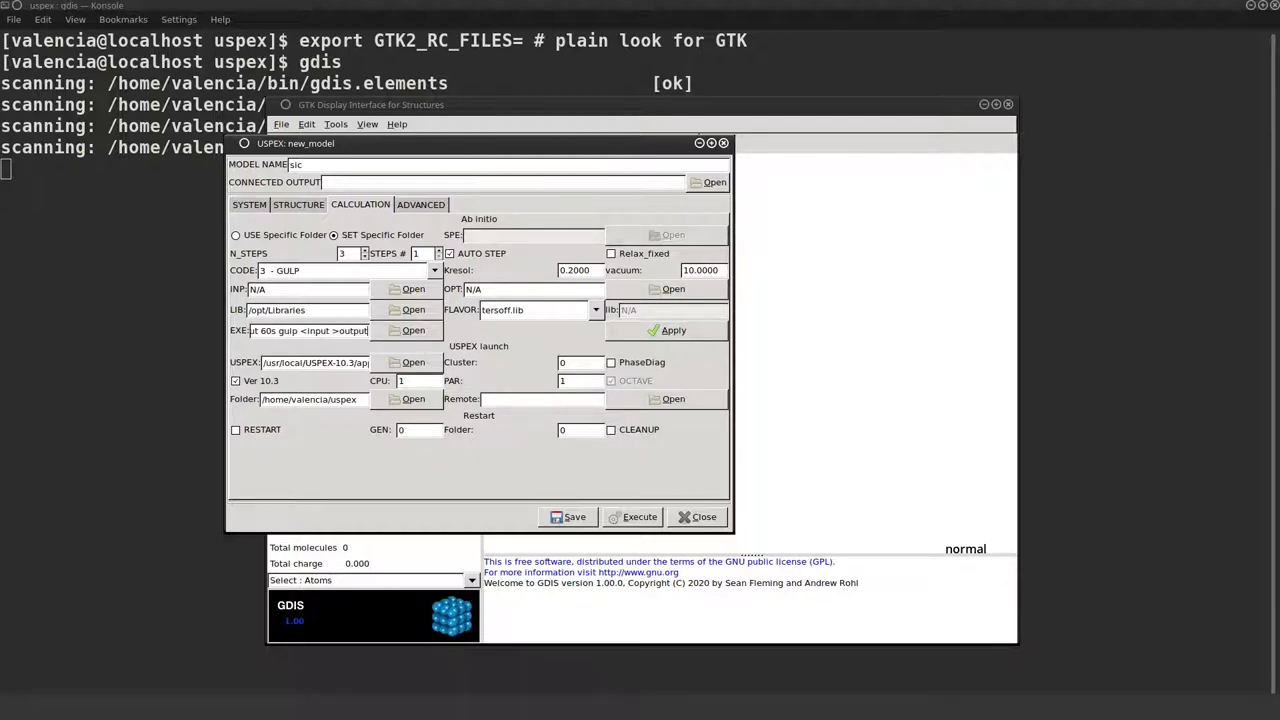
pyautogui.tripleClick(310, 330)
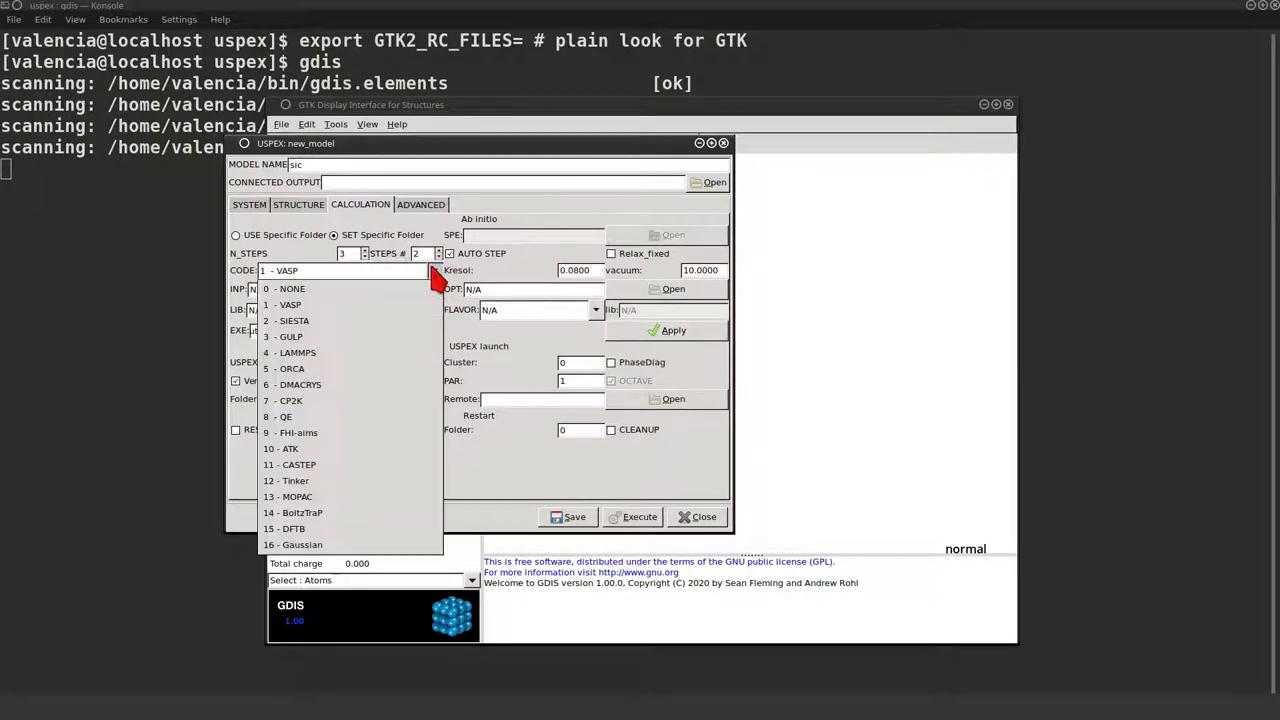
# Give the second optimization step GULP with tersoff.lib.
pyautogui.click(288, 336)
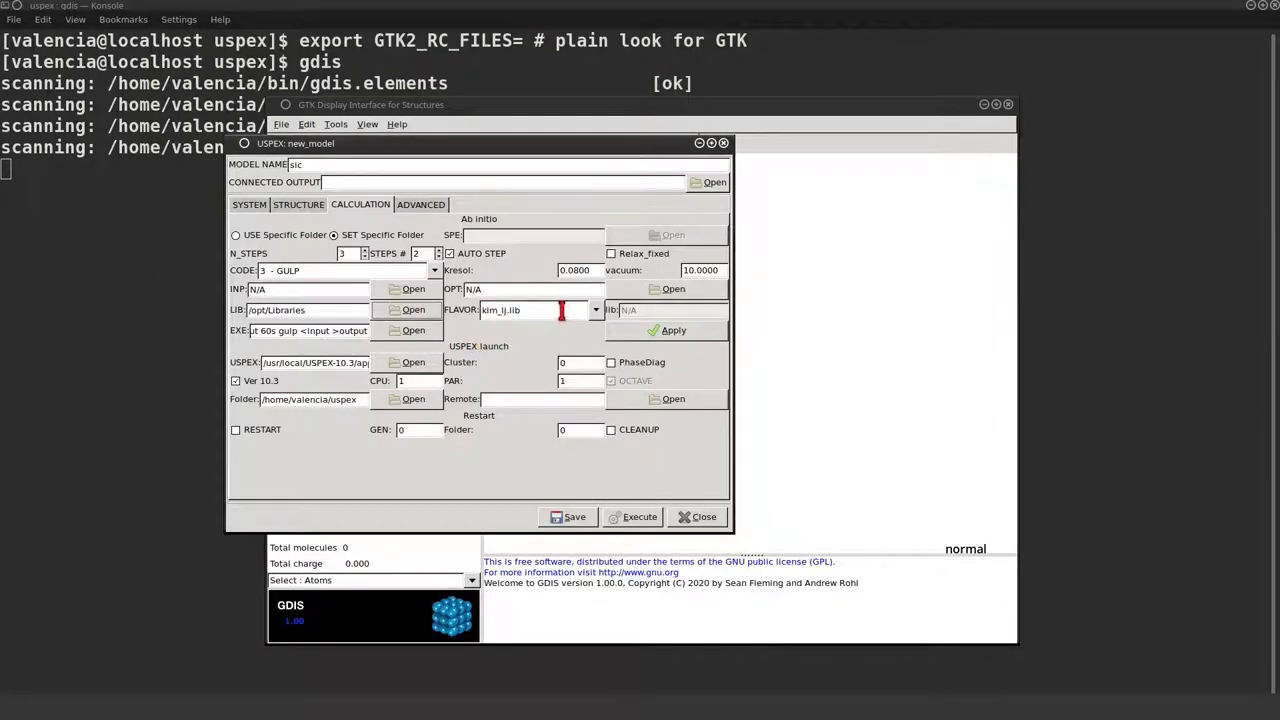
pyautogui.click(596, 308)
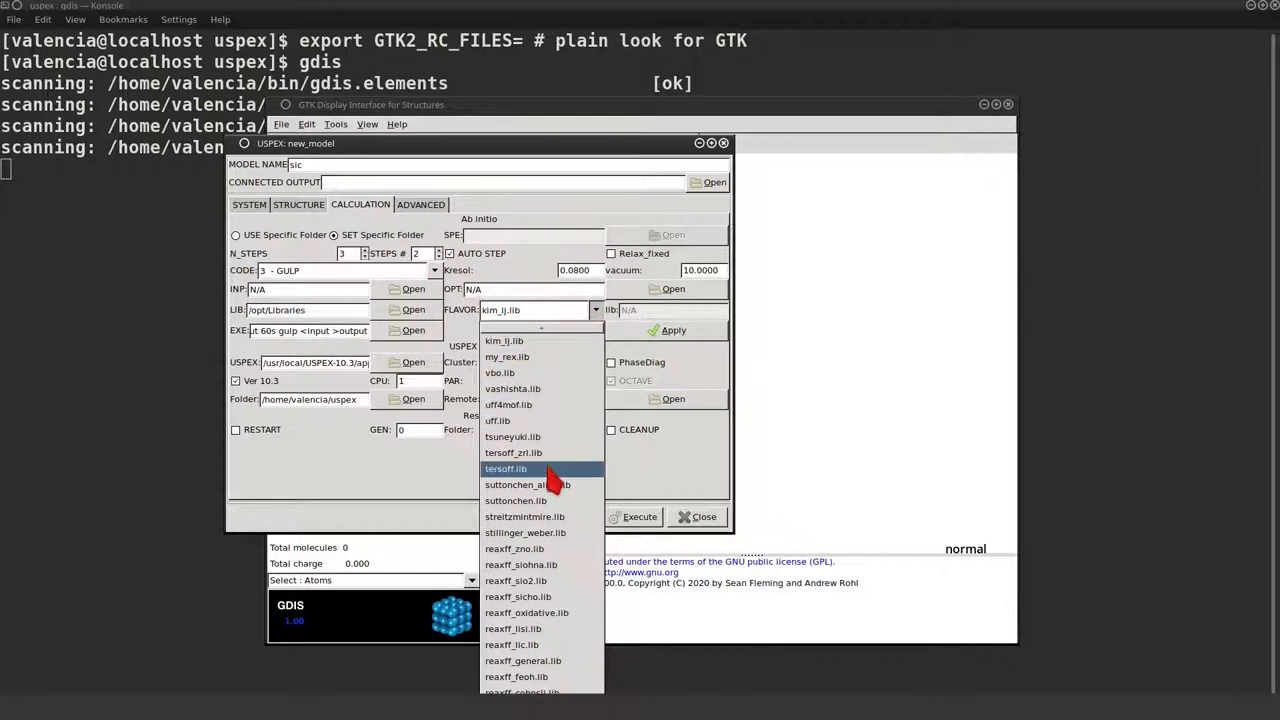
pyautogui.click(504, 468)
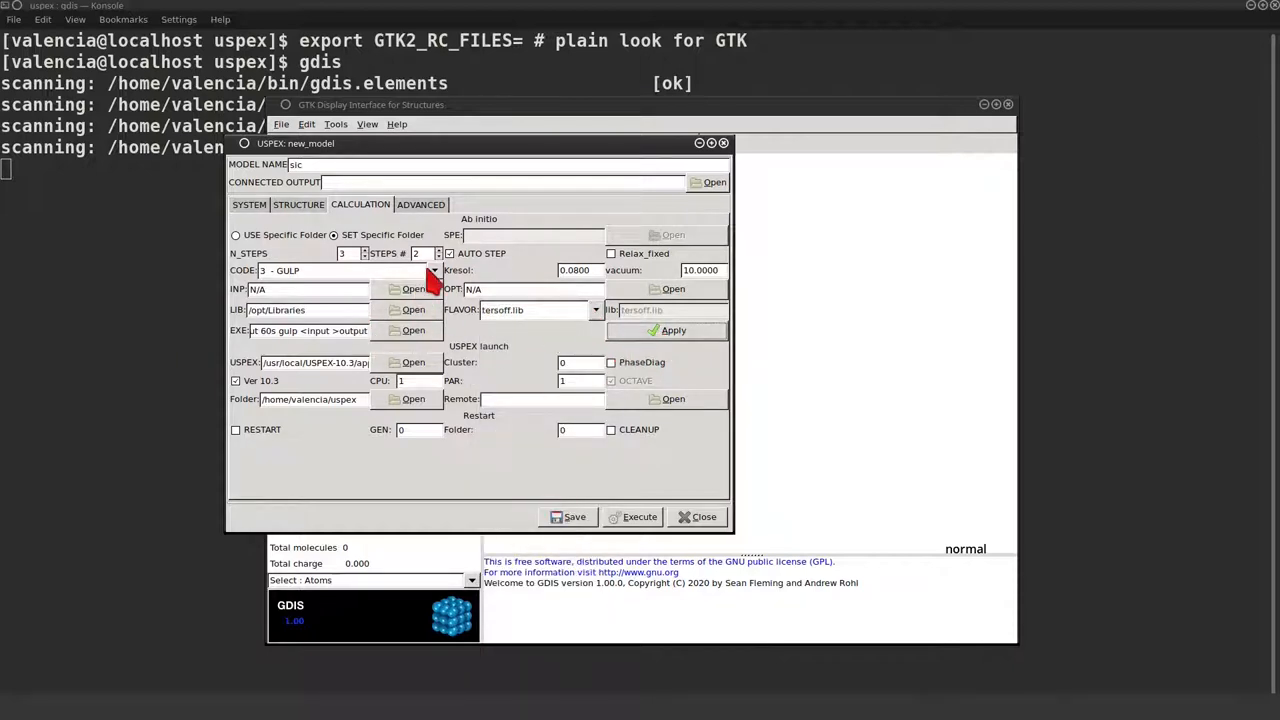
# Give the third step the same GULP/tersoff.lib settings, apply, and save the USPEX setup.
pyautogui.click(432, 270)
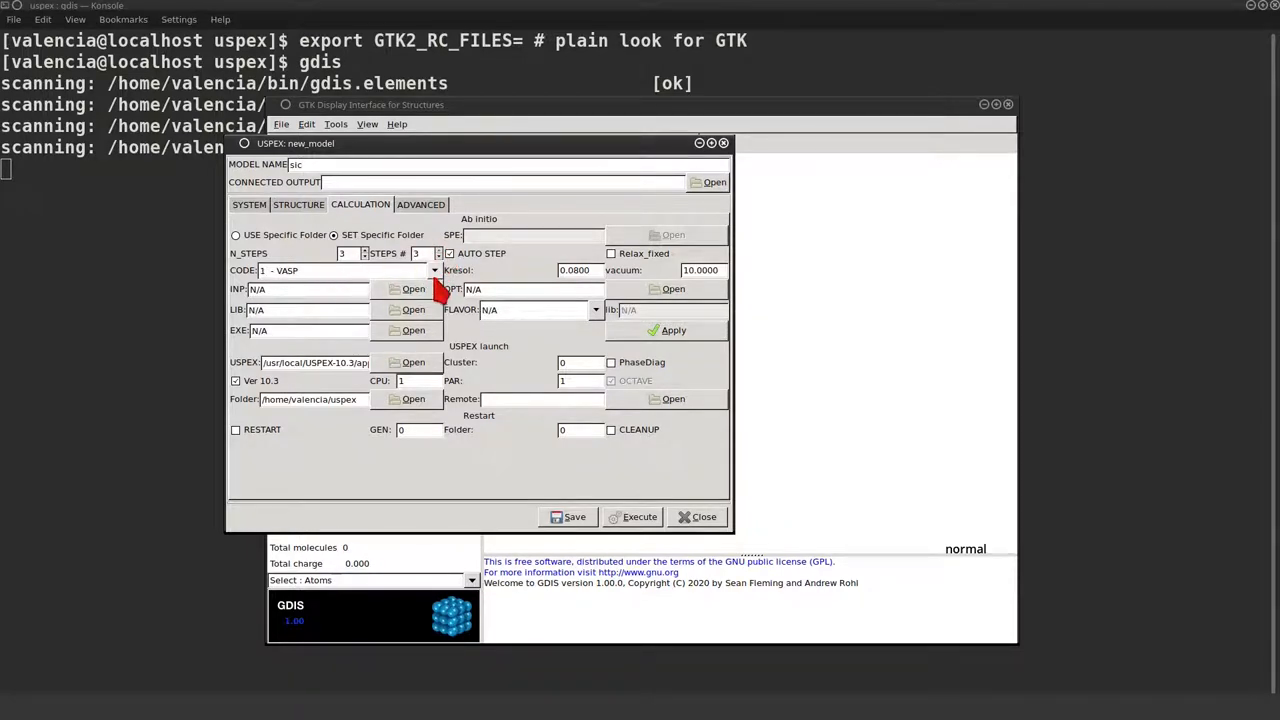
pyautogui.click(432, 270)
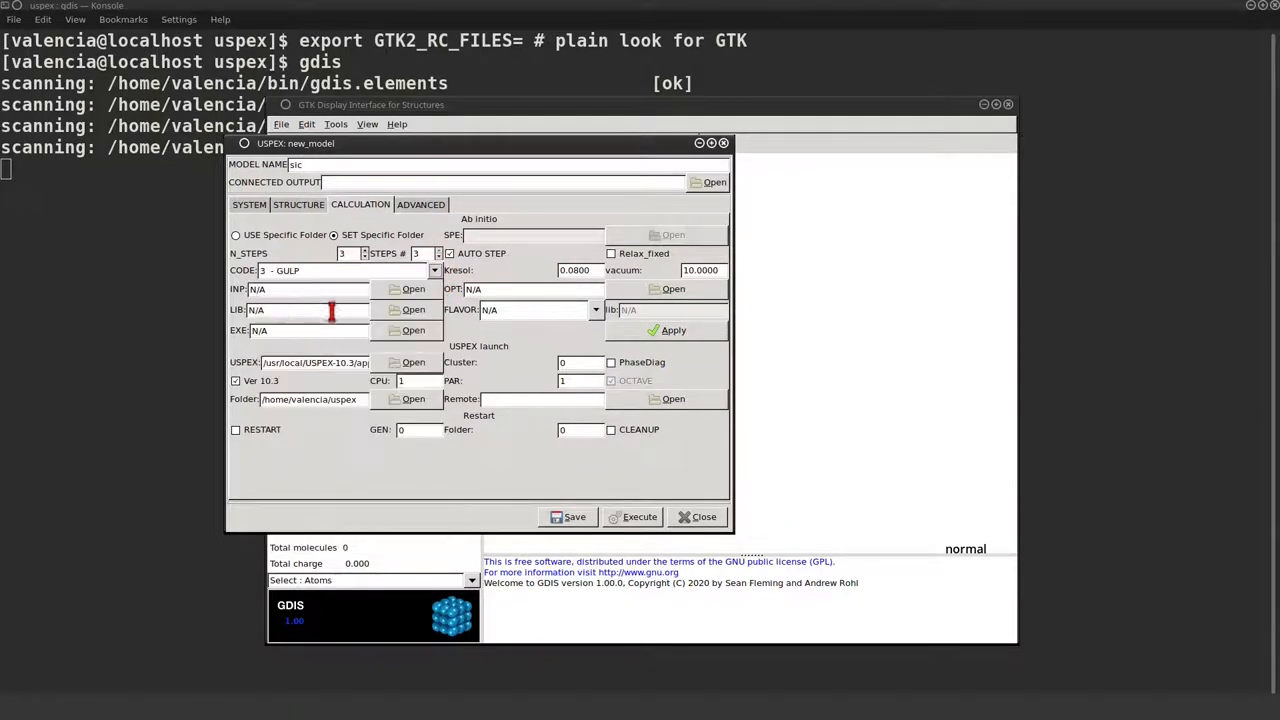
pyautogui.click(412, 308)
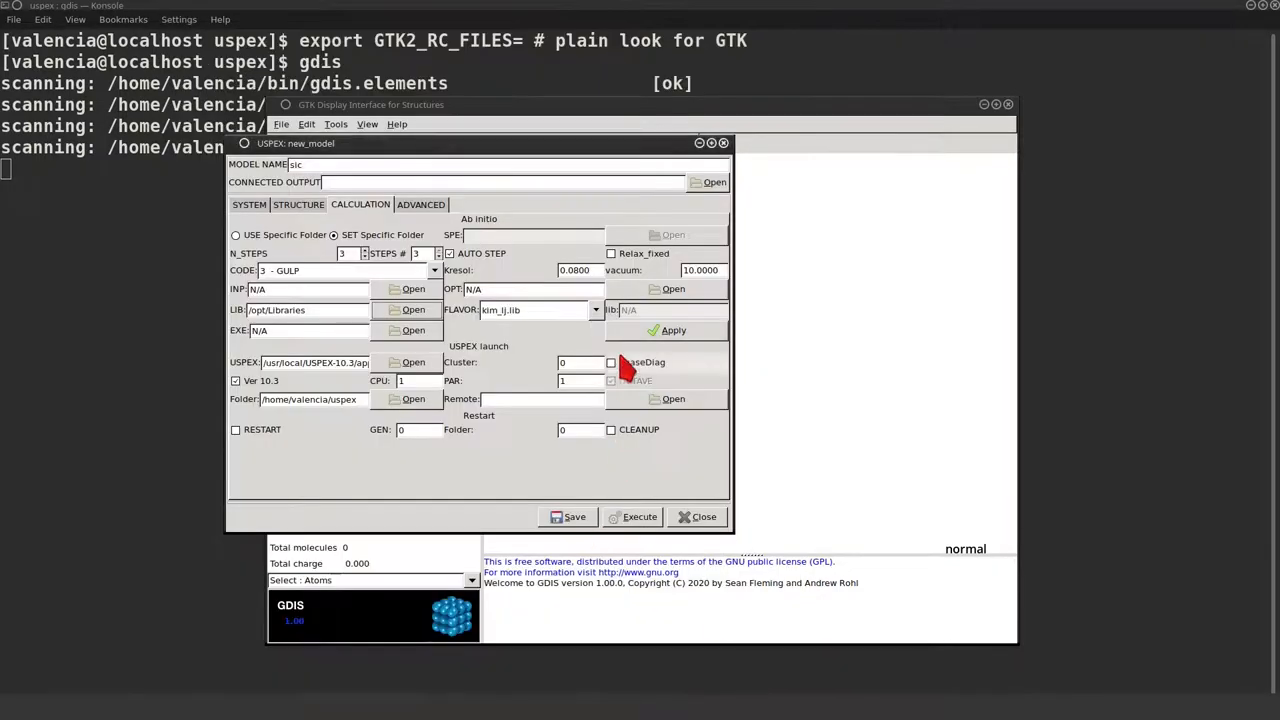
pyautogui.click(594, 308)
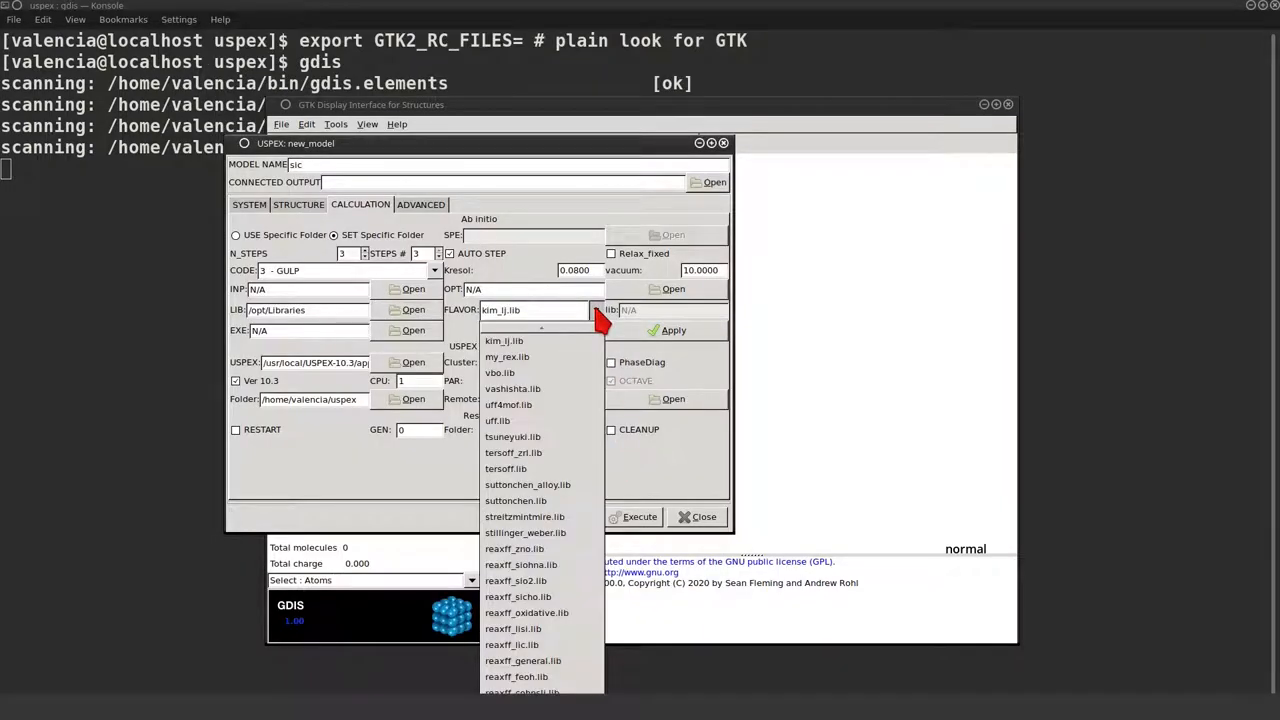
pyautogui.click(504, 468)
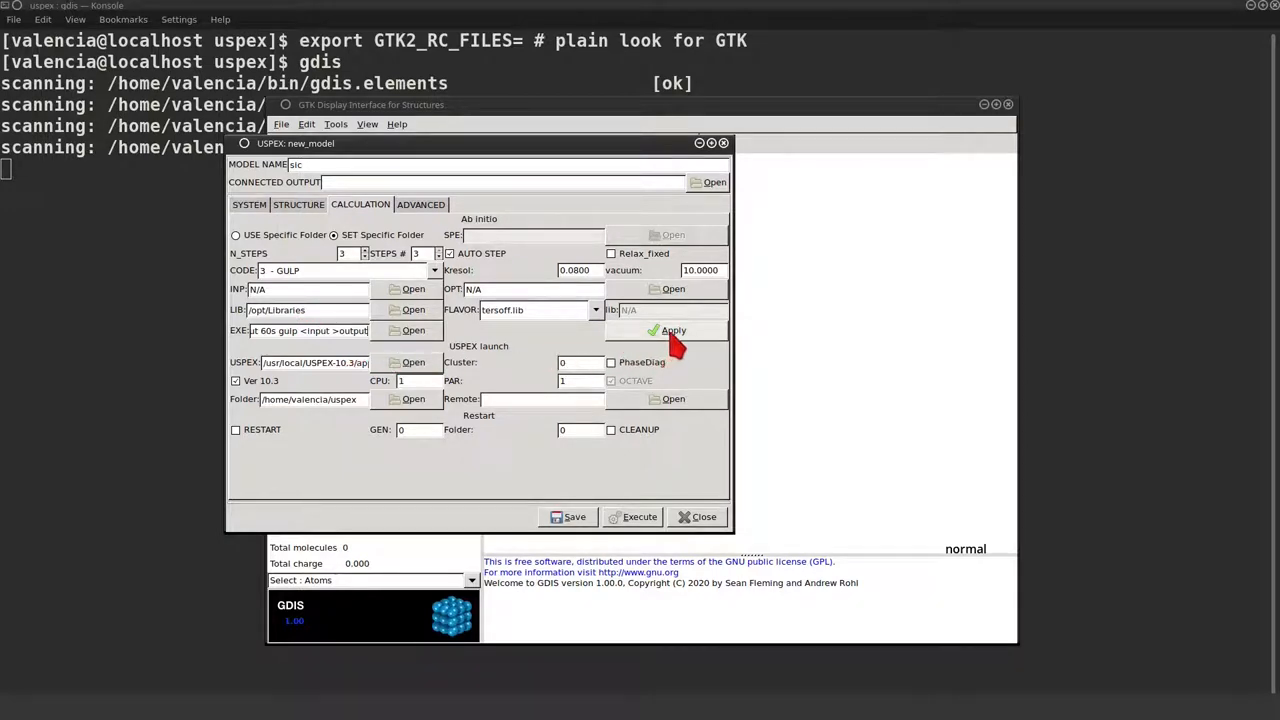
pyautogui.click(664, 330)
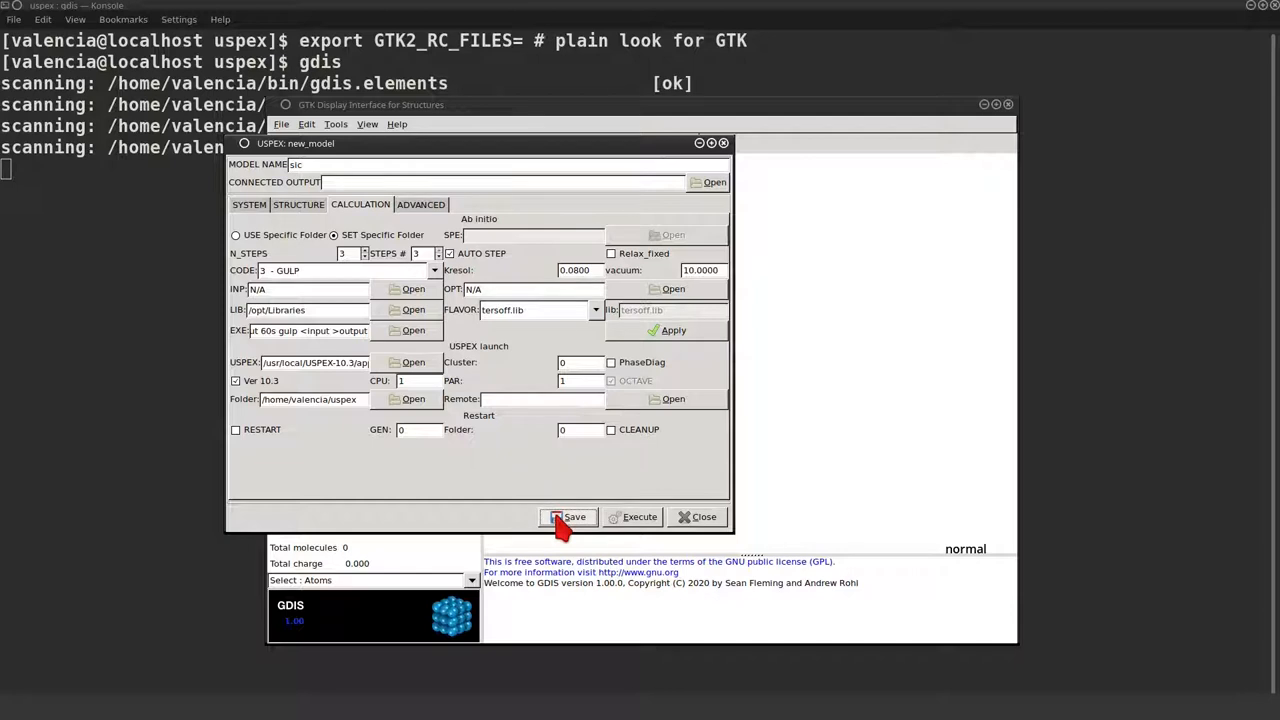
pyautogui.click(568, 516)
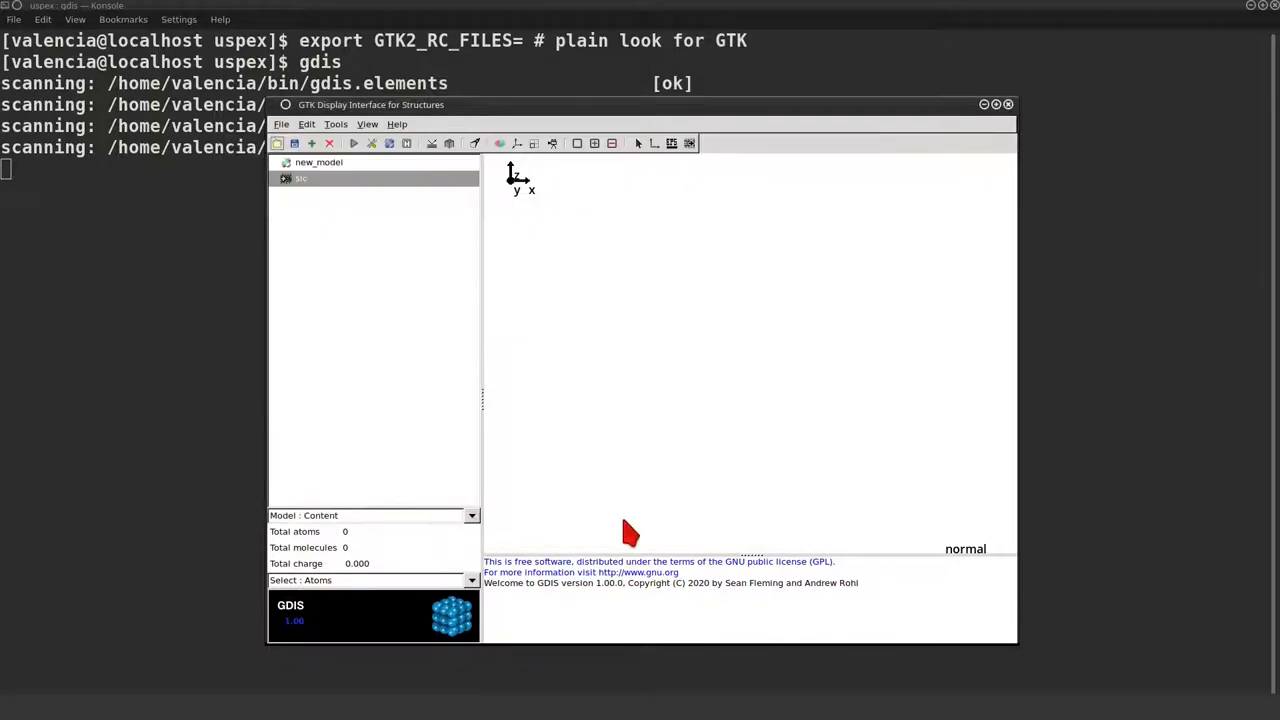
pyautogui.moveTo(400, 140)
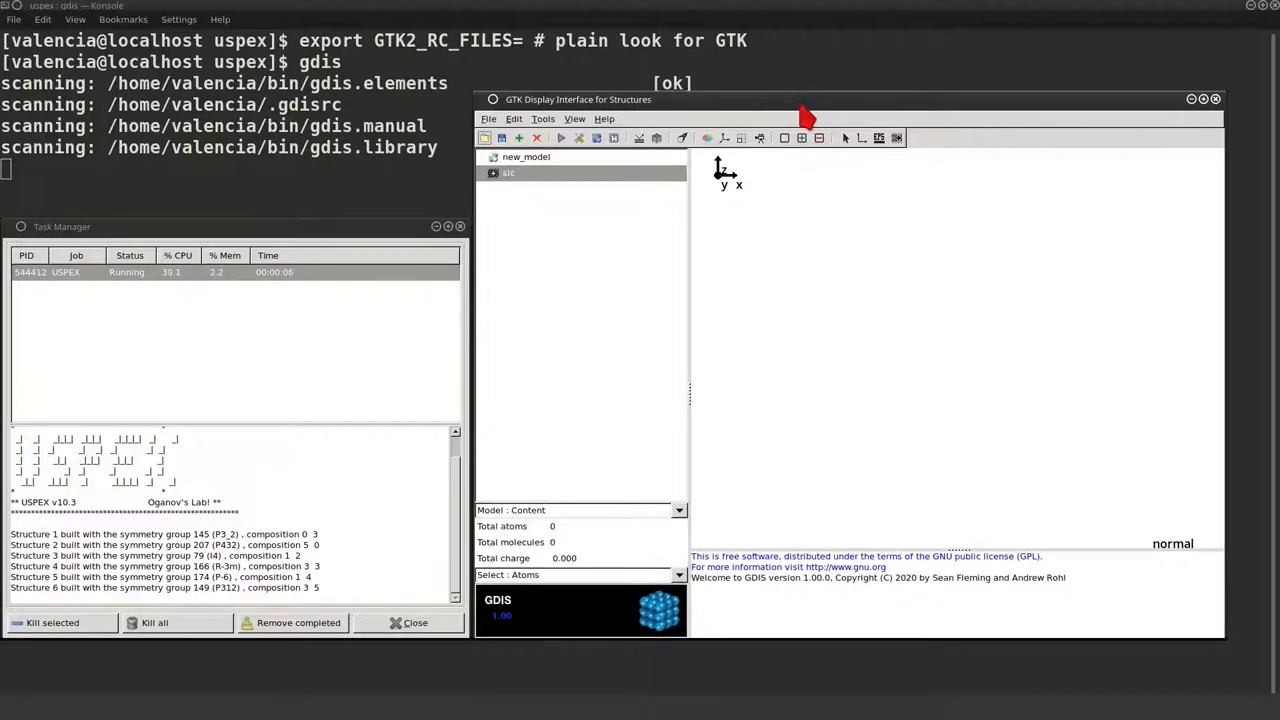
pyautogui.moveTo(892, 352)
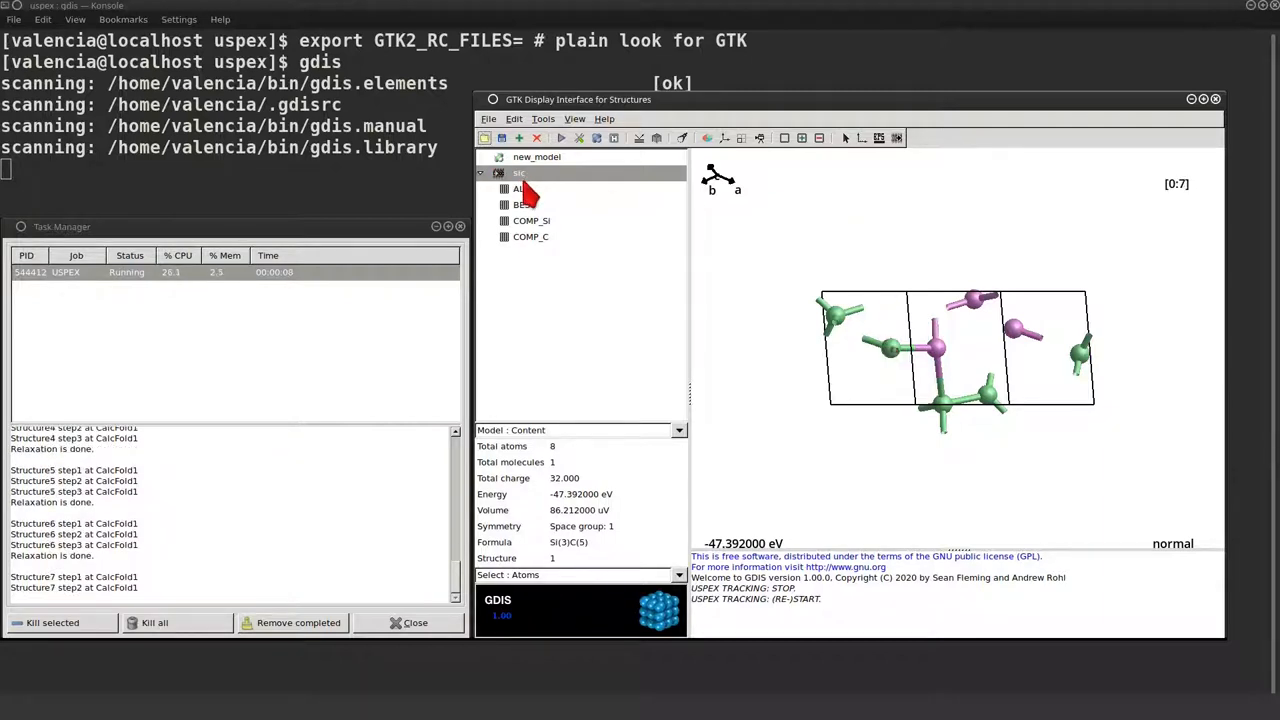
# Switch between the COMP_Si, ALL and BEST plots under sic while the USPEX job finishes.
pyautogui.click(518, 188)
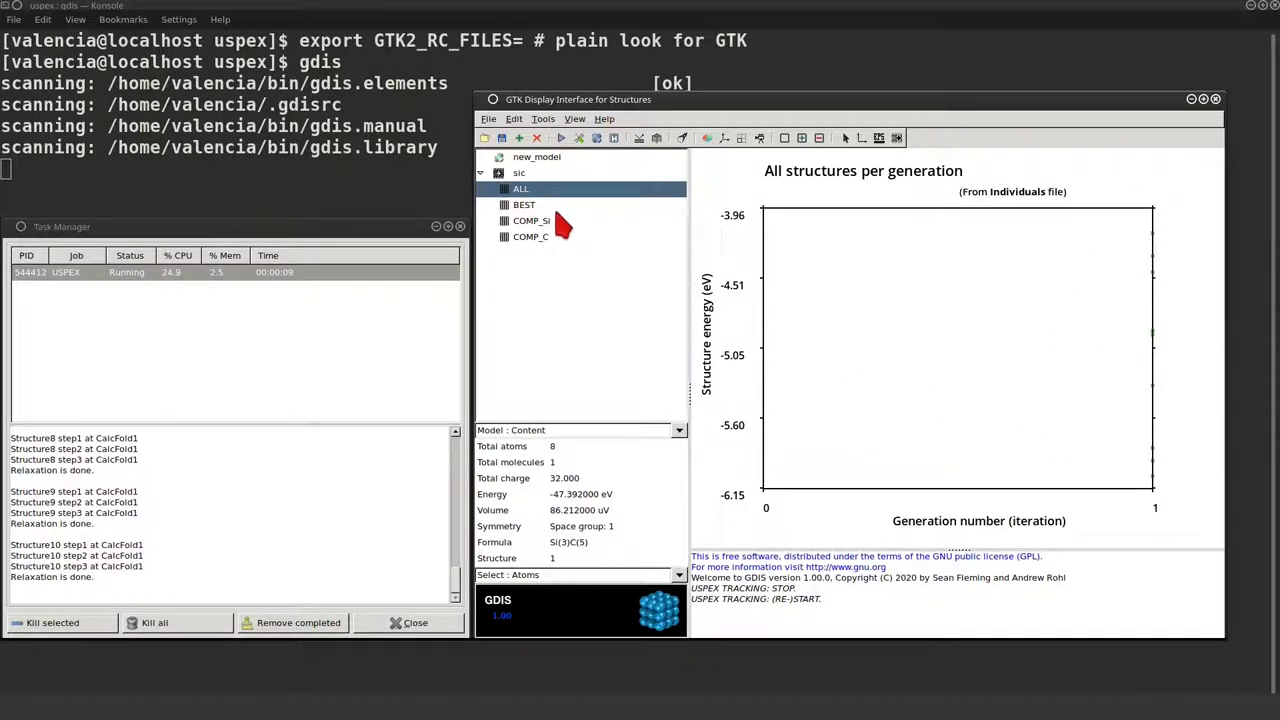
pyautogui.click(532, 220)
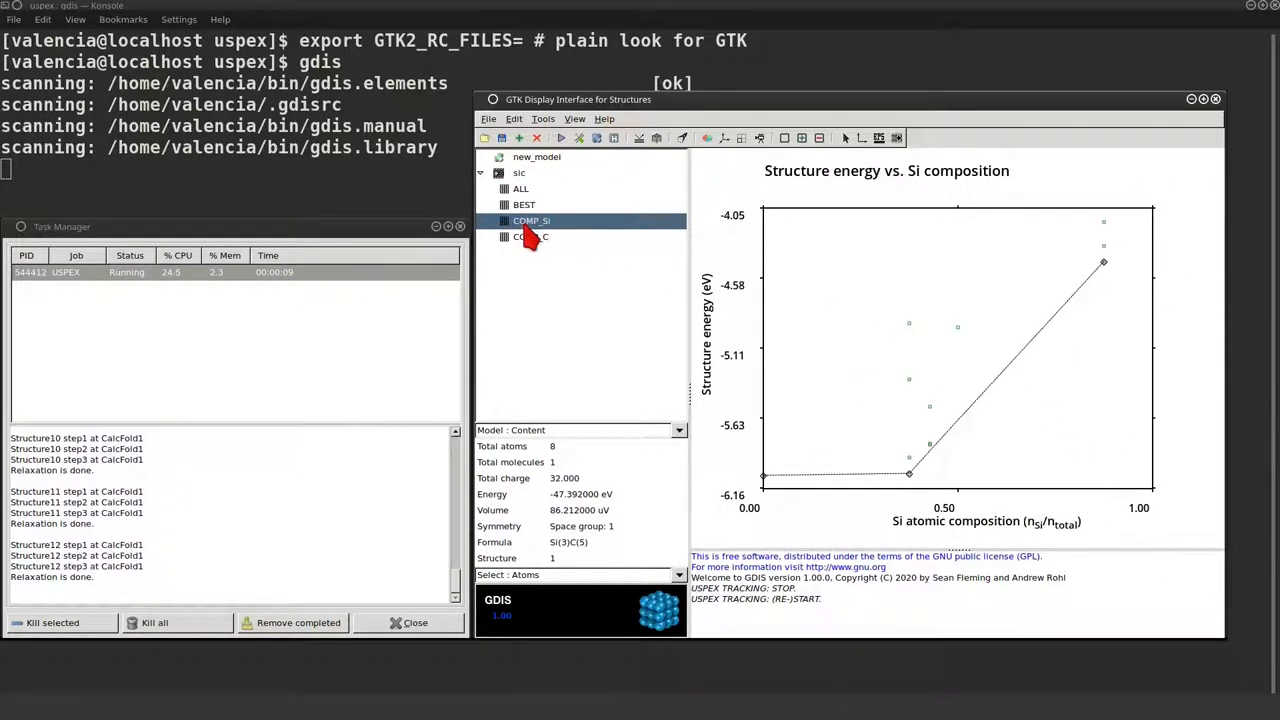
pyautogui.click(532, 220)
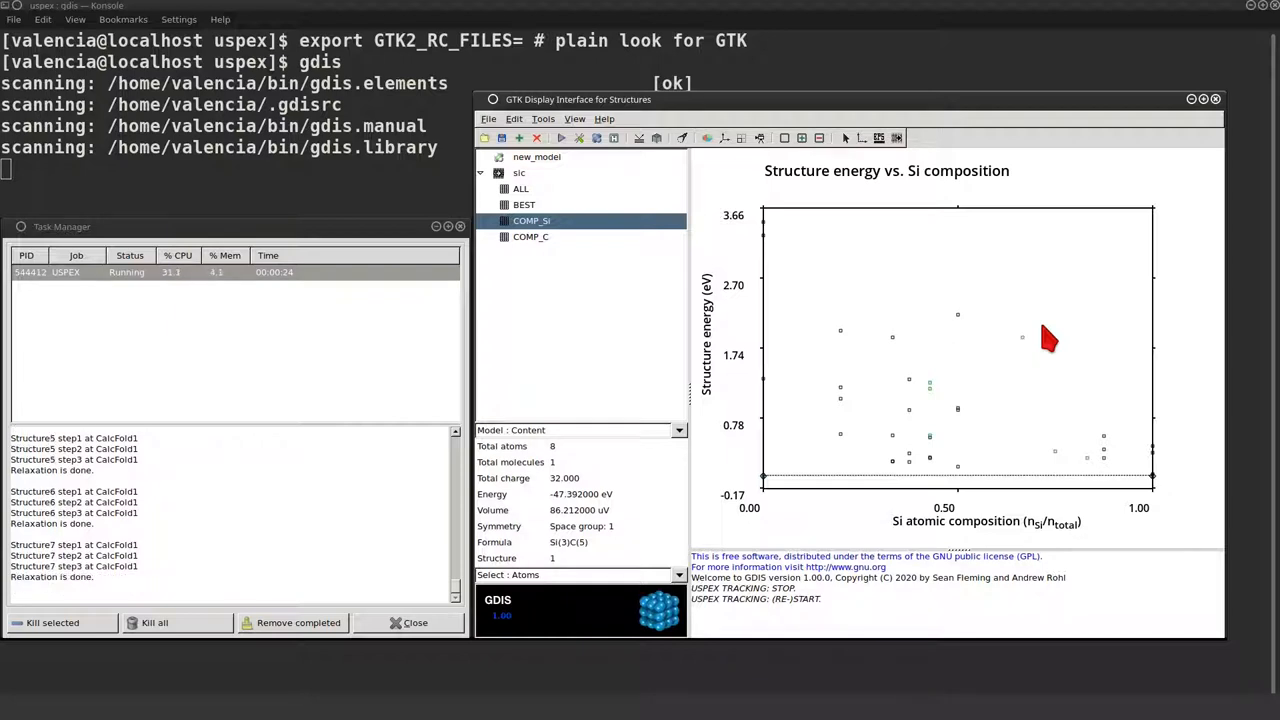
pyautogui.click(520, 188)
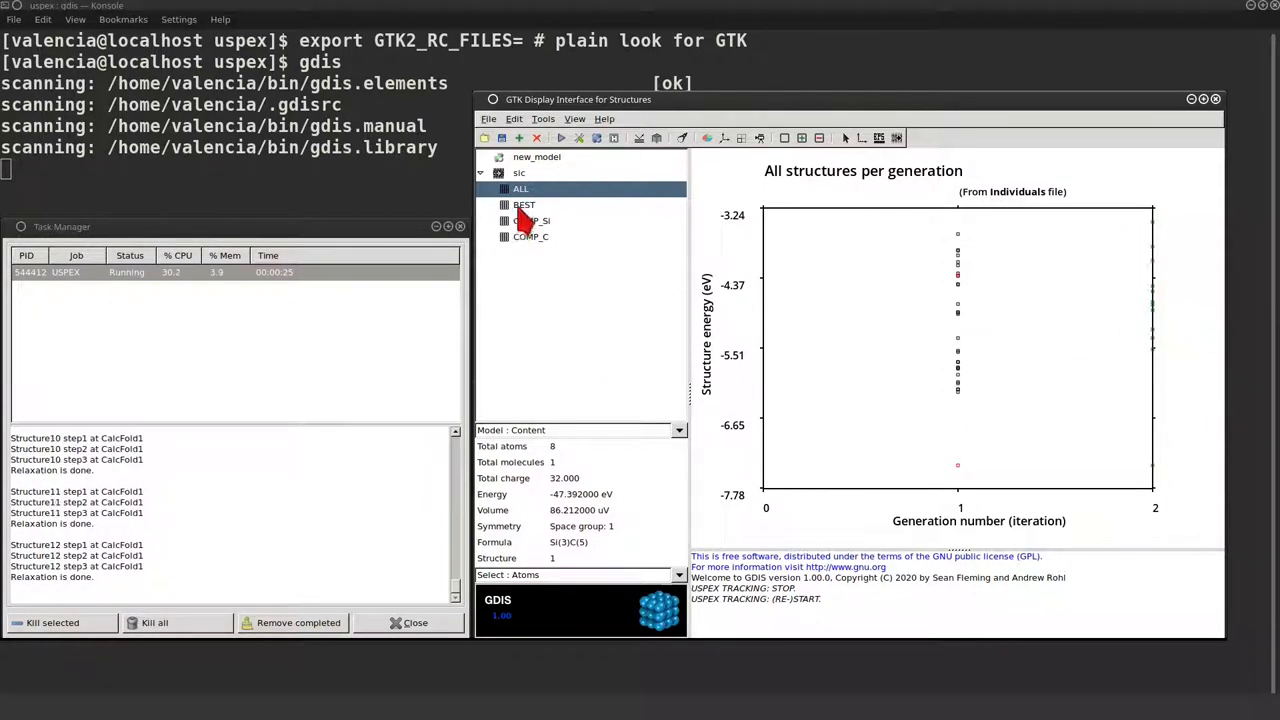
pyautogui.click(522, 204)
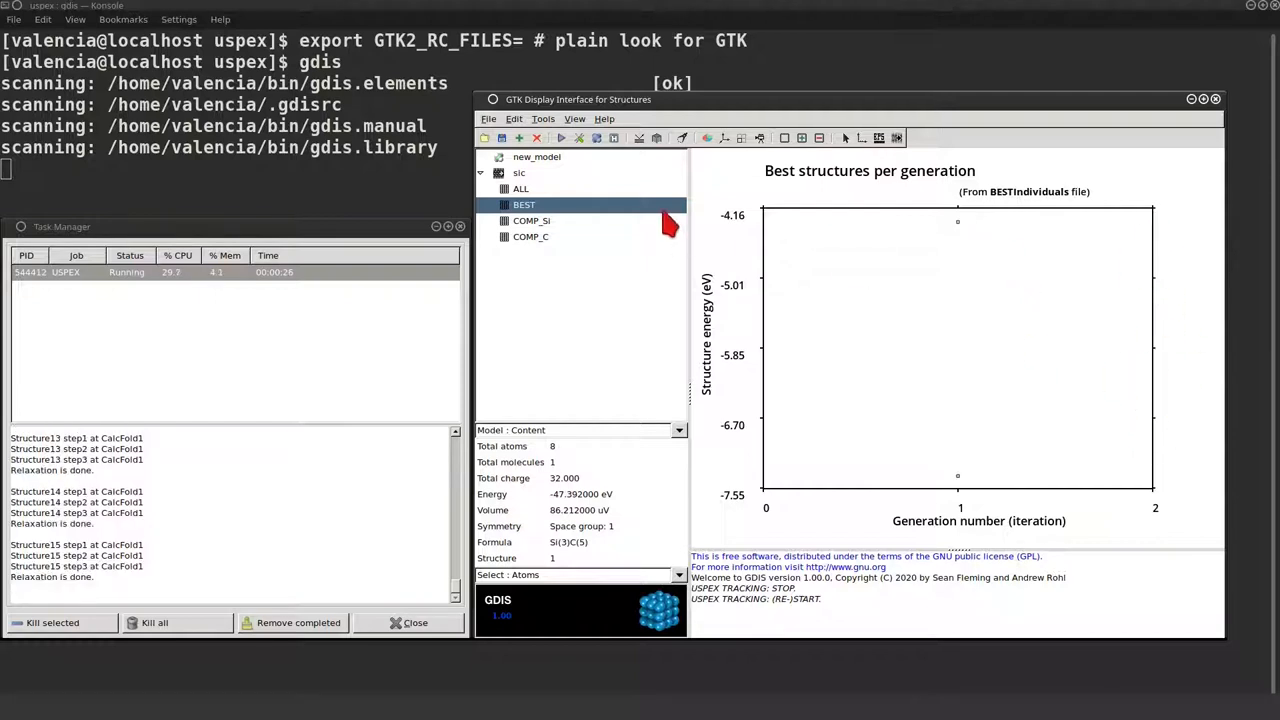
pyautogui.click(532, 220)
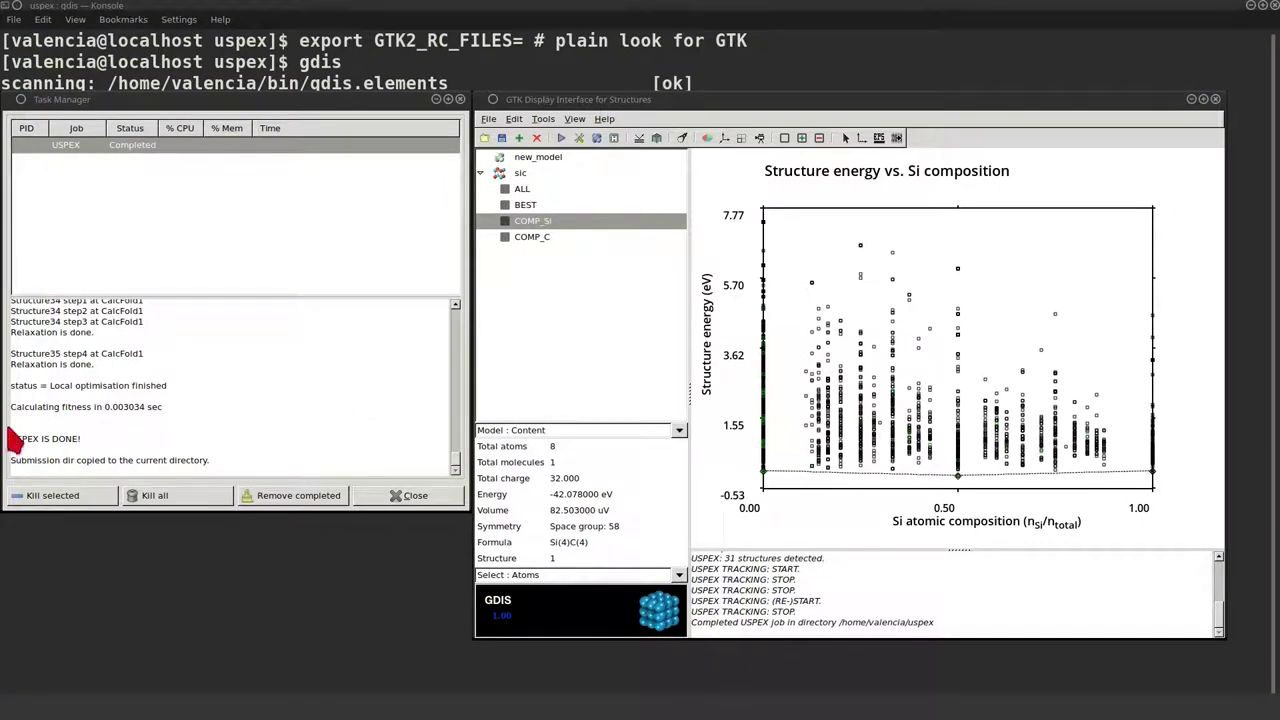
pyautogui.moveTo(908, 648)
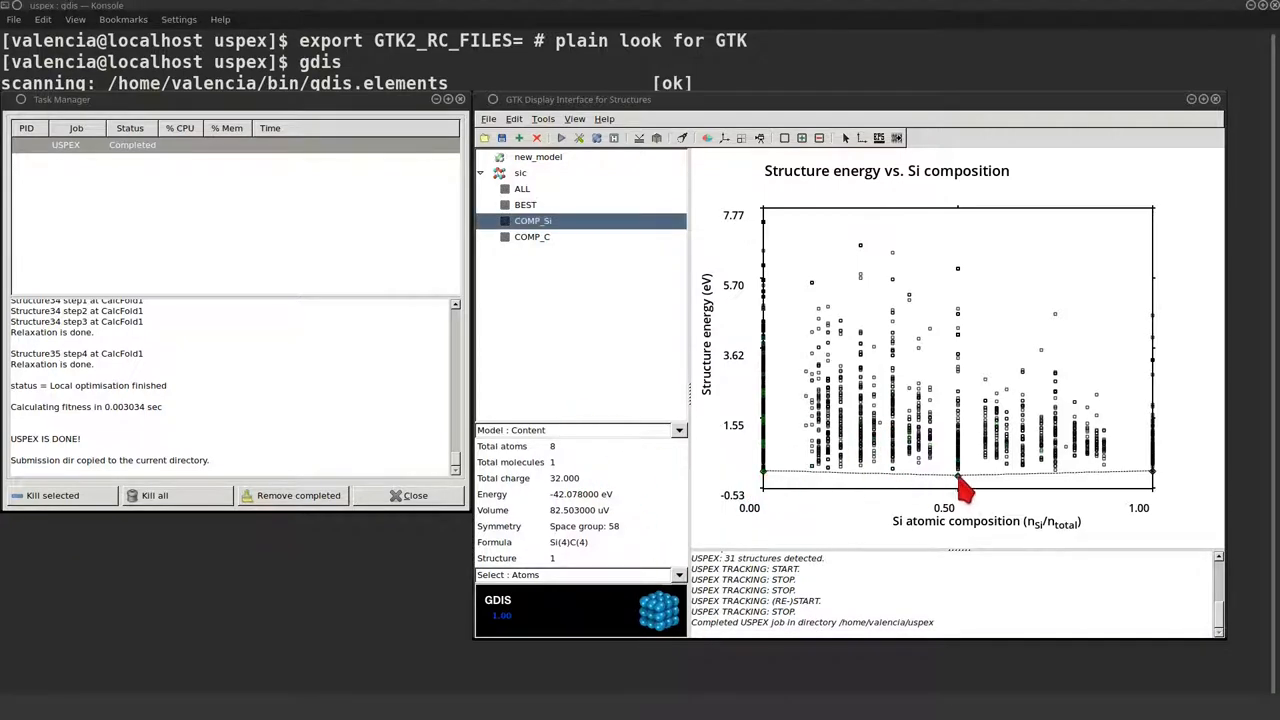
# Load a structure near 0.5 Si composition from the plot and view it in 3D.
pyautogui.click(958, 474)
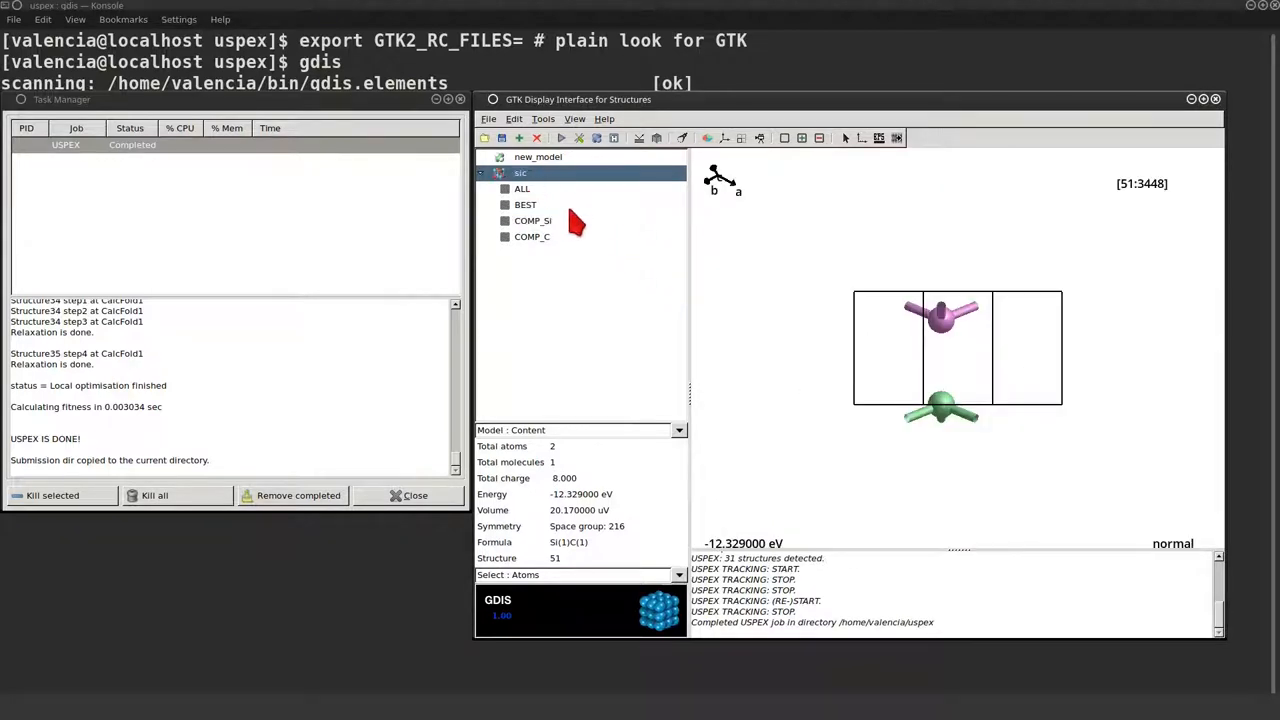
pyautogui.click(532, 220)
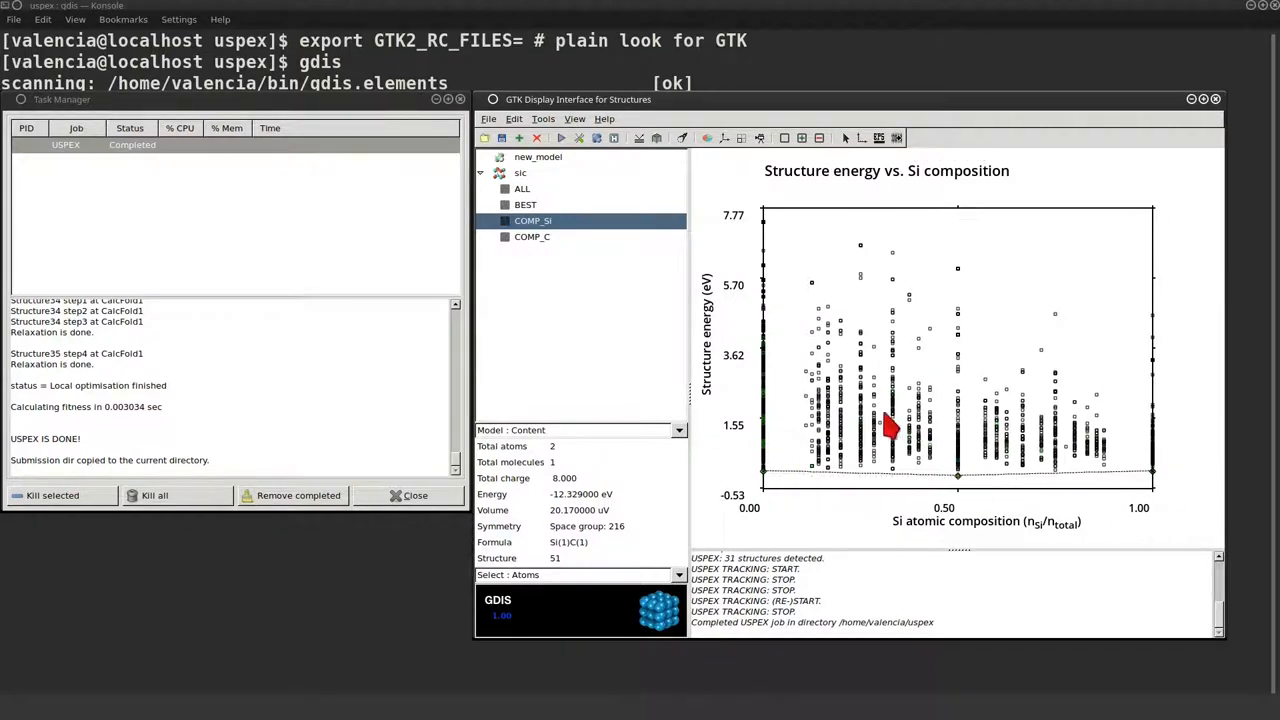
pyautogui.click(520, 188)
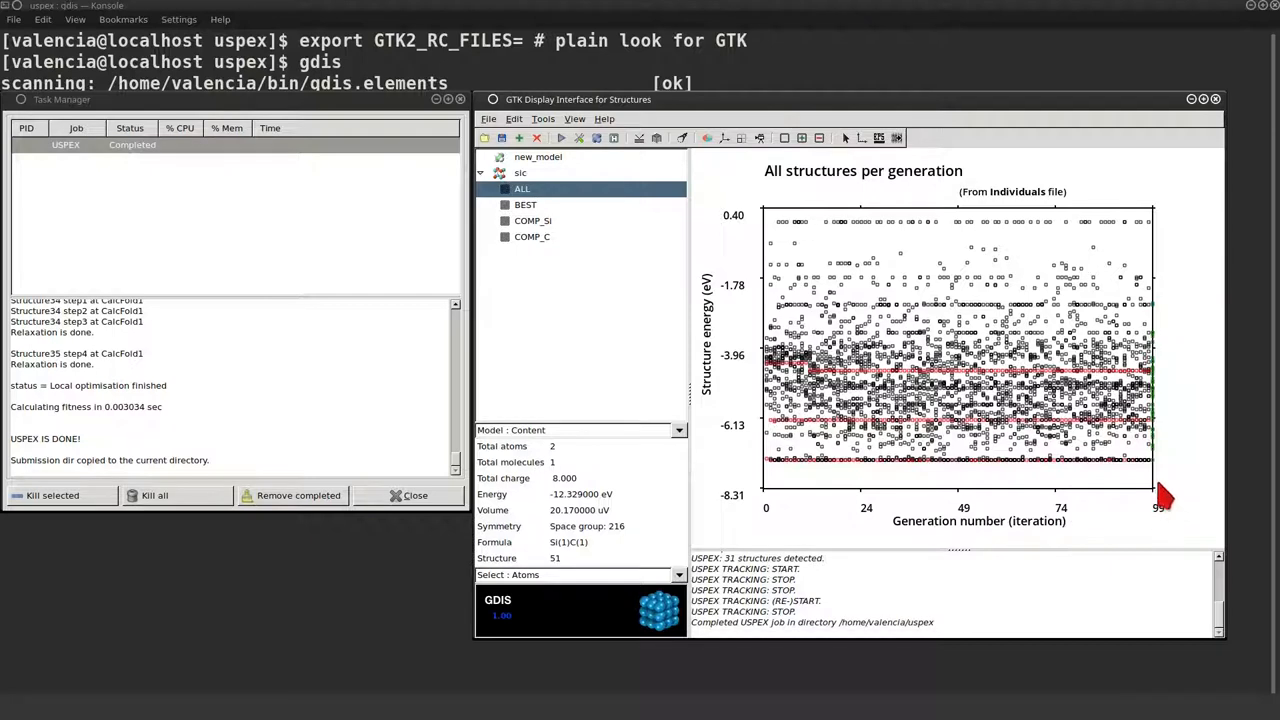
pyautogui.moveTo(978, 500)
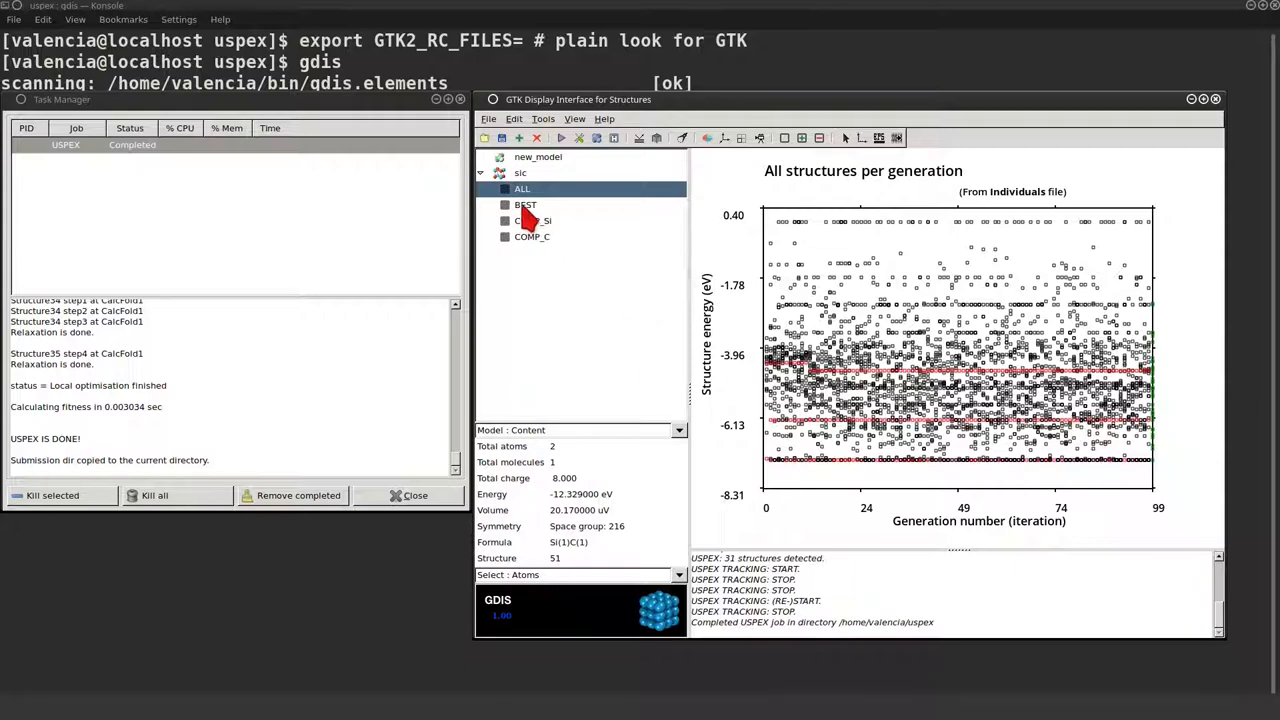
pyautogui.click(524, 204)
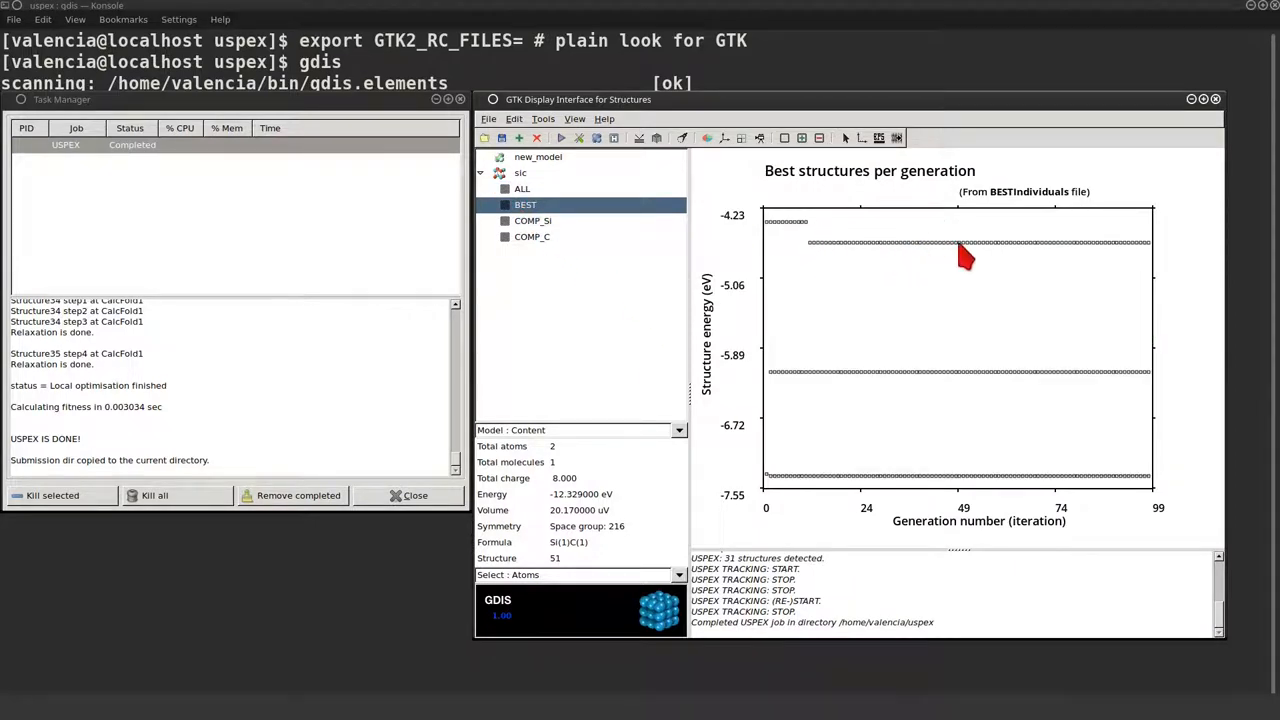
pyautogui.moveTo(912, 490)
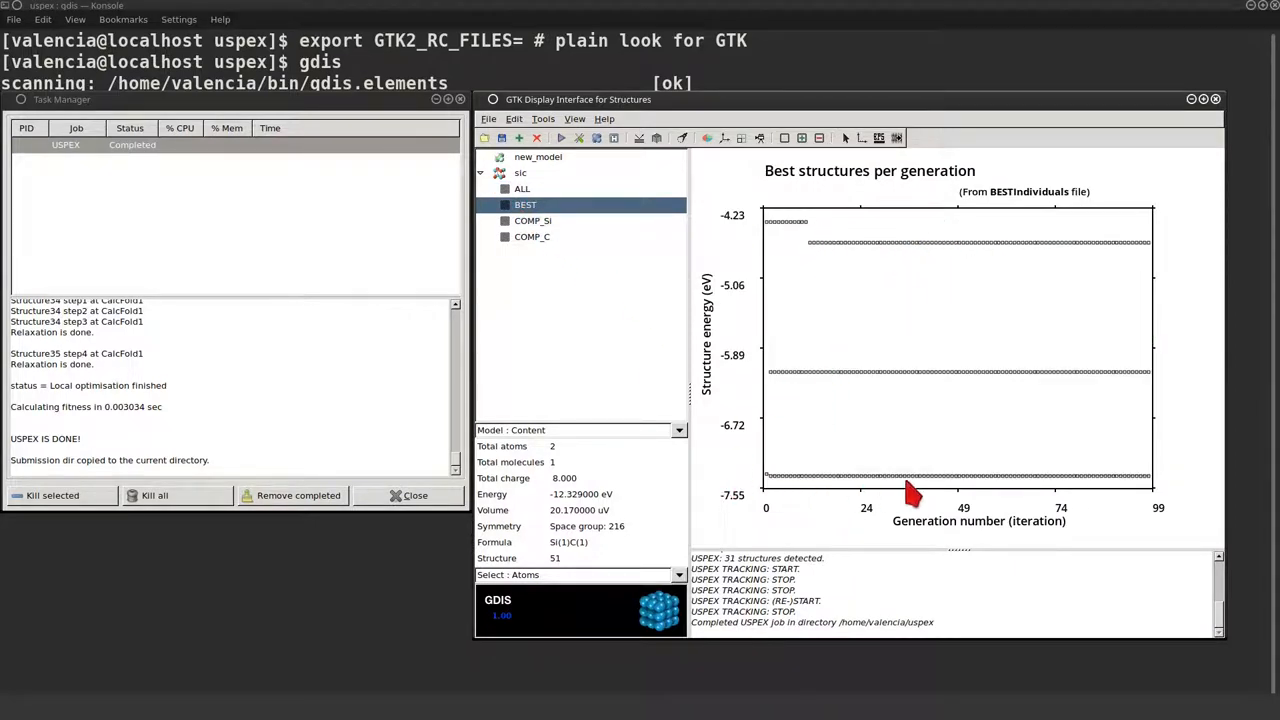
pyautogui.click(532, 220)
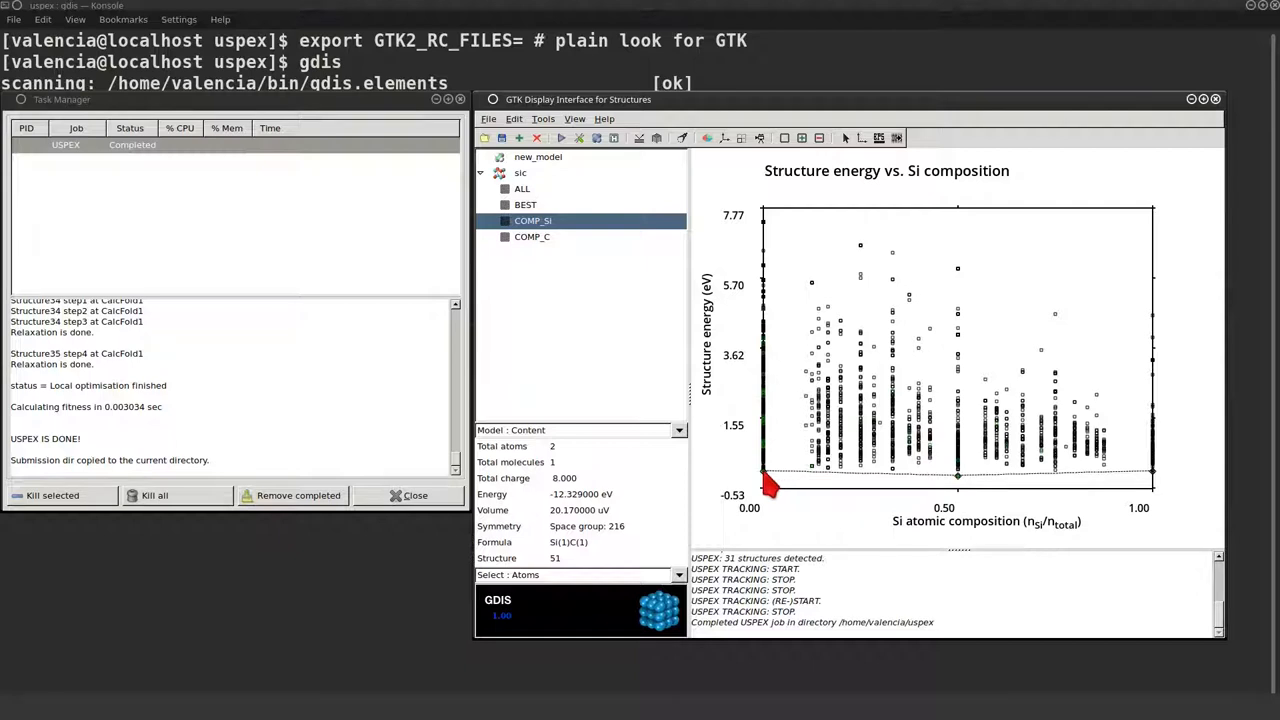
# Inspect the C6, Si2 and Si2C3 candidates in 3D, ending on BEST with structure 3360.
pyautogui.click(524, 204)
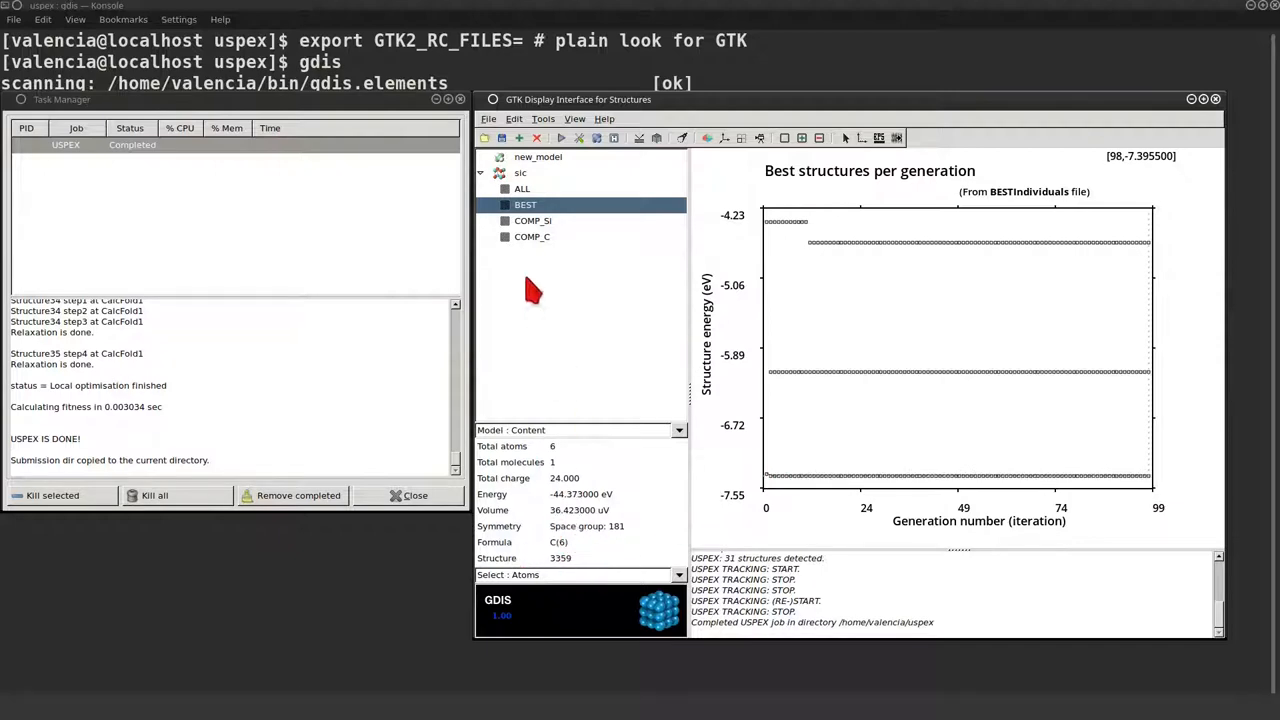
pyautogui.click(520, 172)
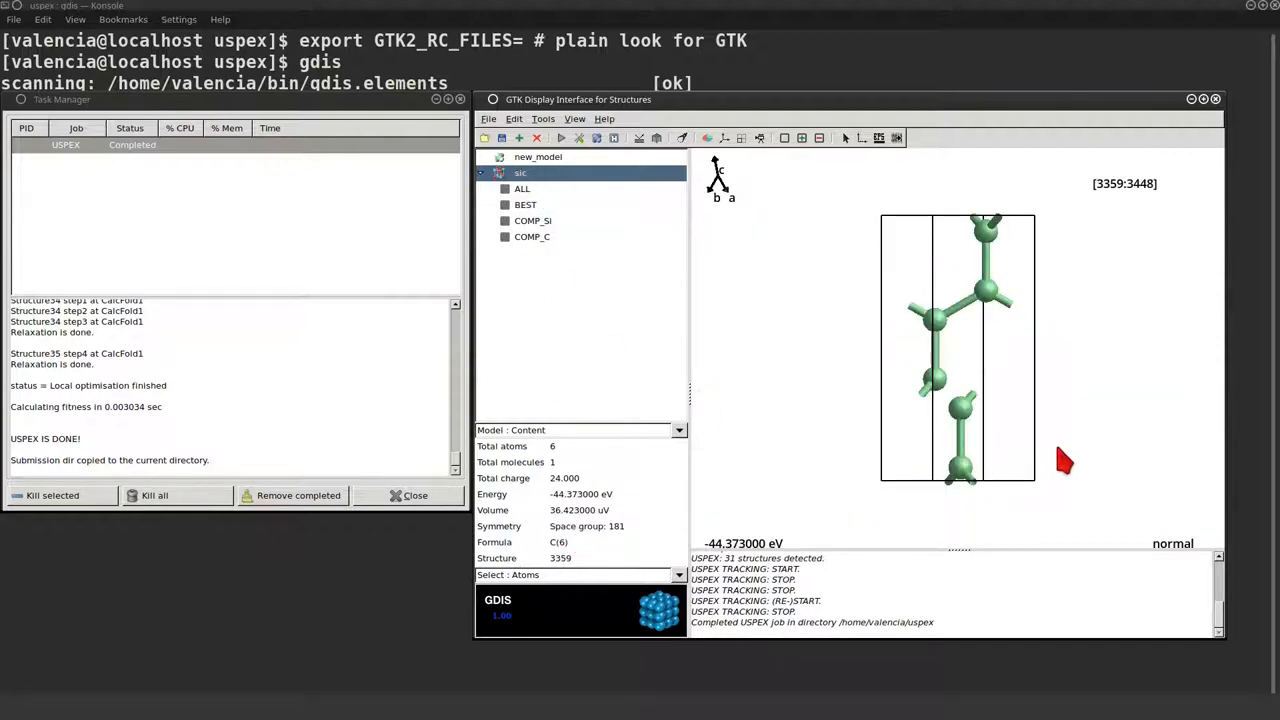
pyautogui.click(524, 204)
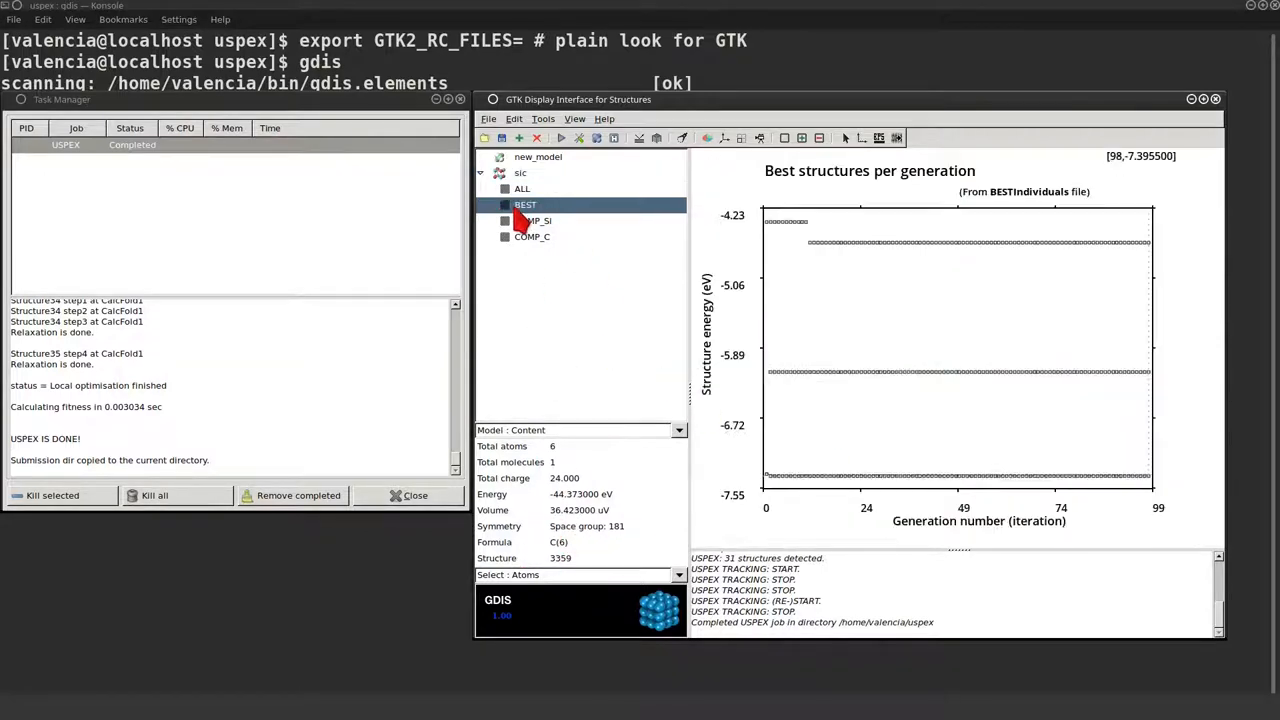
pyautogui.moveTo(1150, 390)
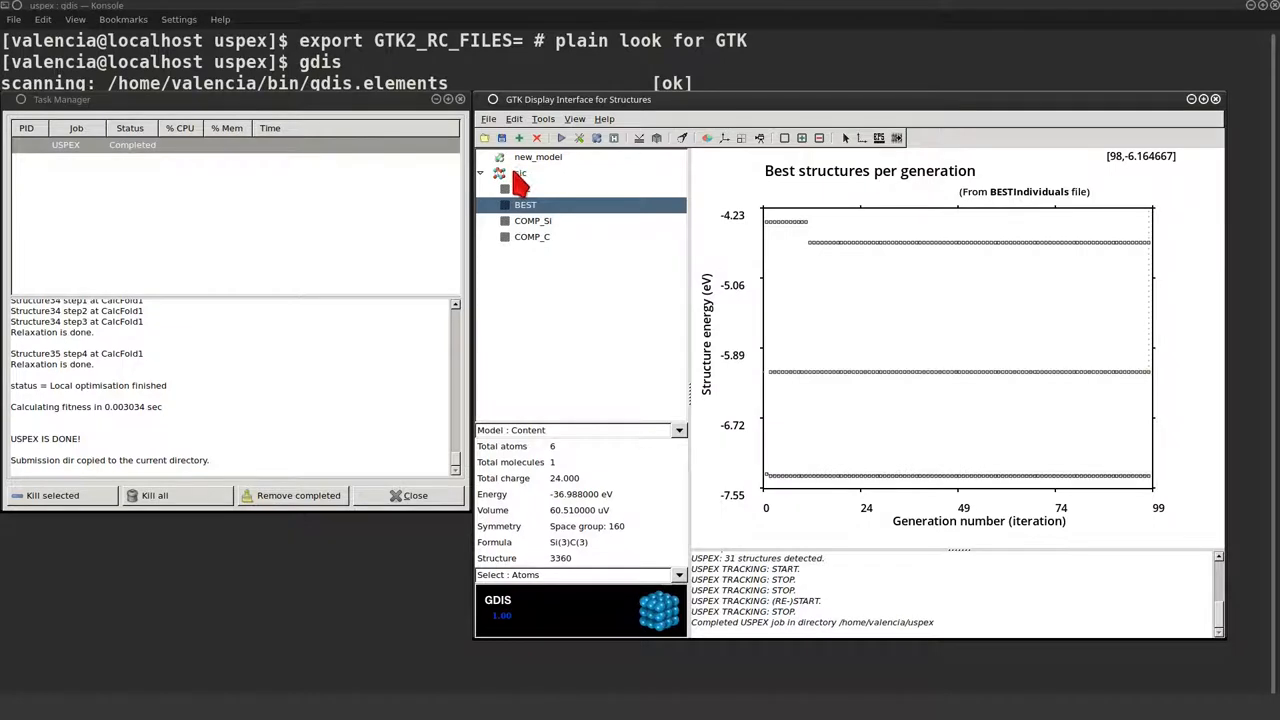
pyautogui.click(520, 172)
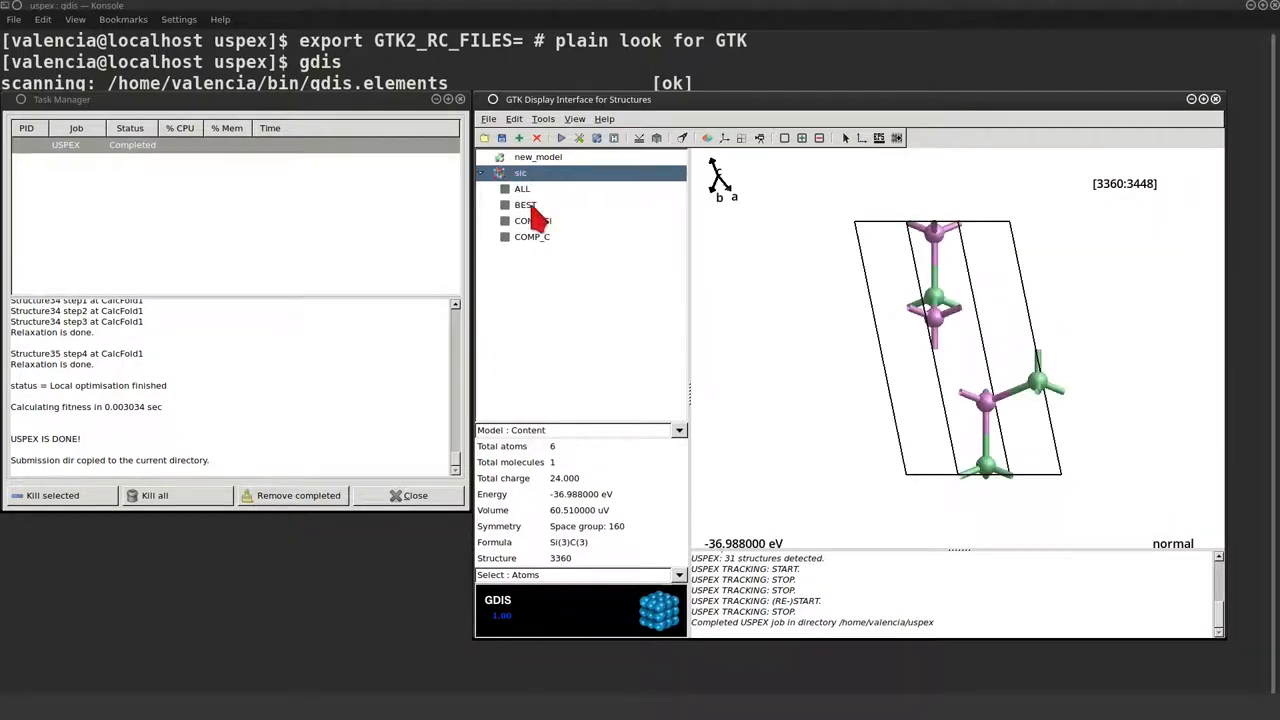
pyautogui.click(522, 204)
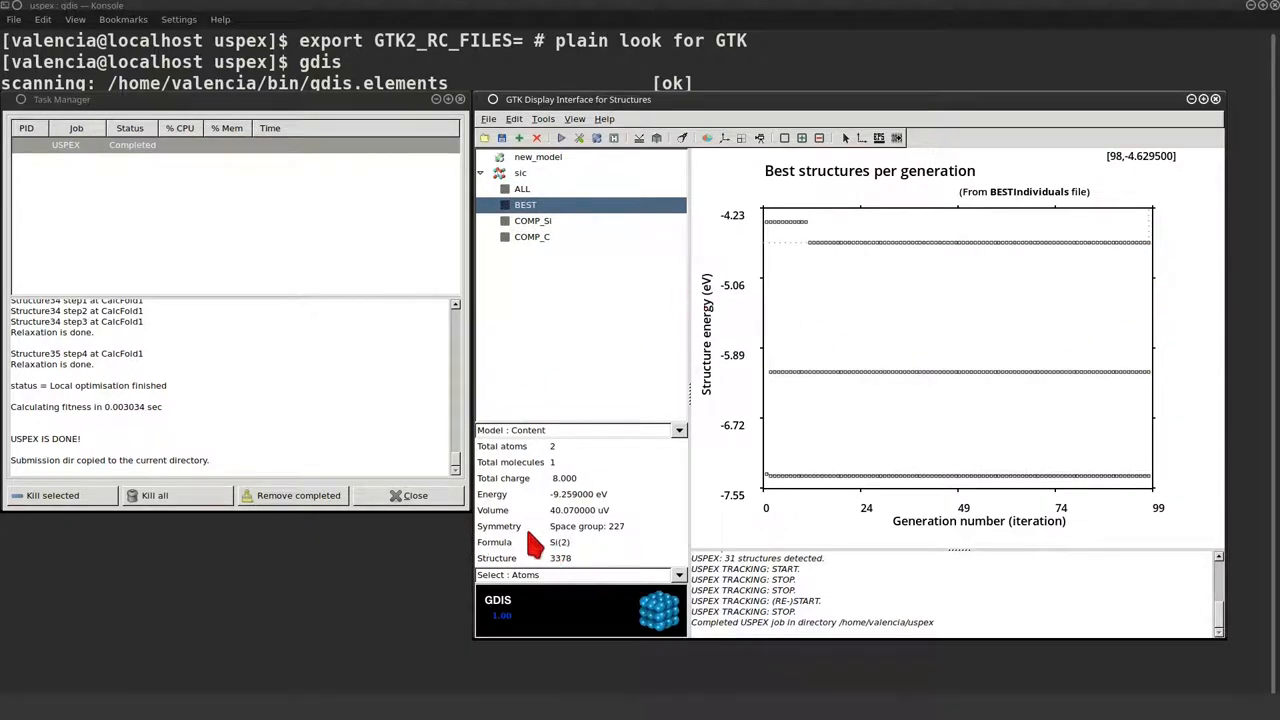
pyautogui.click(520, 172)
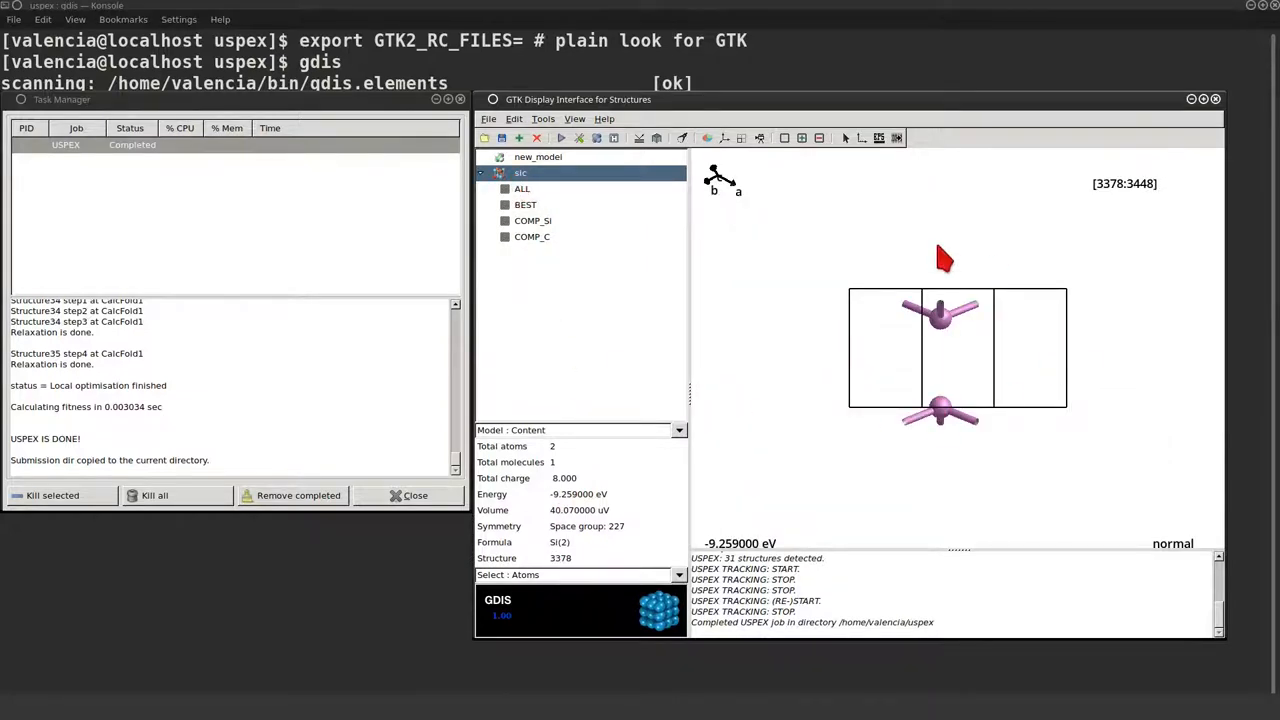
pyautogui.click(532, 220)
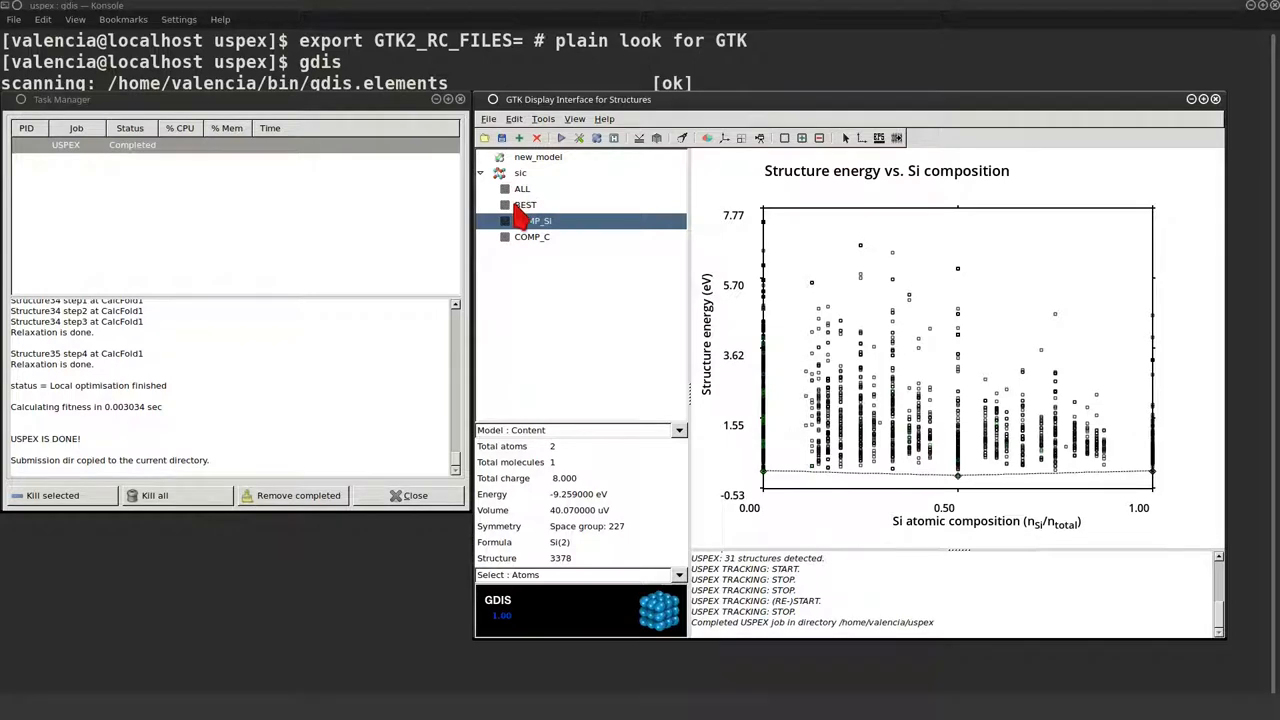
pyautogui.click(524, 204)
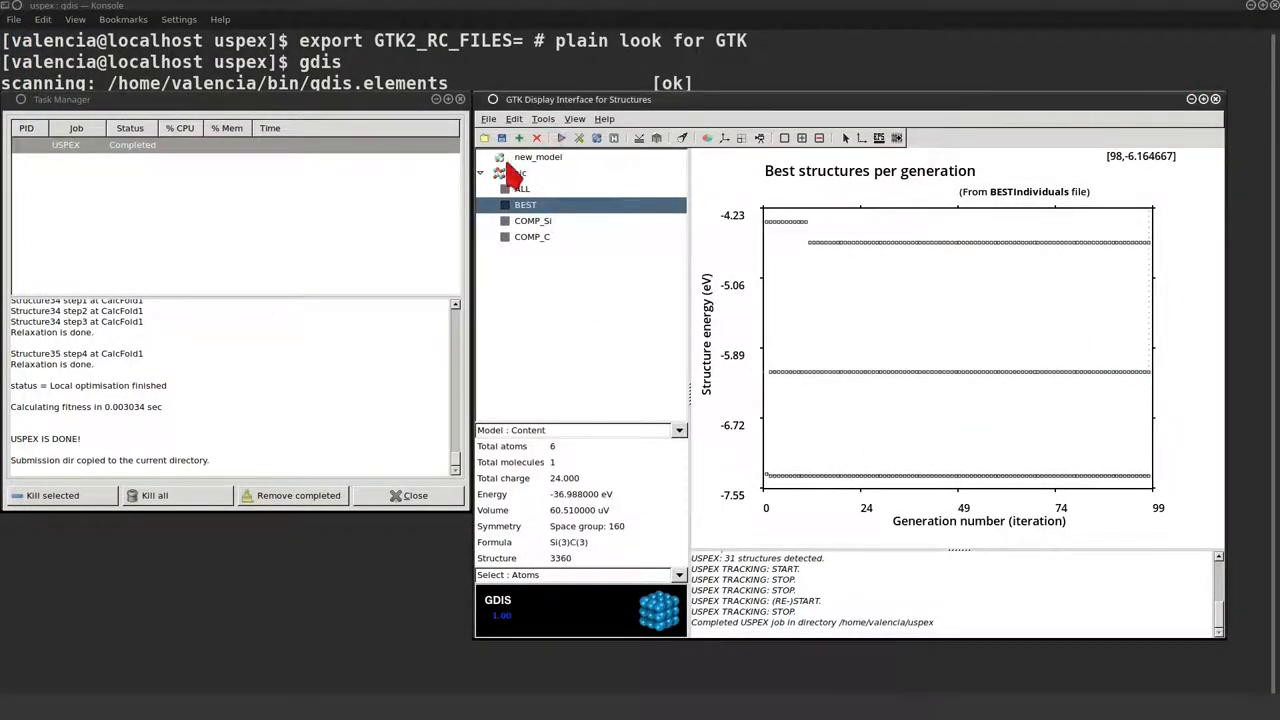
# Start a VASP geometry optimisation for Si2C3 with SYSTEM Unknown and Medium k-grid, applied.
pyautogui.click(520, 172)
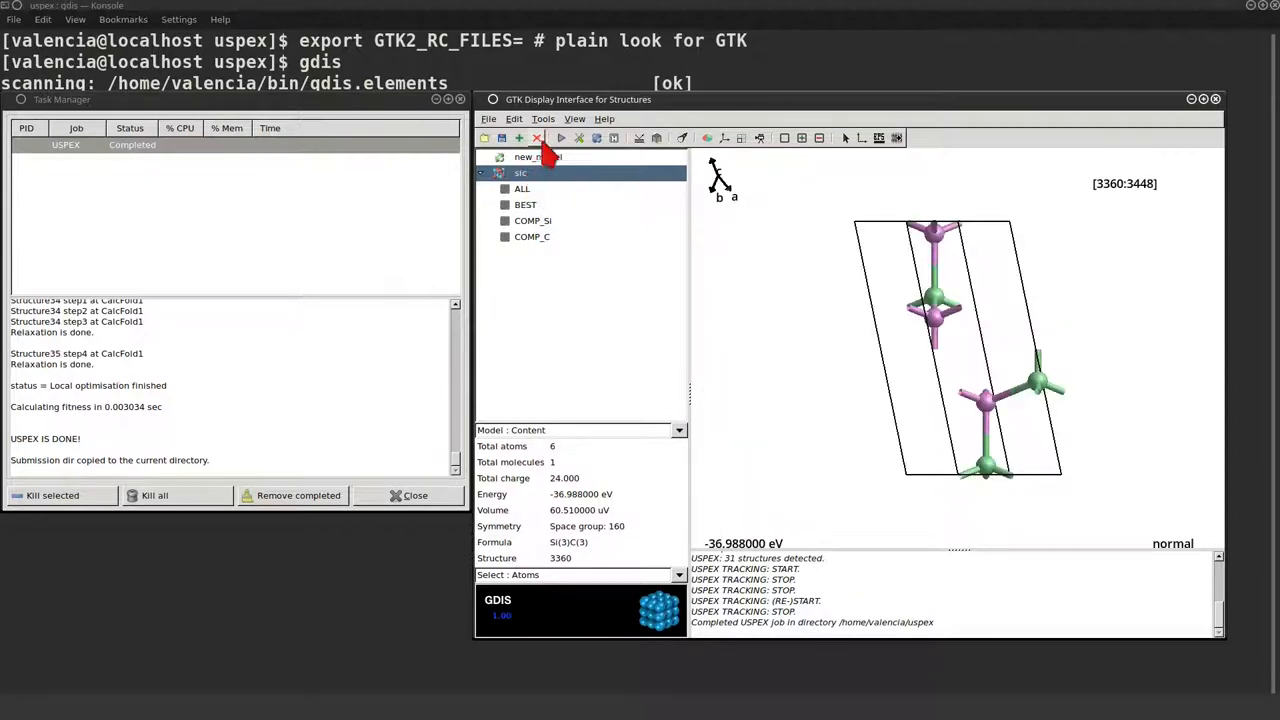
pyautogui.click(542, 118)
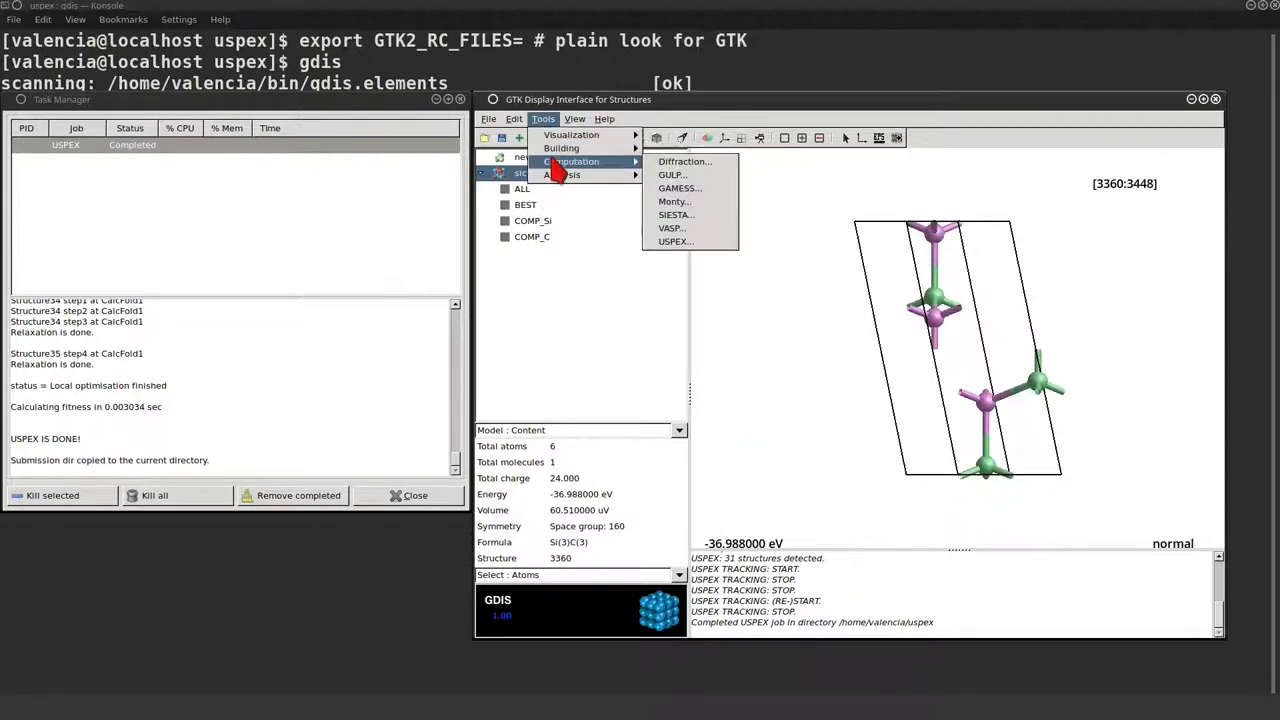
pyautogui.click(670, 228)
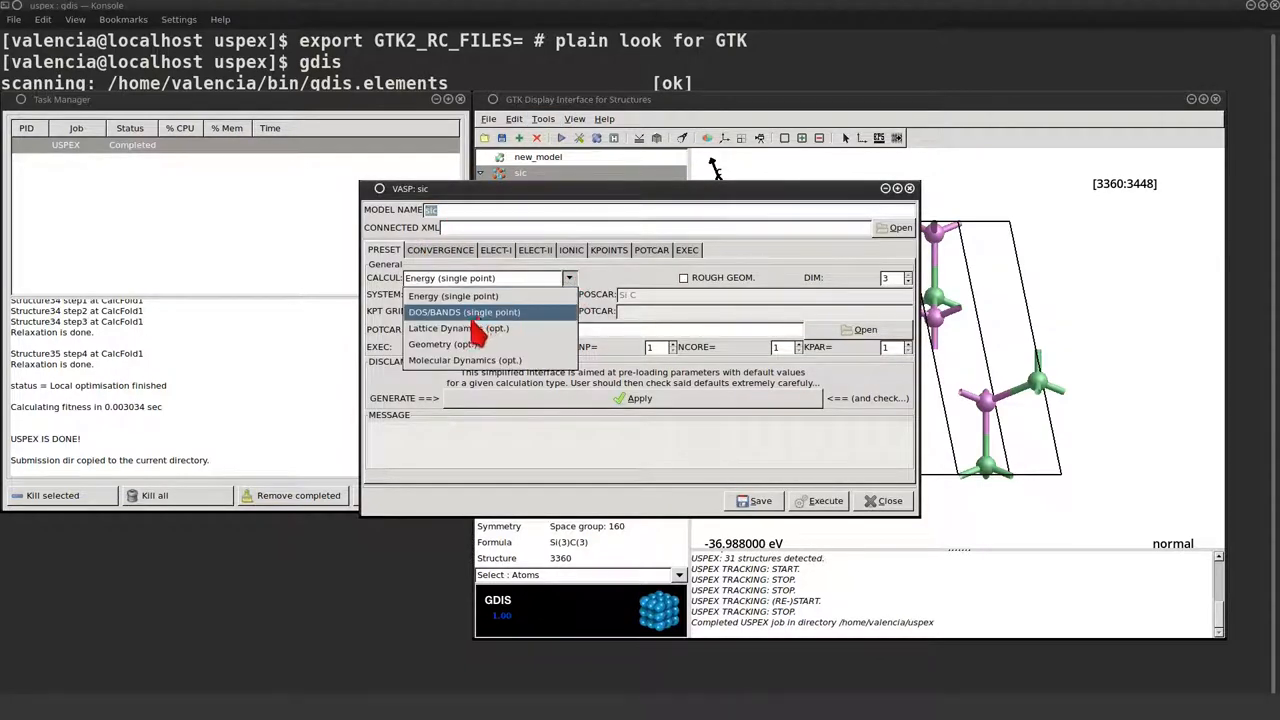
pyautogui.click(444, 344)
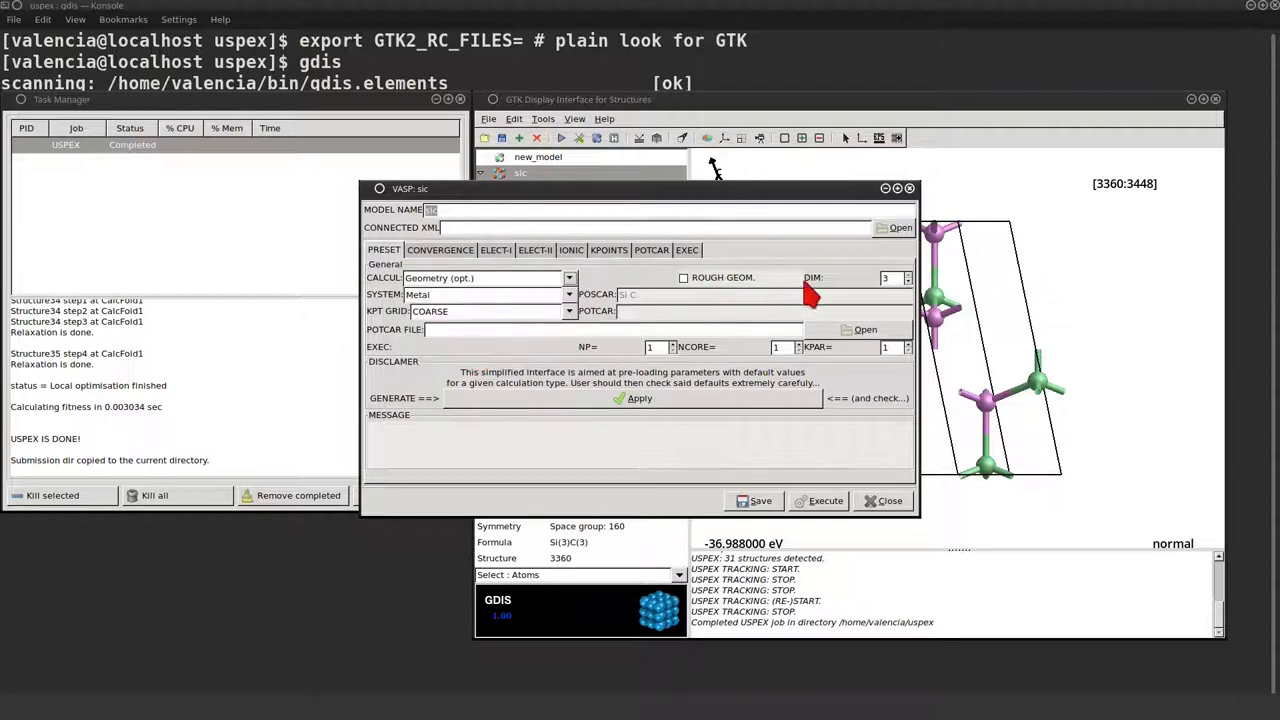
pyautogui.click(568, 294)
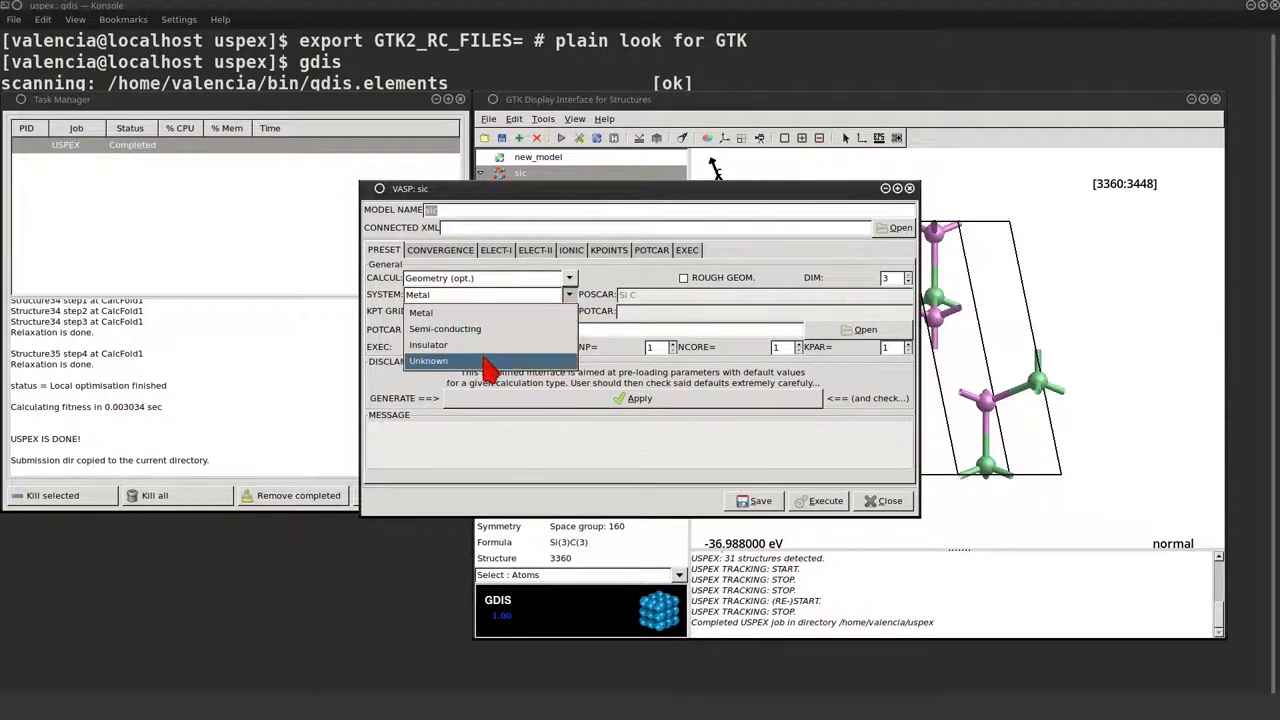
pyautogui.click(428, 360)
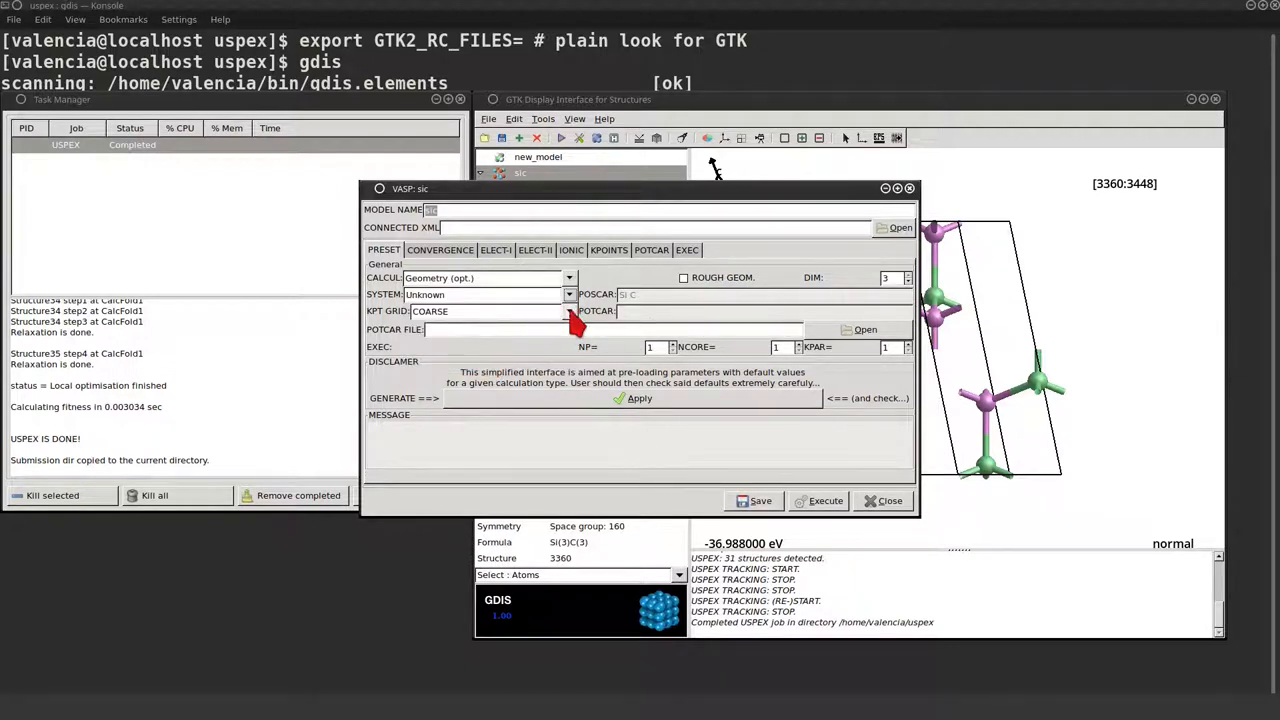
pyautogui.click(568, 312)
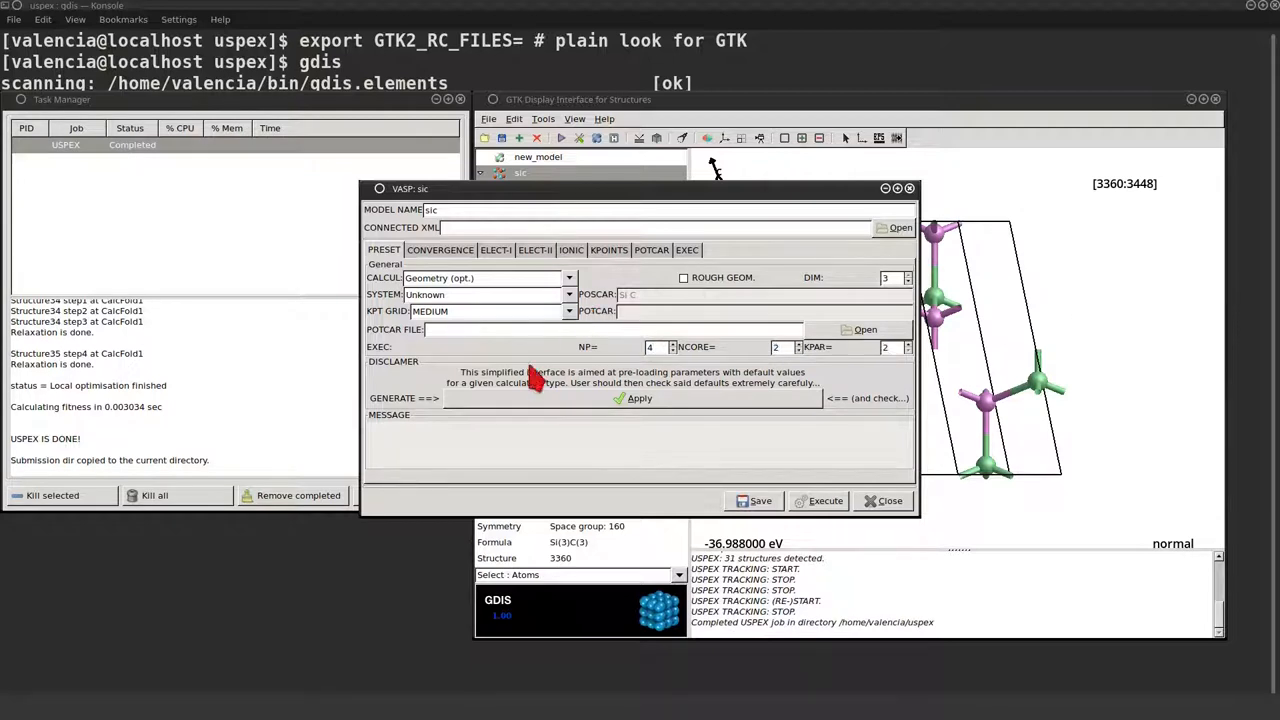
pyautogui.click(636, 398)
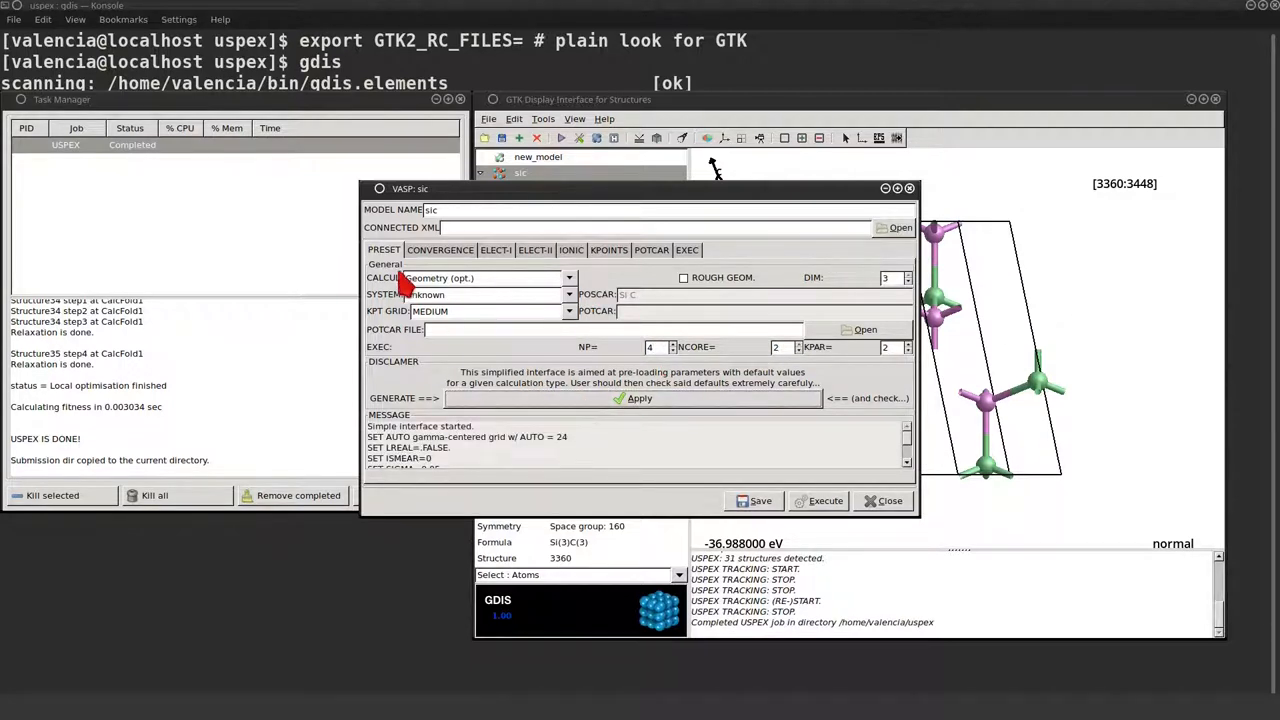
# Set the DOS lower bound to -10, IBRION Conjugate Gradients and NSW 120.
pyautogui.click(440, 248)
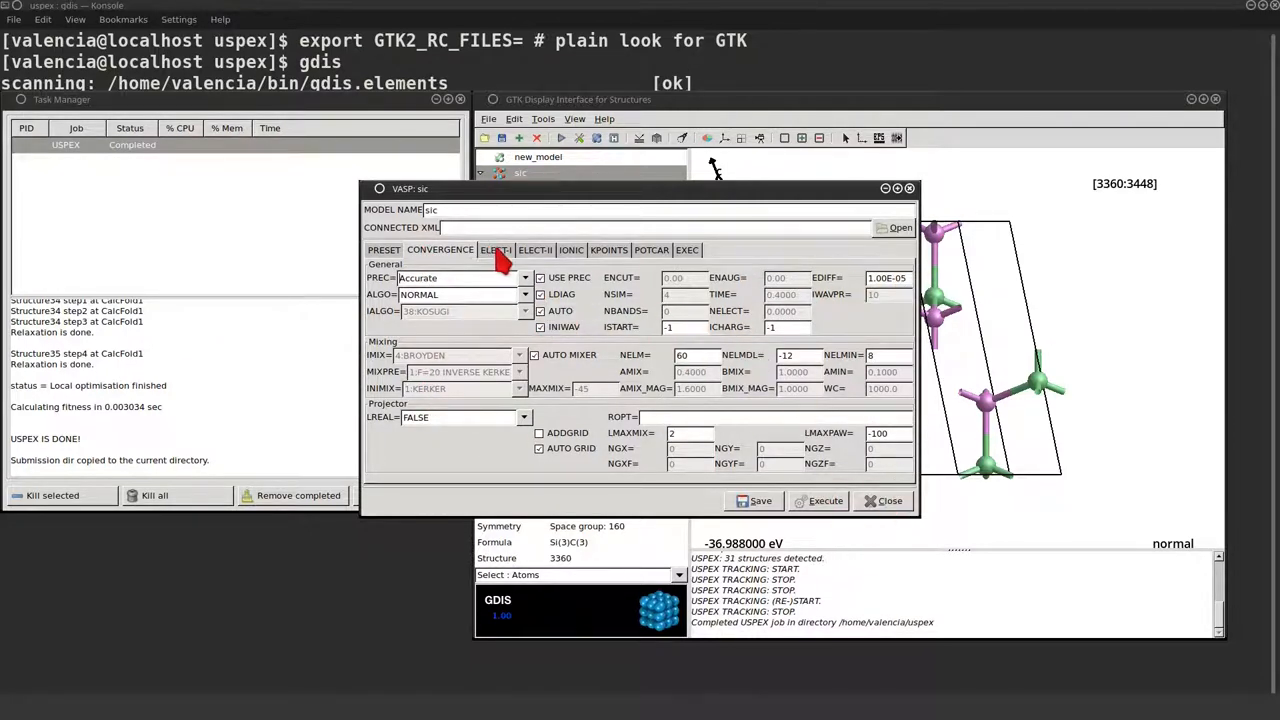
pyautogui.click(496, 250)
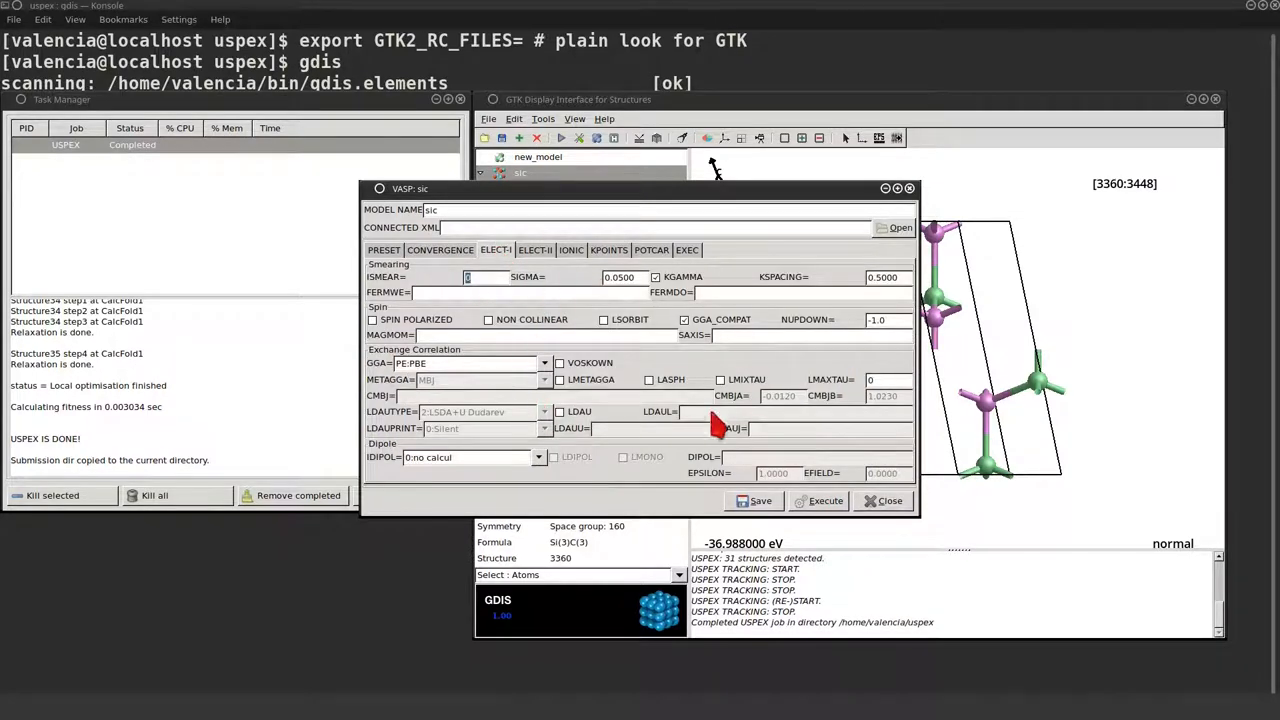
pyautogui.click(536, 250)
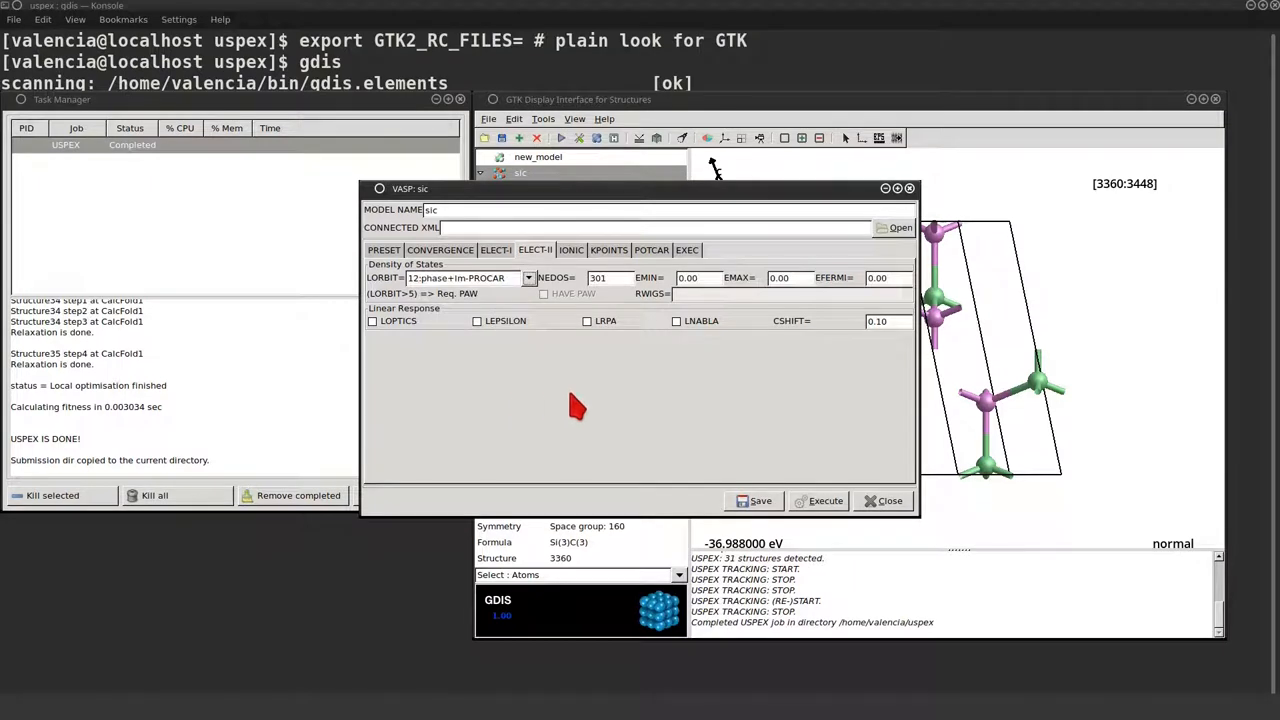
pyautogui.moveTo(590, 292)
pyautogui.write('501')
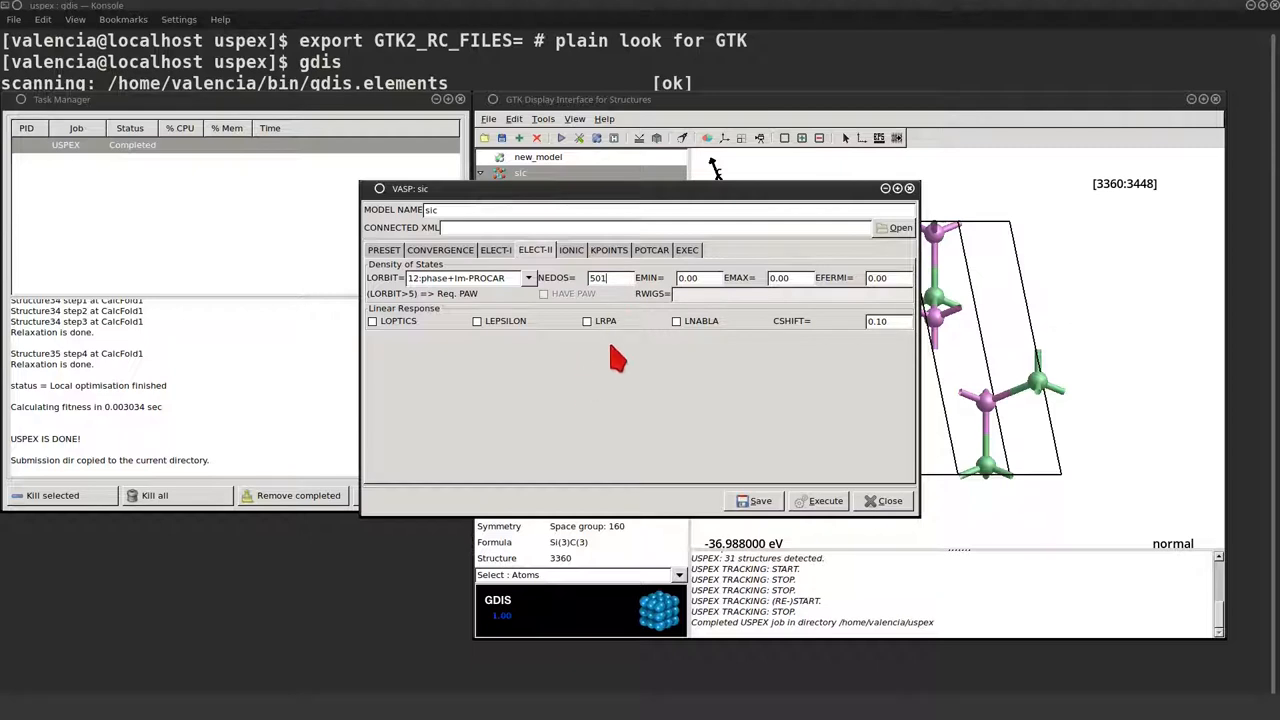
pyautogui.write('-10')
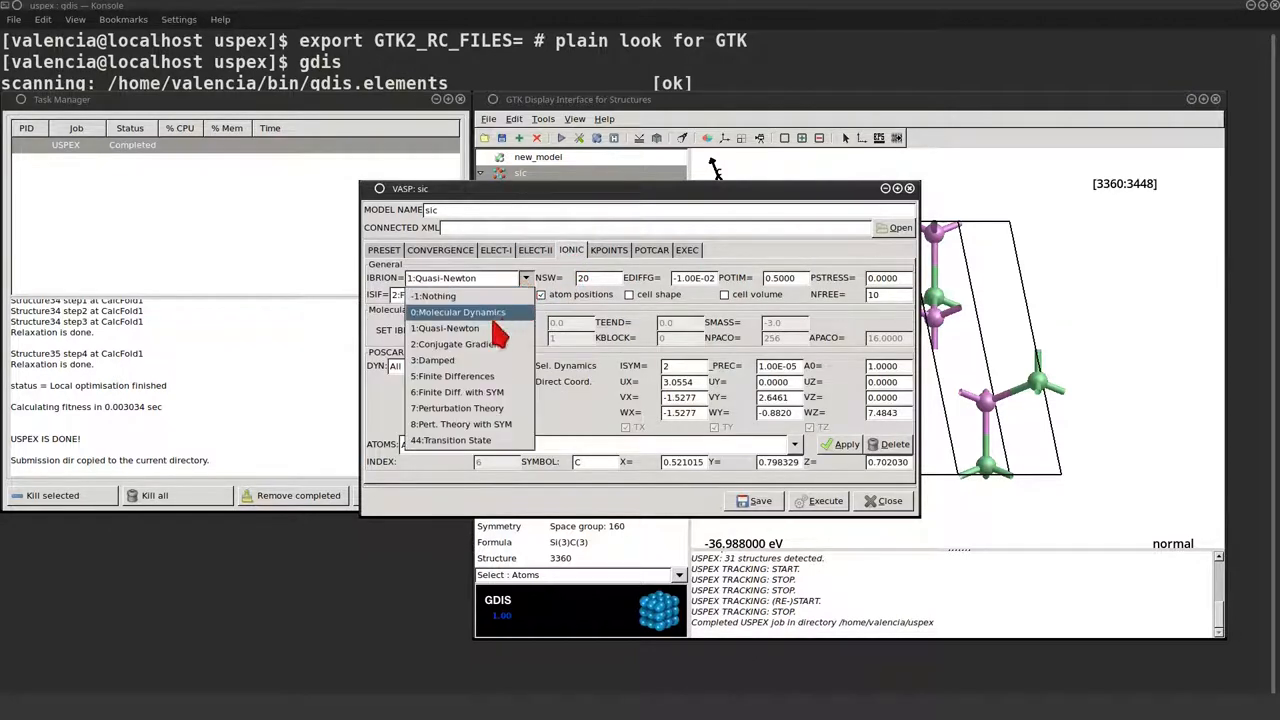
pyautogui.click(456, 344)
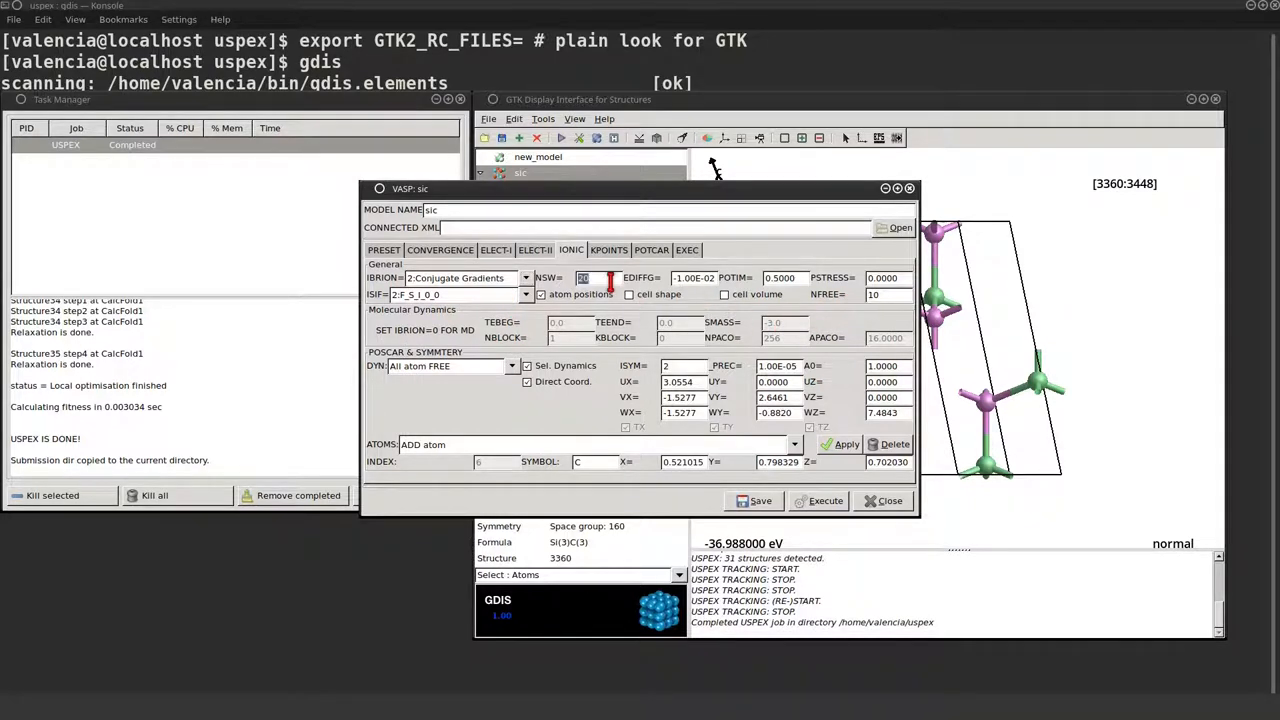
pyautogui.write('120')
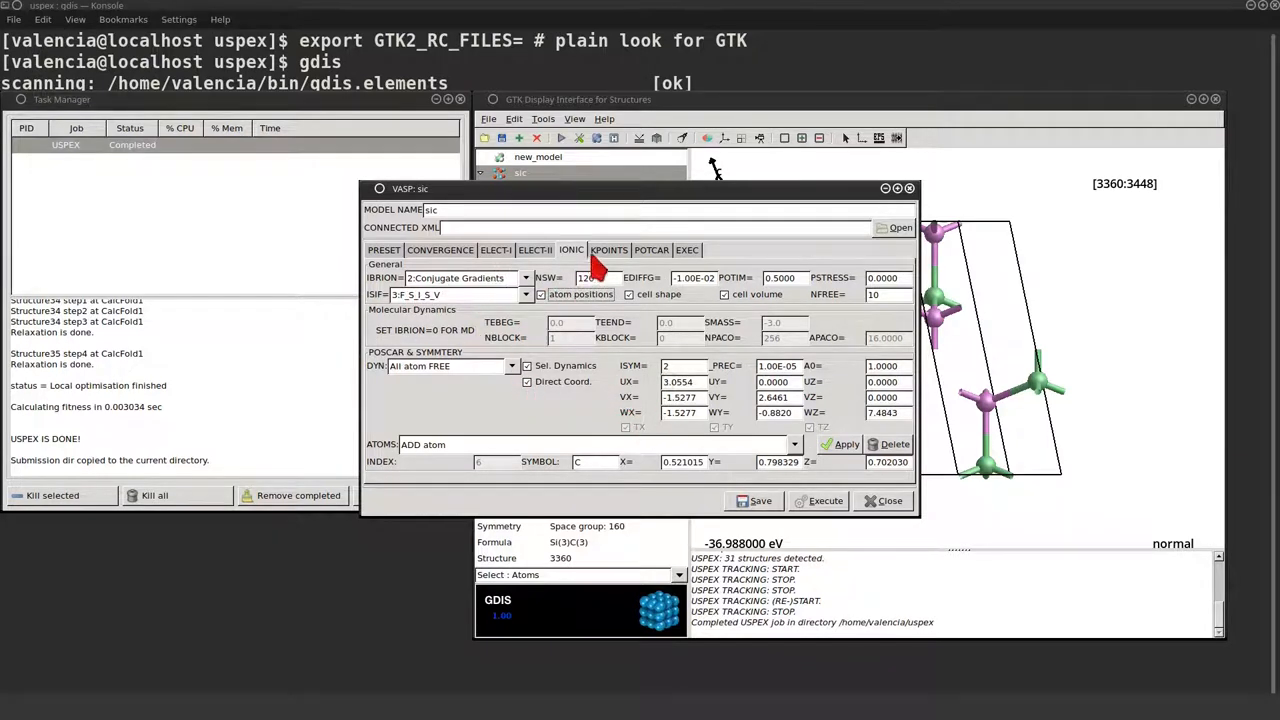
# Use a POTCAR path with the PAW-PBE pseudopotentials.
pyautogui.click(608, 248)
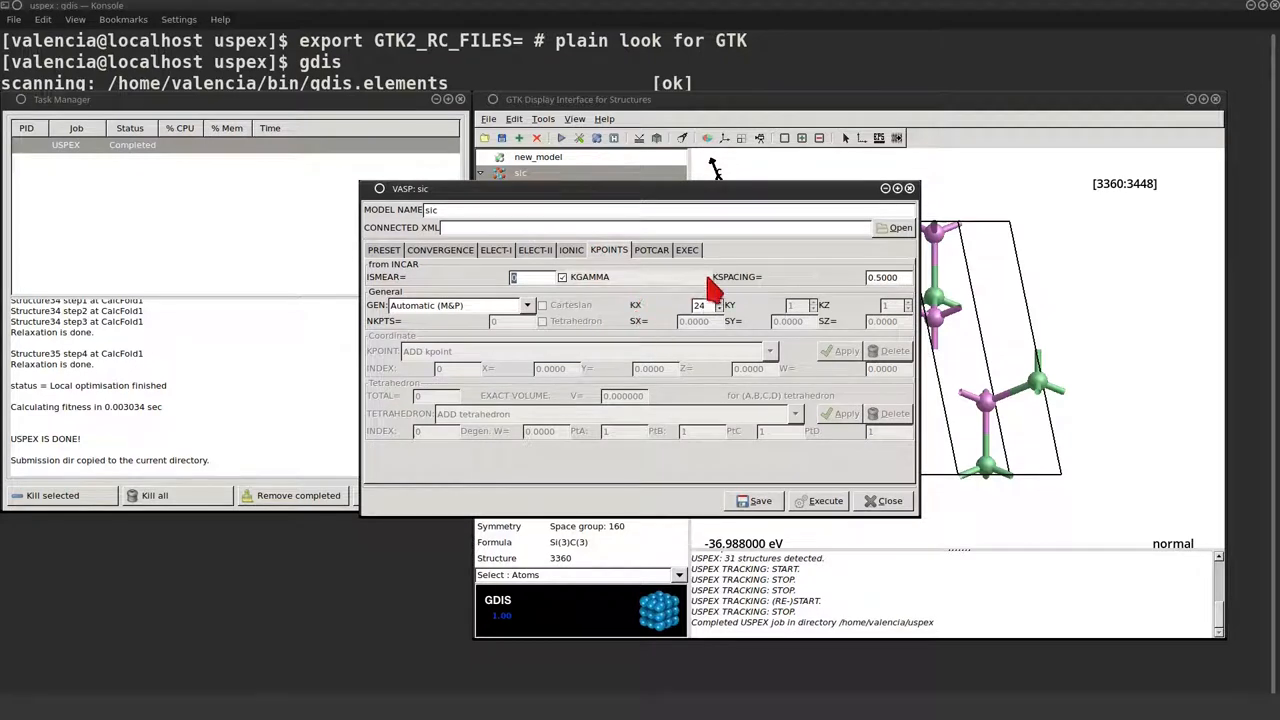
pyautogui.click(652, 248)
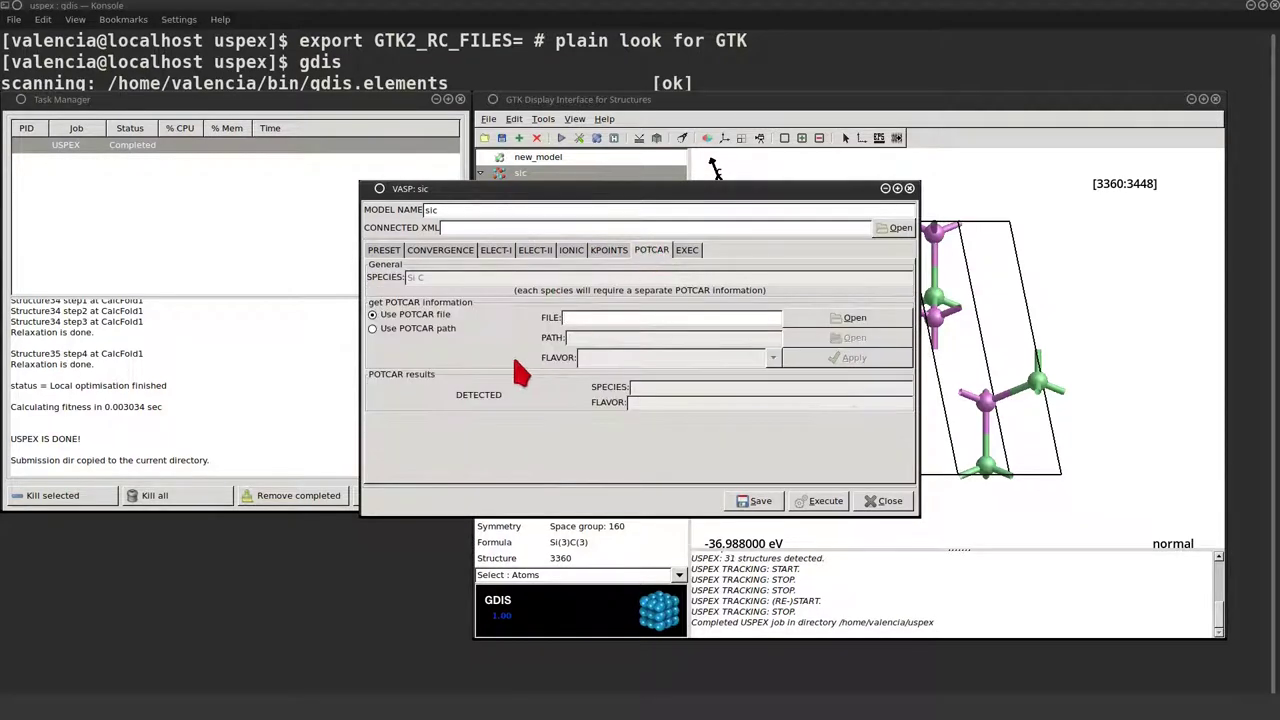
pyautogui.click(372, 328)
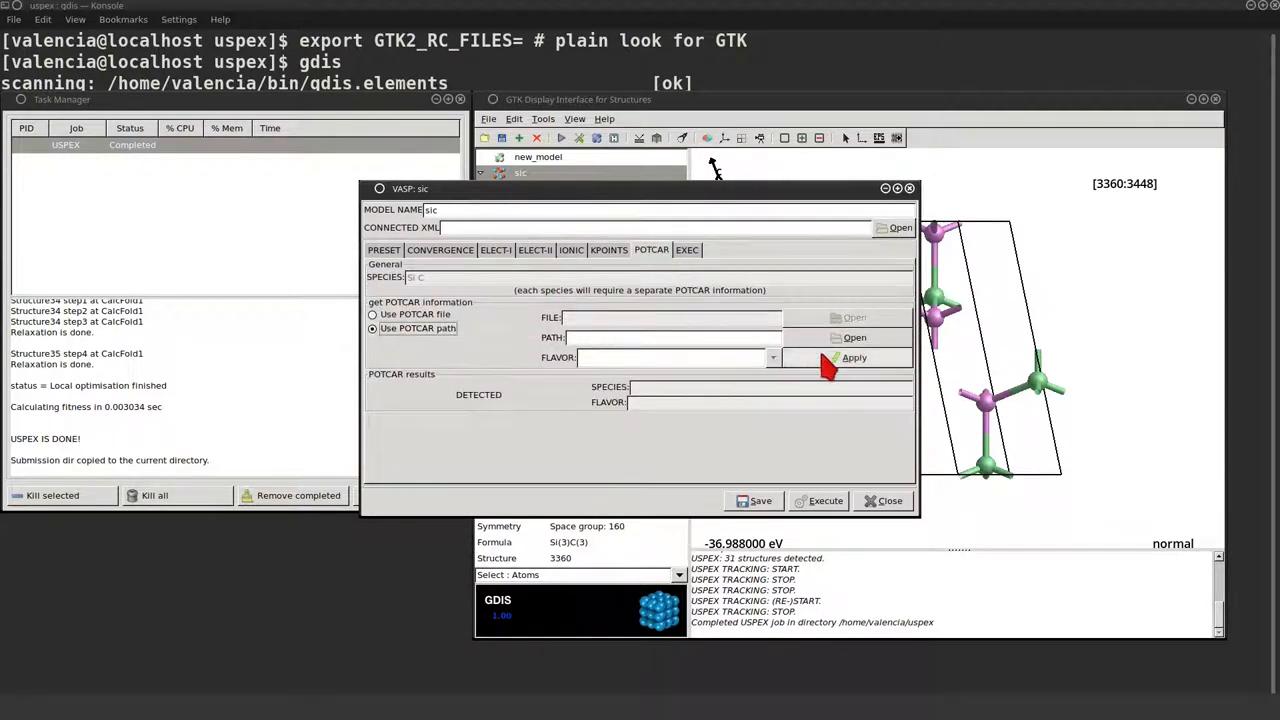
pyautogui.click(856, 336)
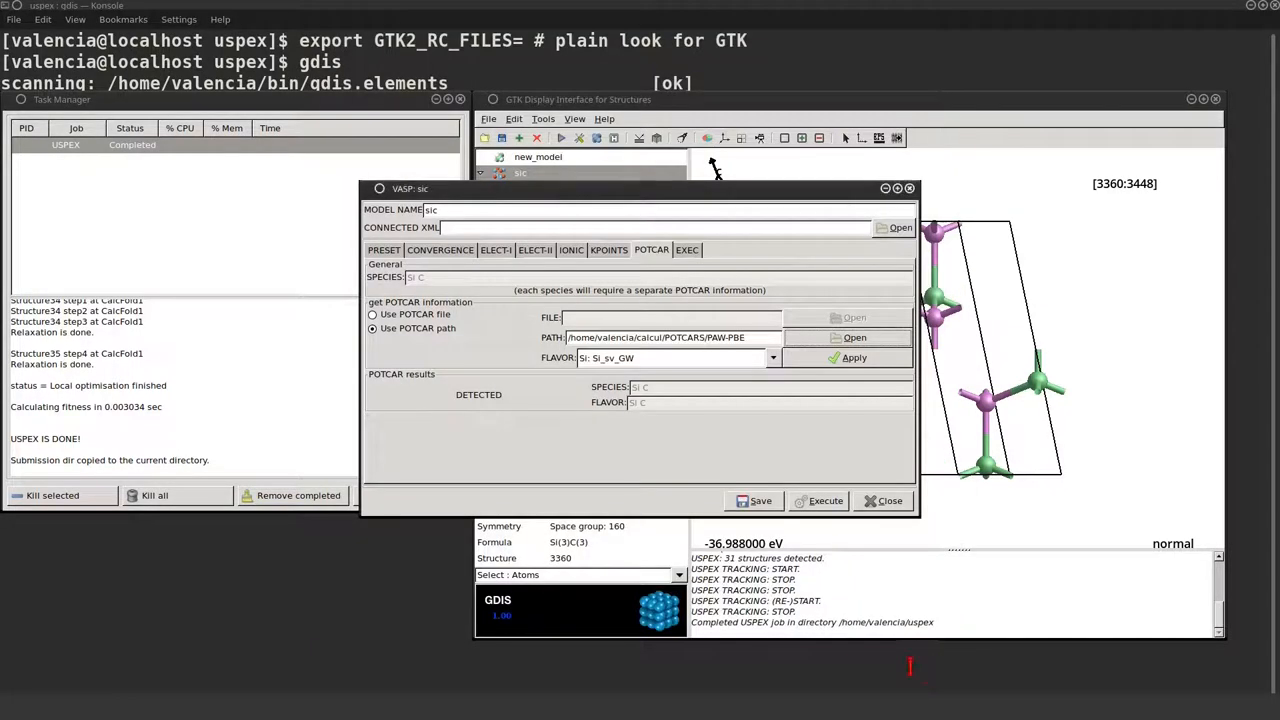
pyautogui.moveTo(642, 388)
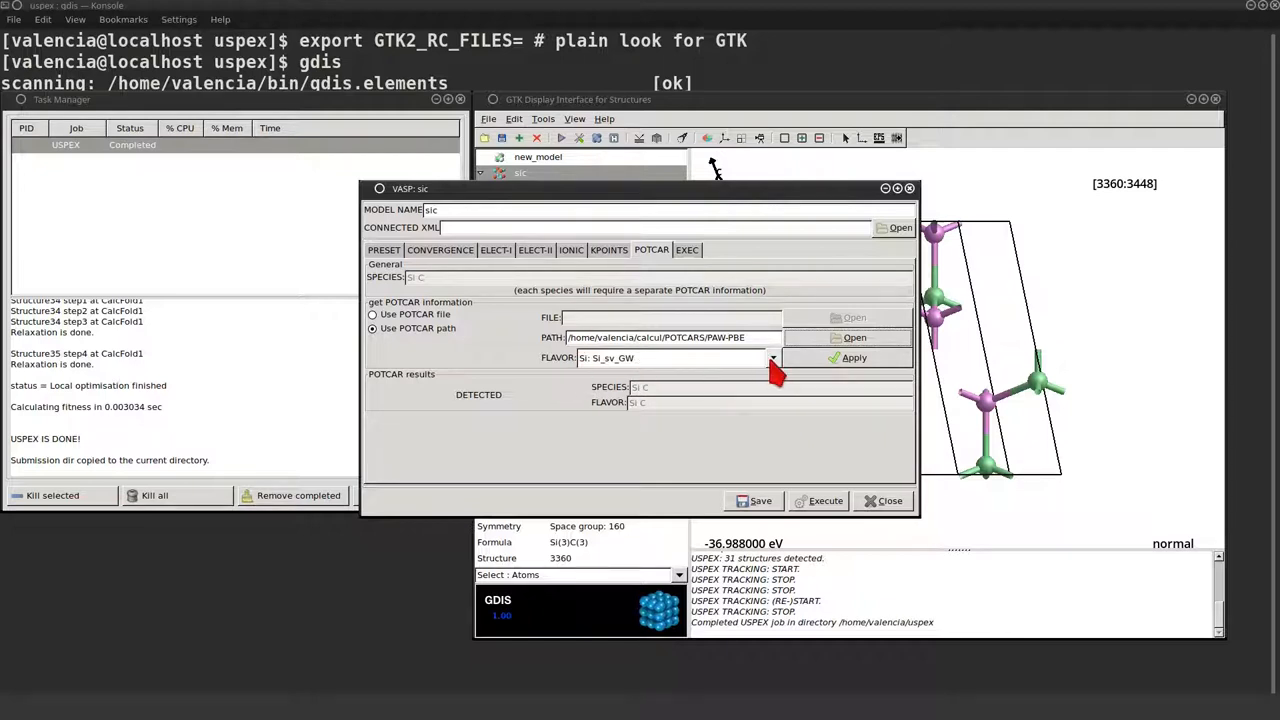
pyautogui.click(772, 356)
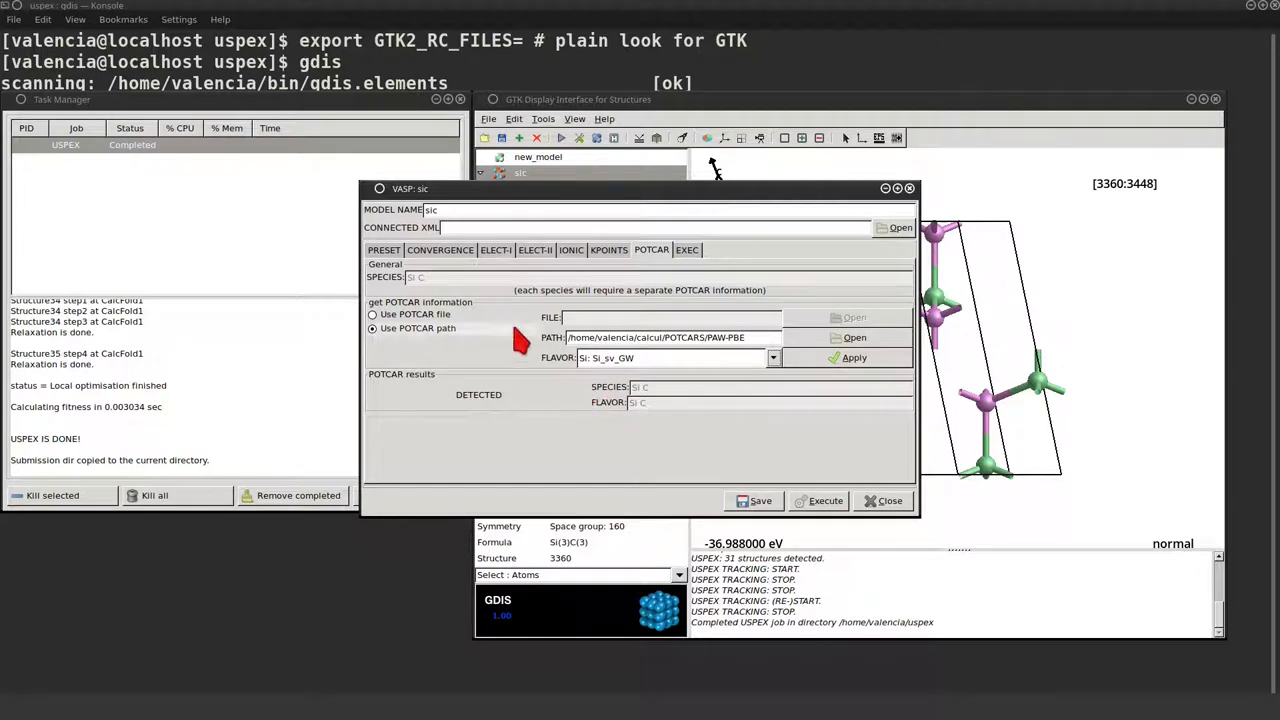
pyautogui.click(688, 248)
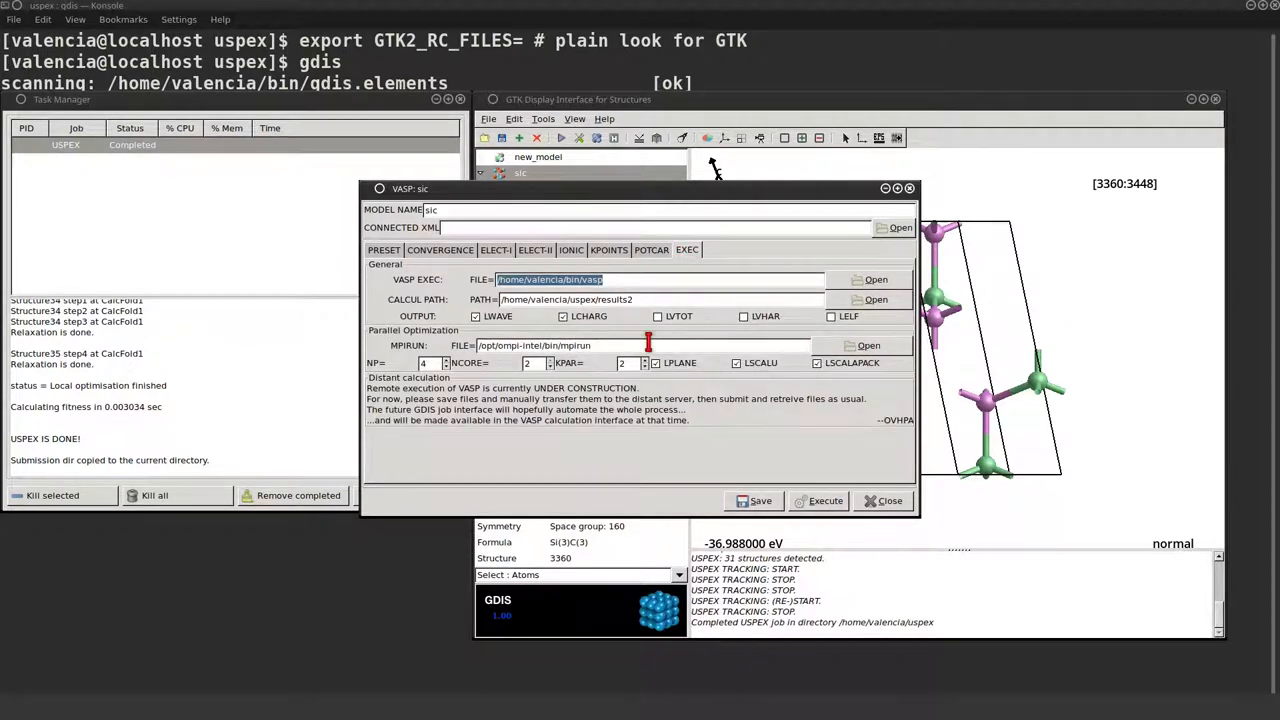
pyautogui.moveTo(648, 346)
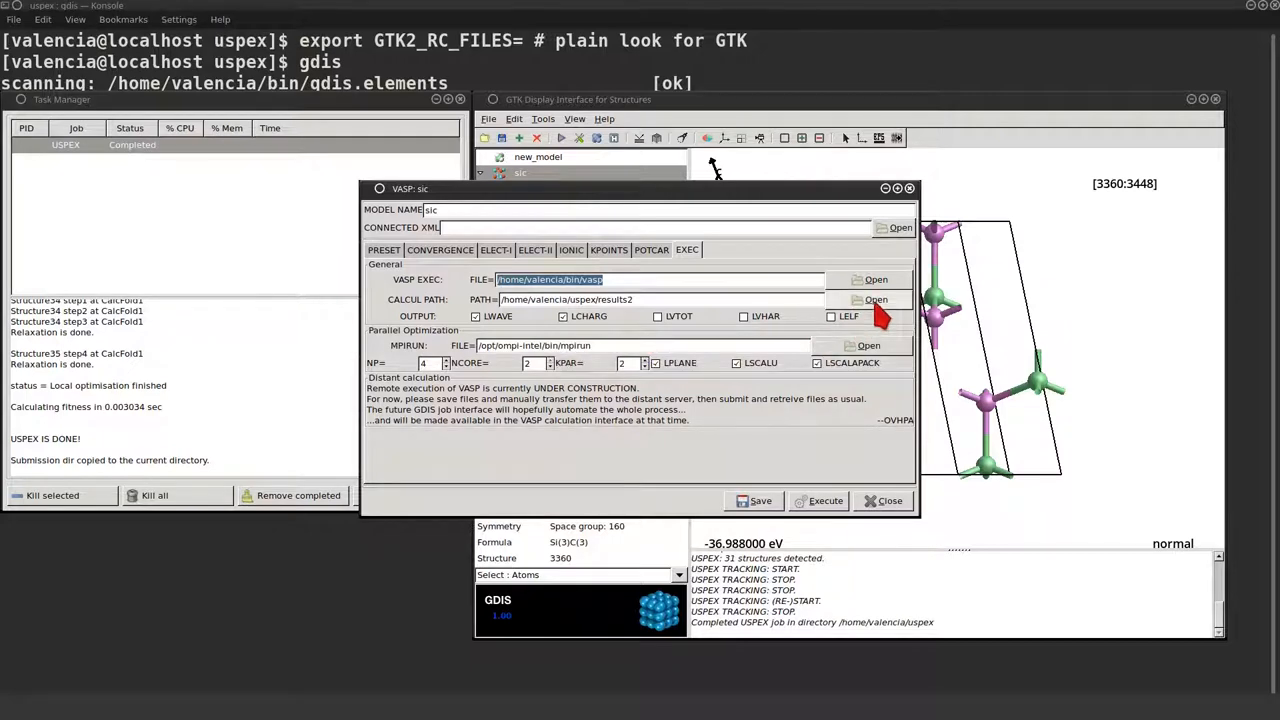
# Set CALCUL PATH to the vasp folder inside the uspex directory.
pyautogui.click(868, 300)
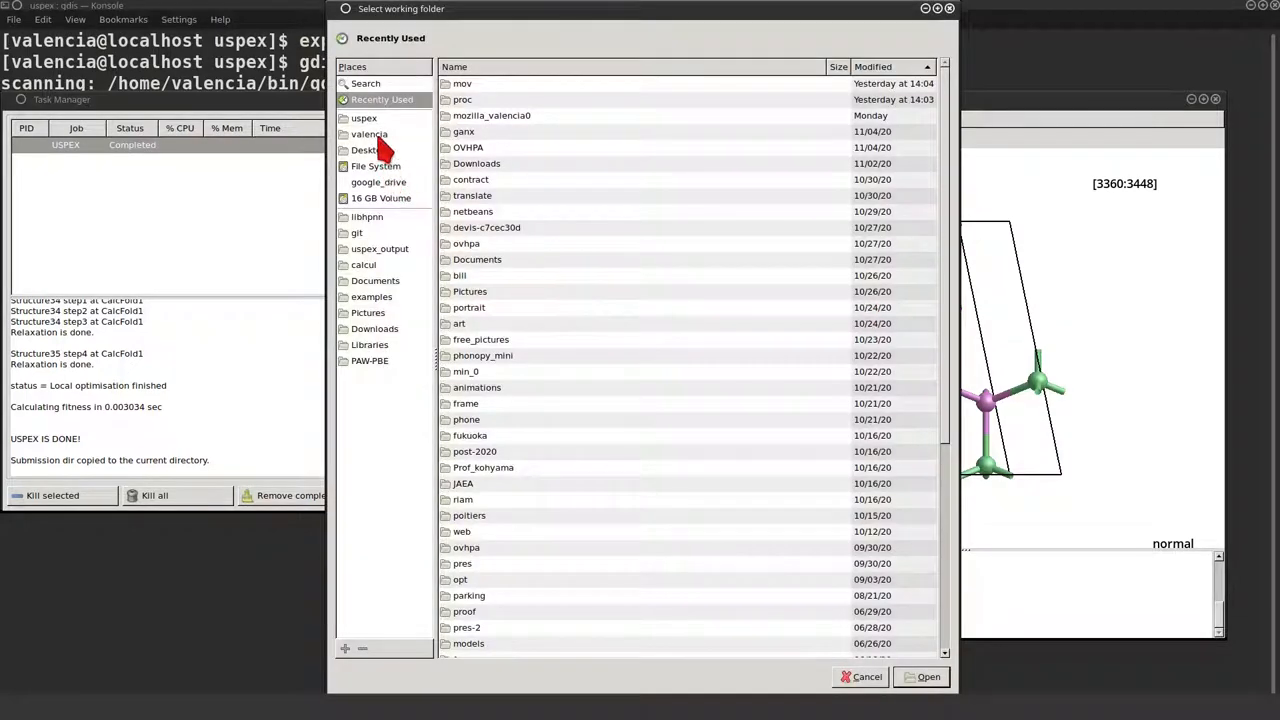
pyautogui.click(362, 118)
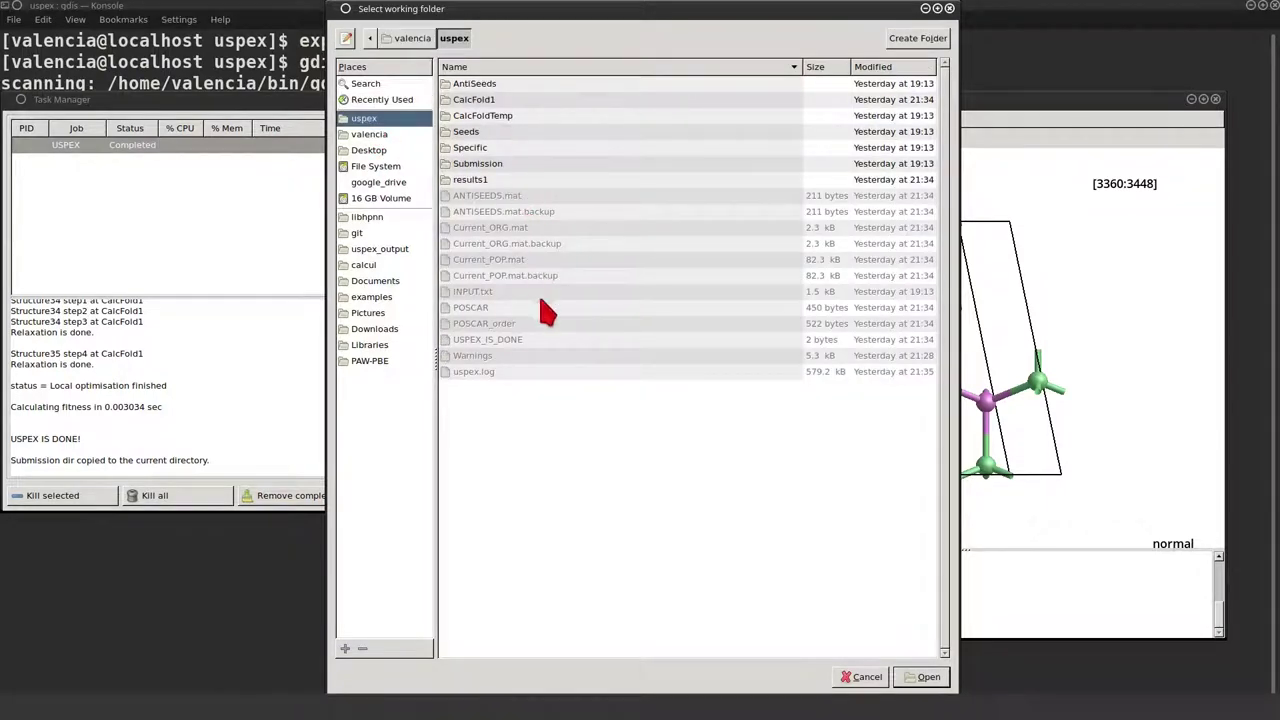
pyautogui.click(918, 36)
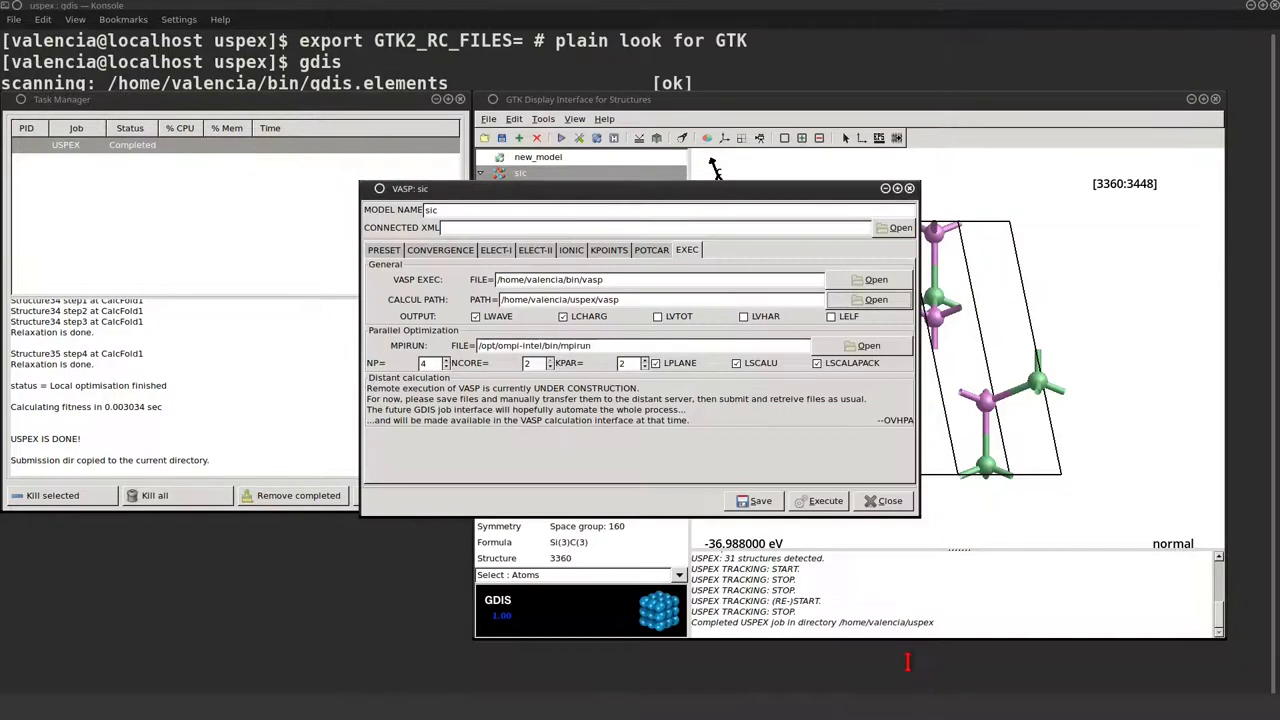
pyautogui.moveTo(640, 424)
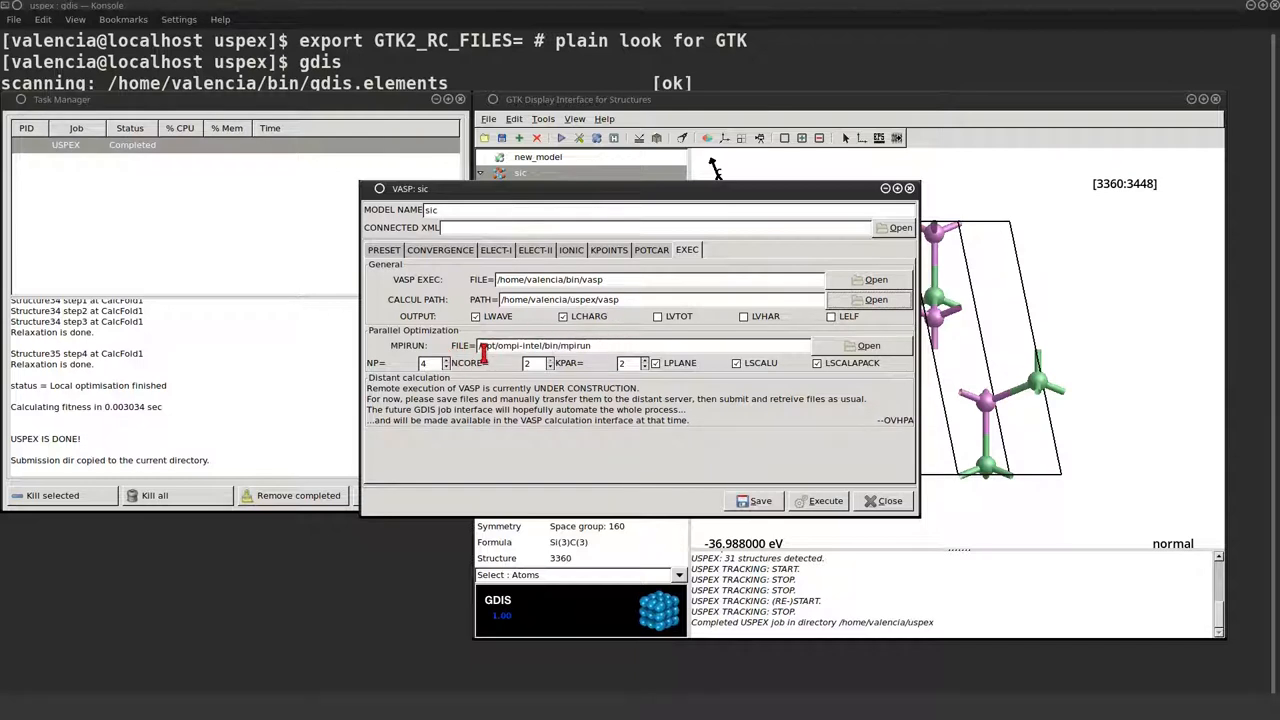
pyautogui.moveTo(752, 390)
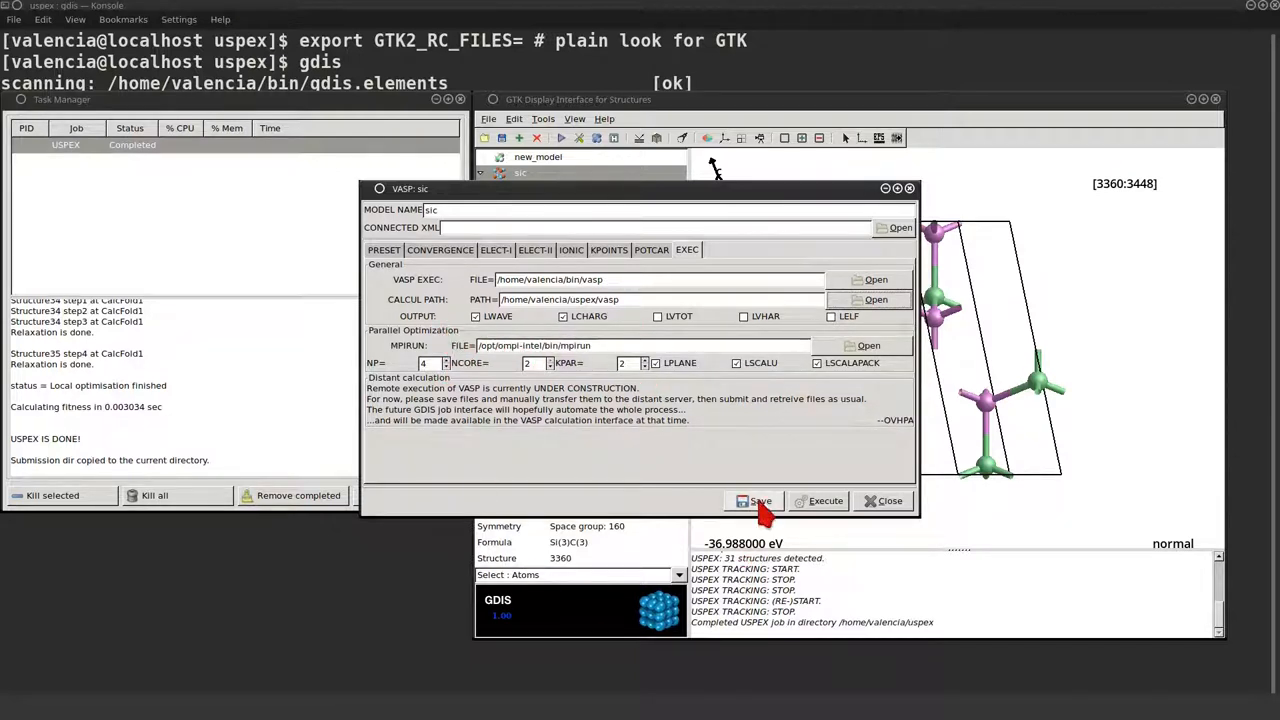
pyautogui.moveTo(756, 508)
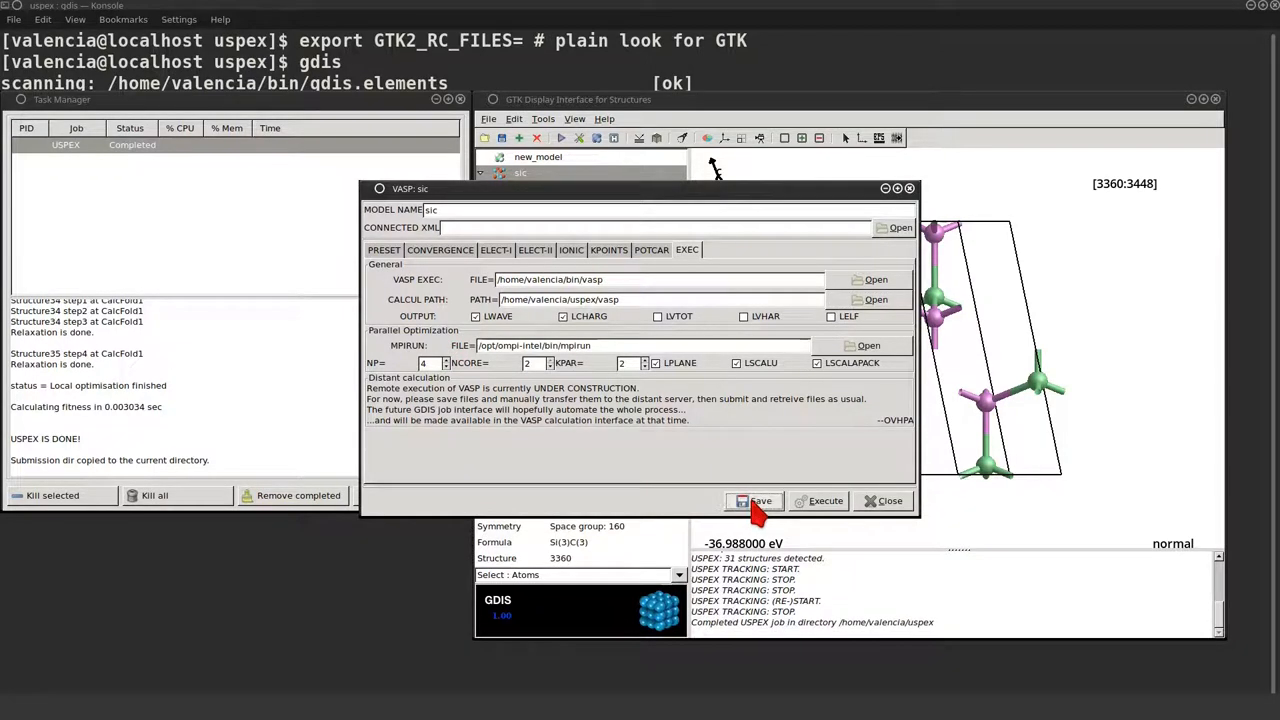
pyautogui.moveTo(820, 508)
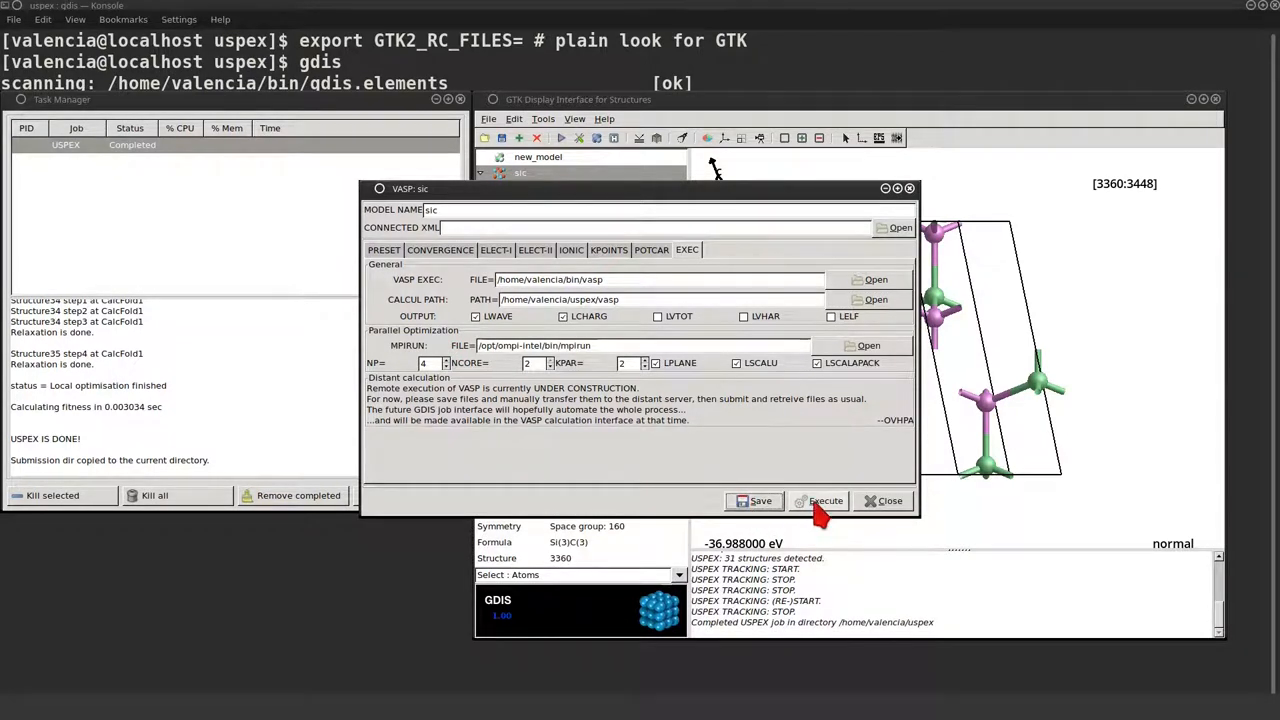
# Run the VASP optimisation, view its ENERGY plot, then show the relaxed SiC structure.
pyautogui.click(820, 500)
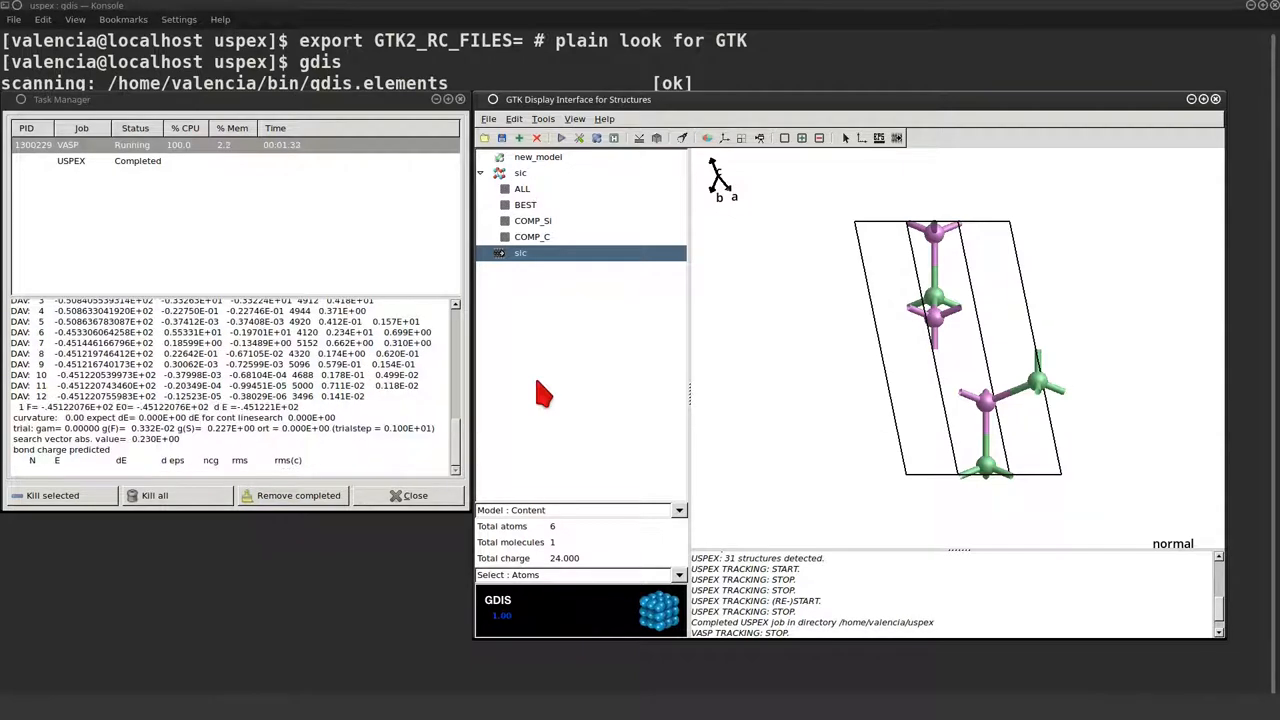
pyautogui.click(520, 252)
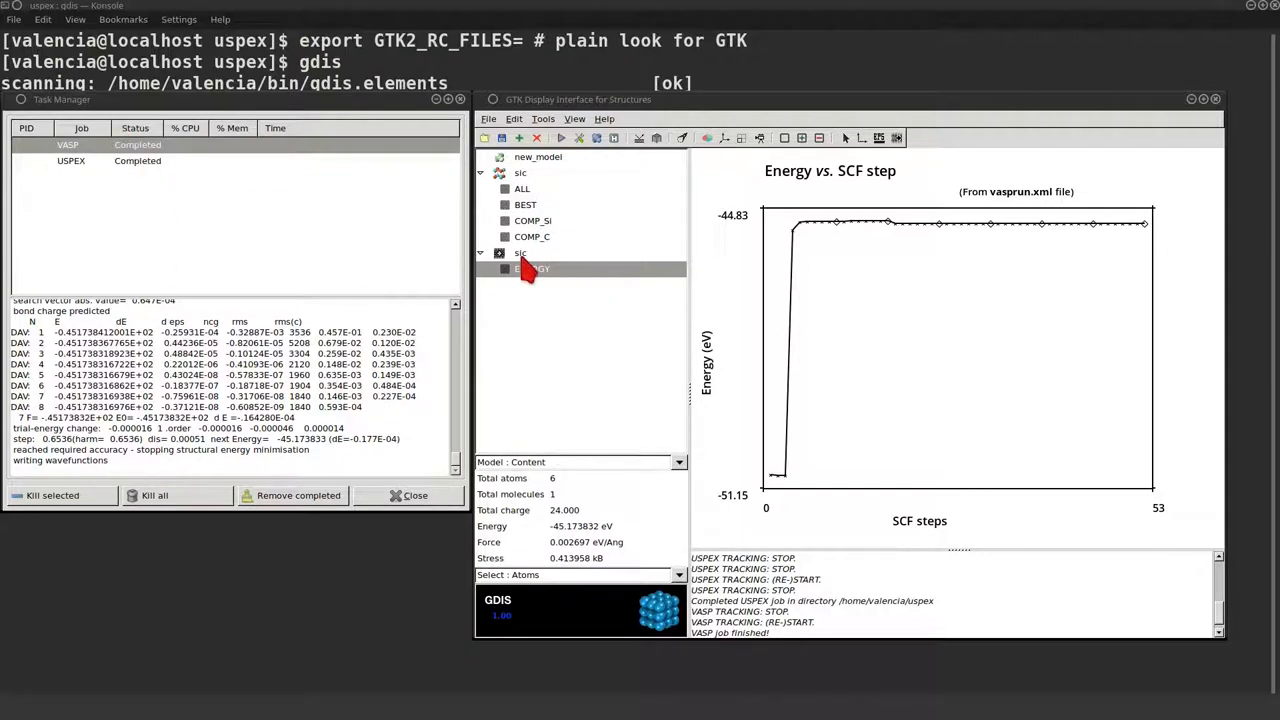
pyautogui.click(520, 252)
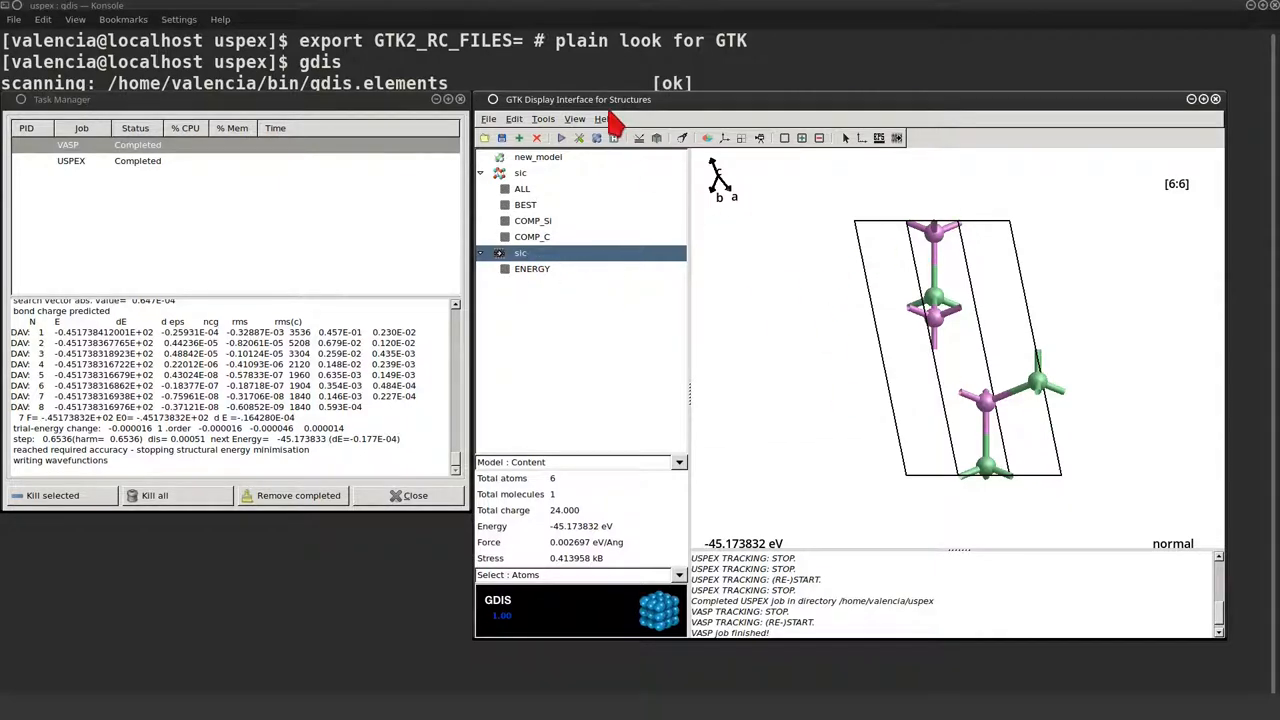
# Generate the per-ionic-step dynamics plots from Tools > Analysis > Plots.
pyautogui.click(544, 120)
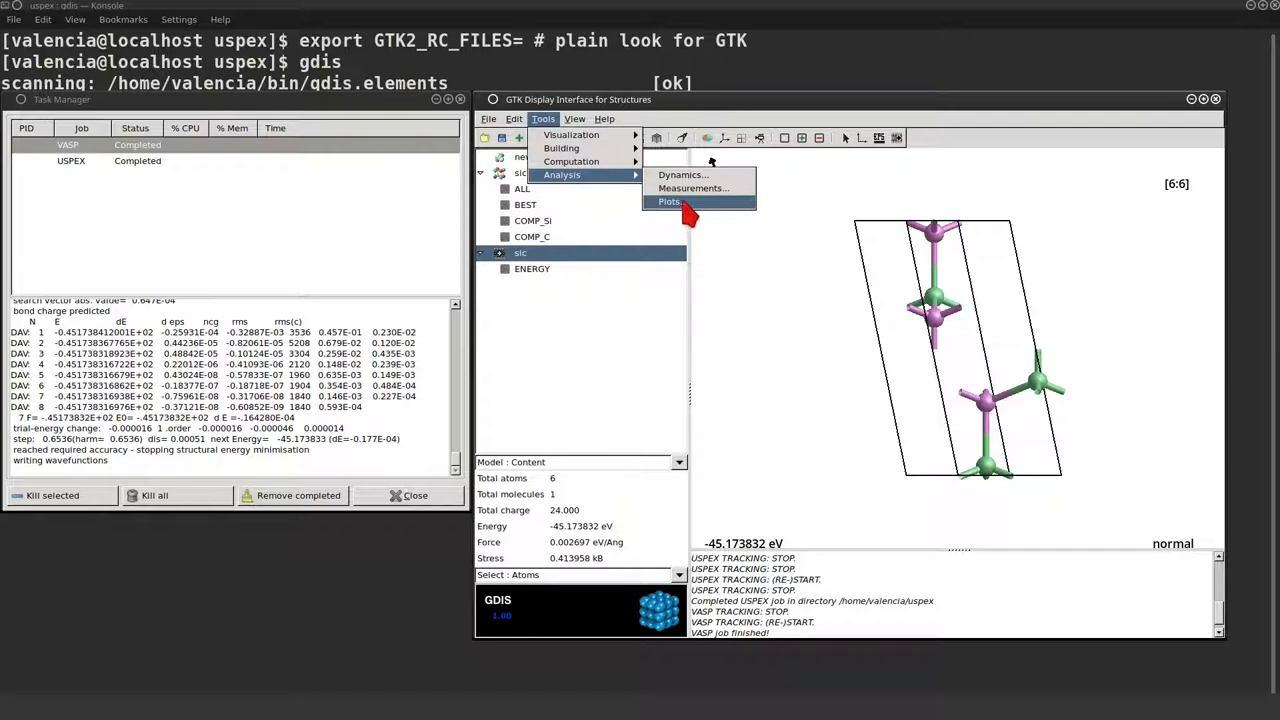
pyautogui.click(668, 200)
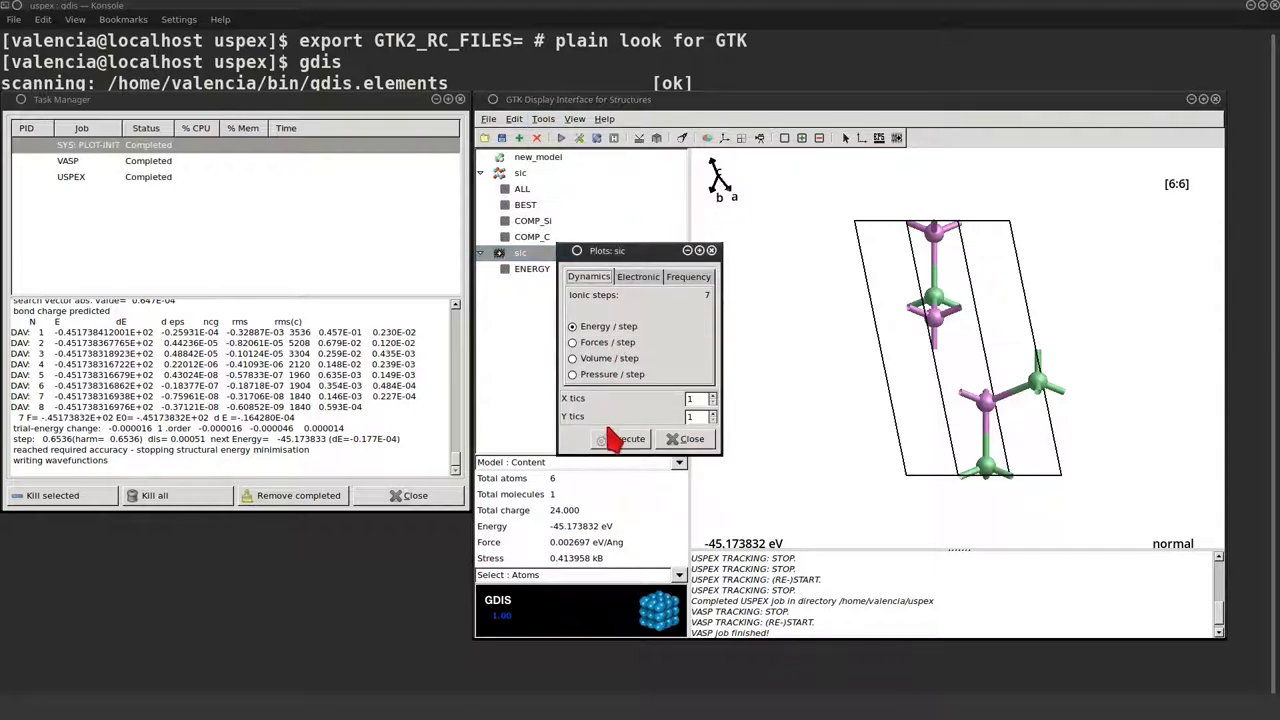
pyautogui.click(622, 440)
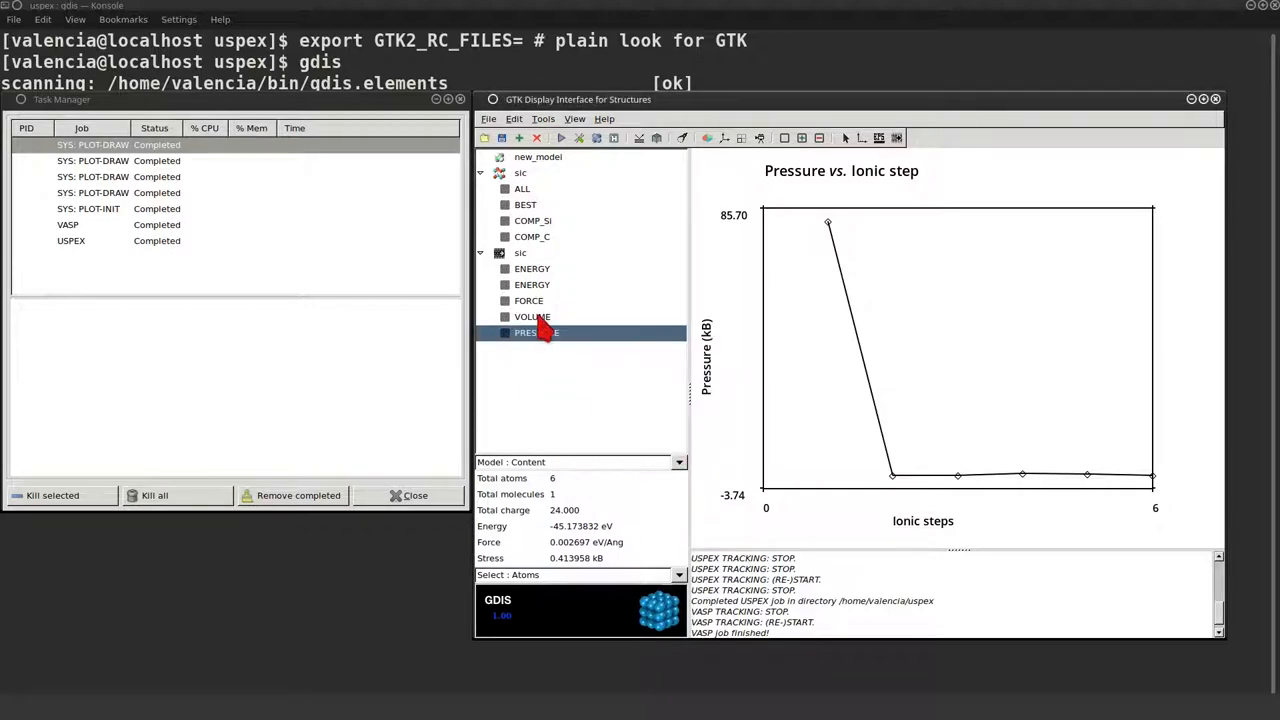
# View the force and energy versus ionic-step plots, then return to the 3D SiC structure.
pyautogui.click(528, 300)
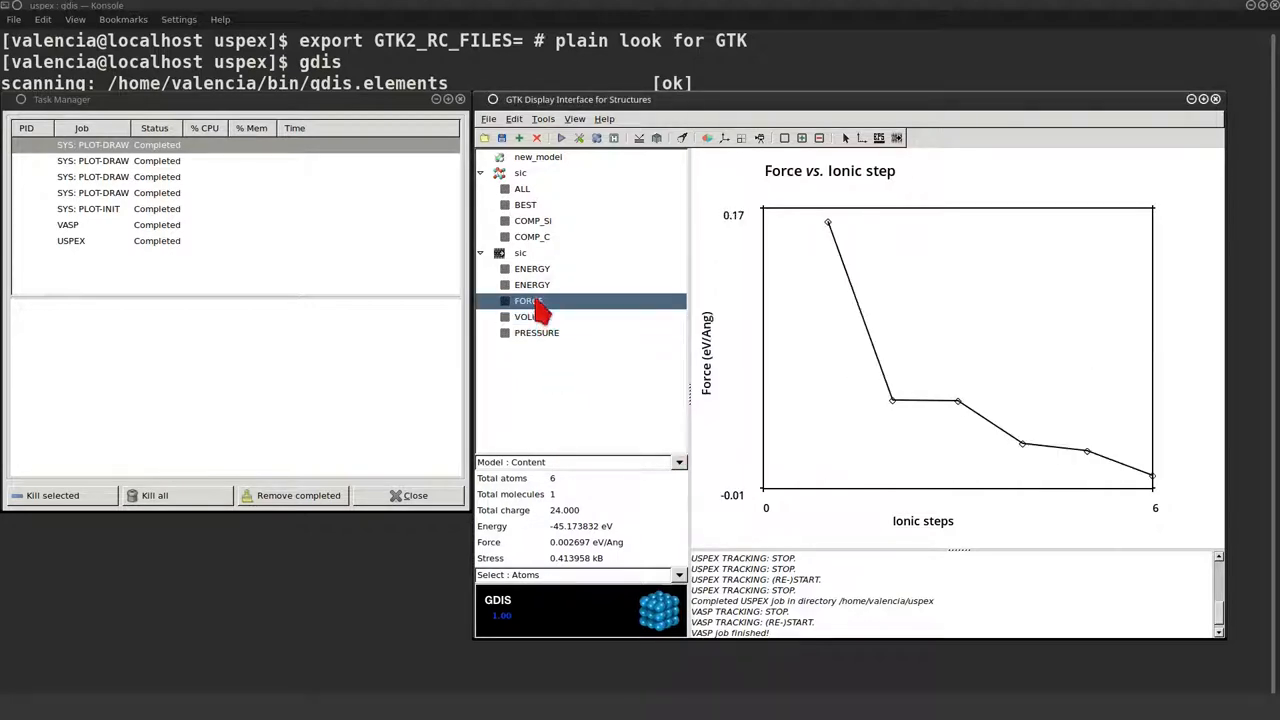
pyautogui.click(532, 284)
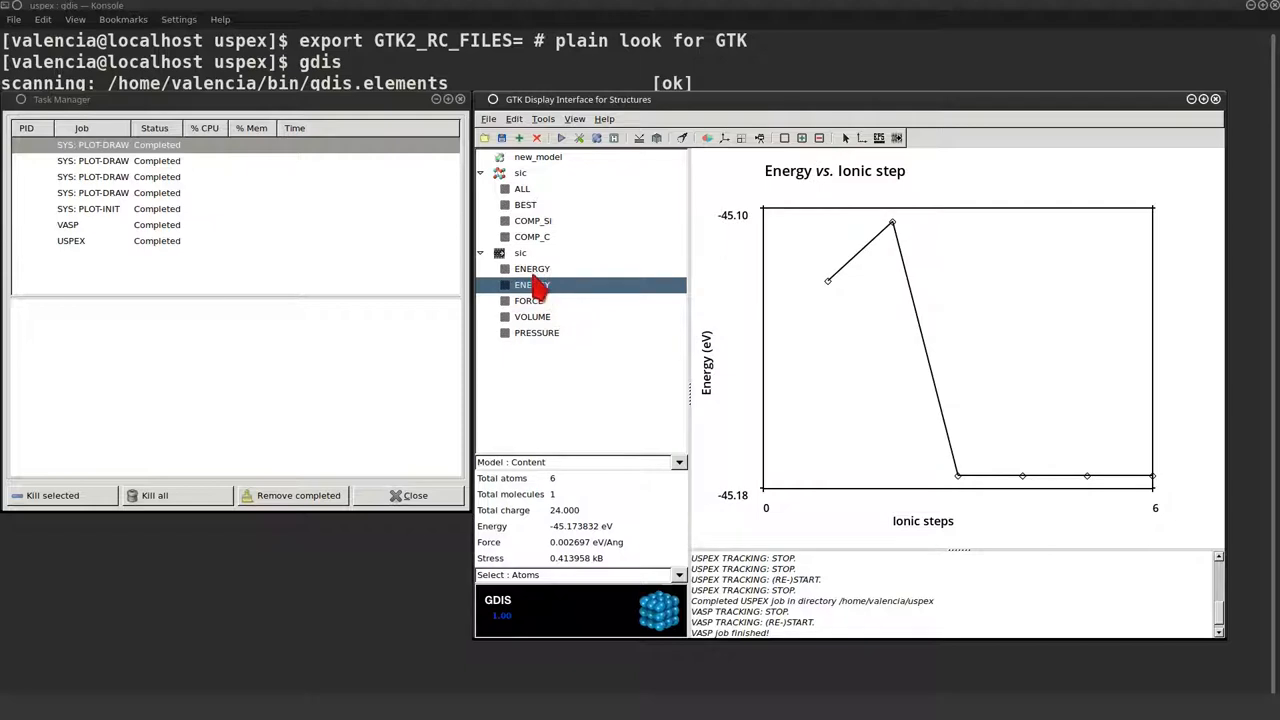
pyautogui.click(520, 252)
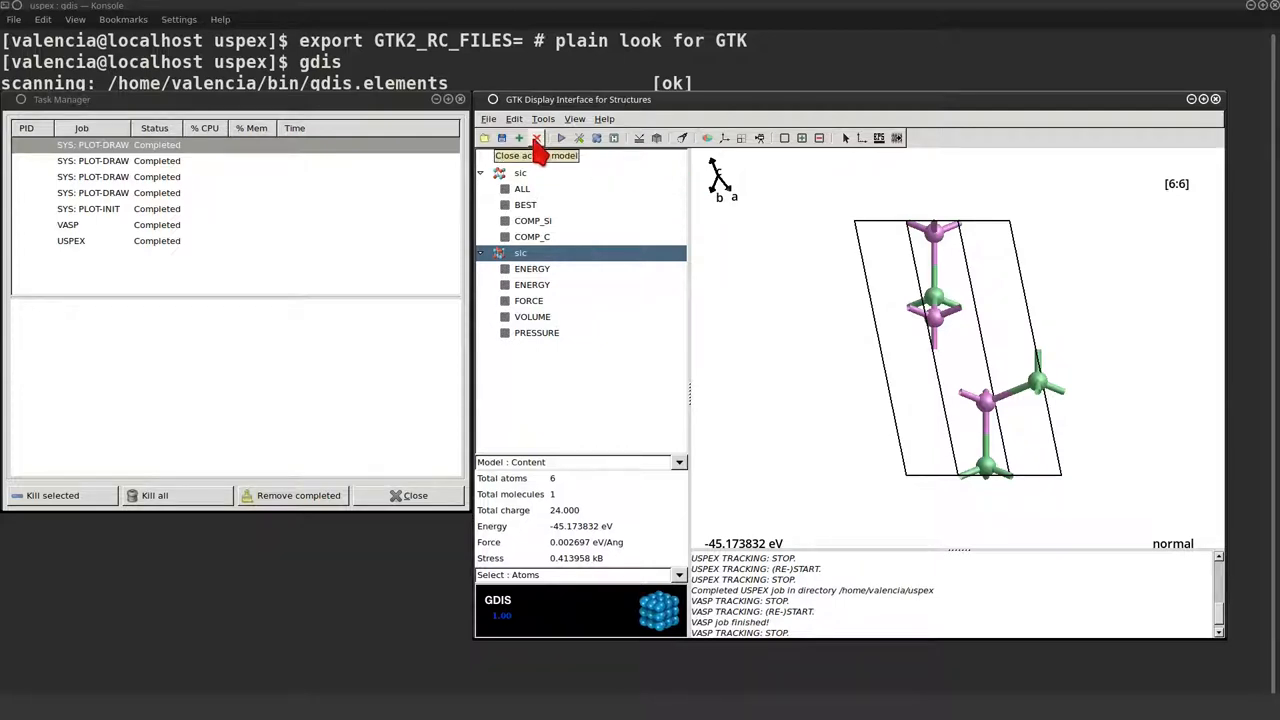
# Close all models and load vasprun.xml from the vasp folder as a fresh SiC model.
pyautogui.click(534, 138)
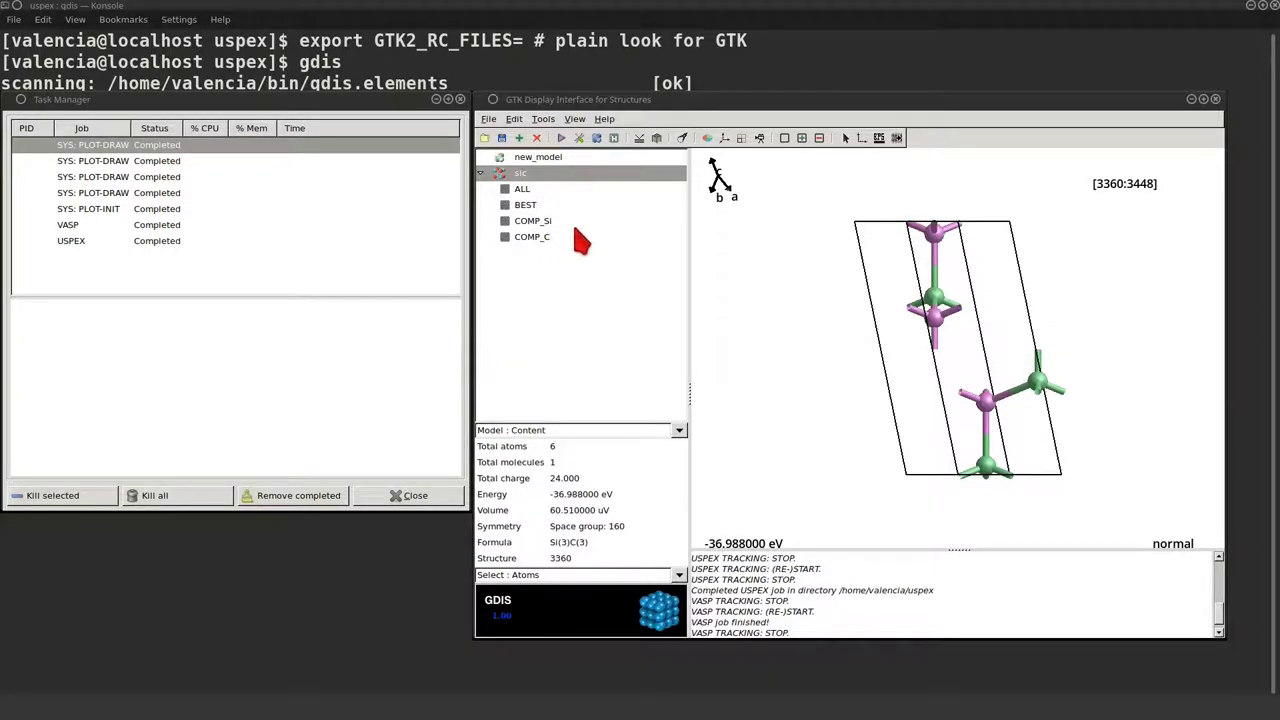
pyautogui.click(486, 138)
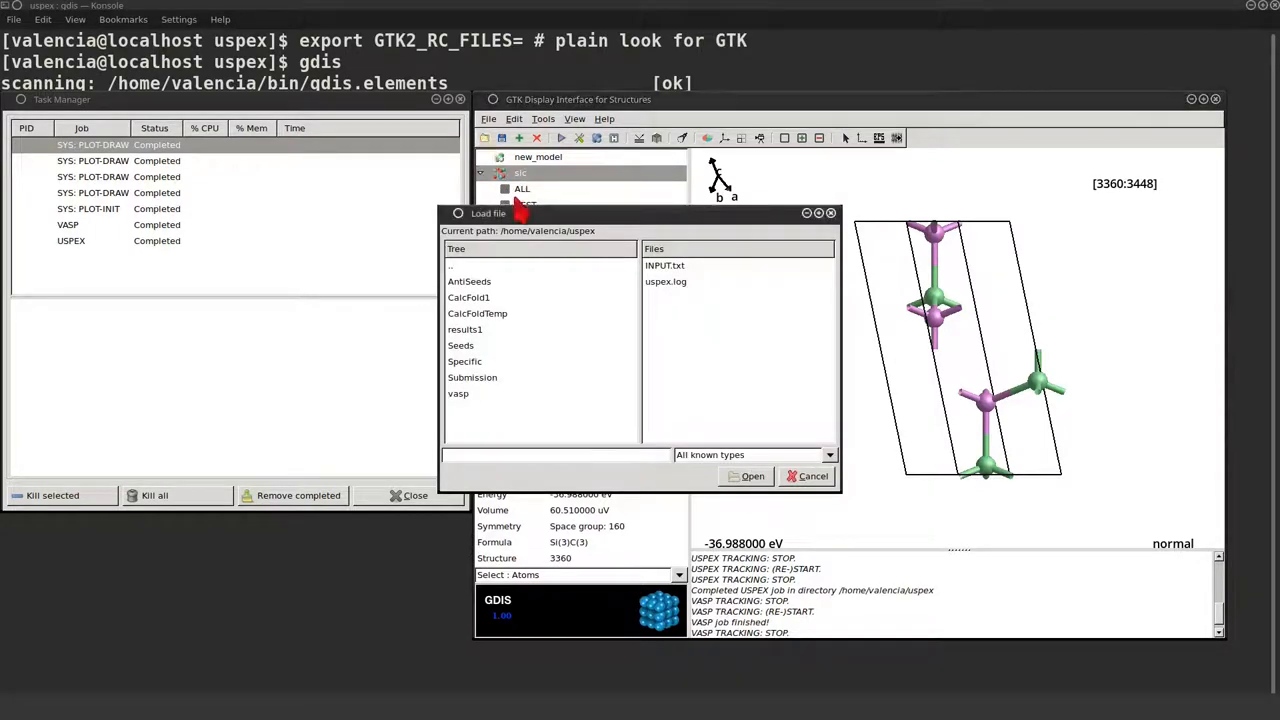
pyautogui.moveTo(470, 374)
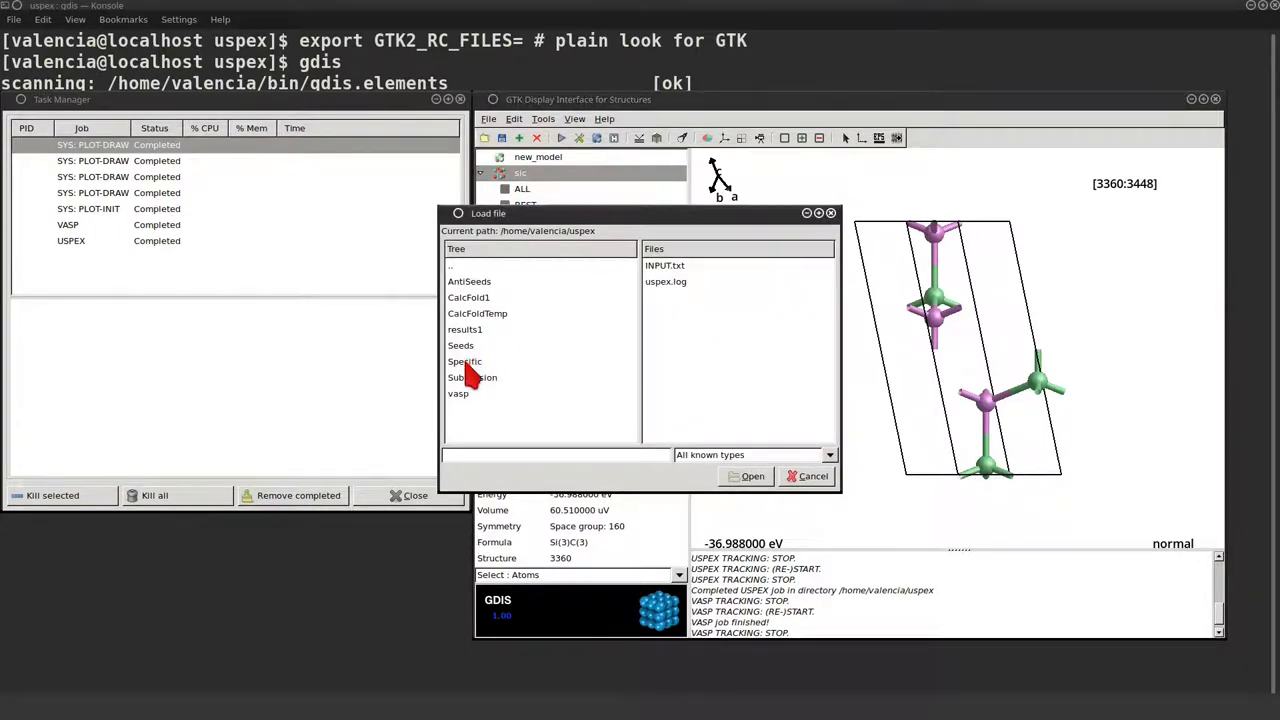
pyautogui.doubleClick(458, 392)
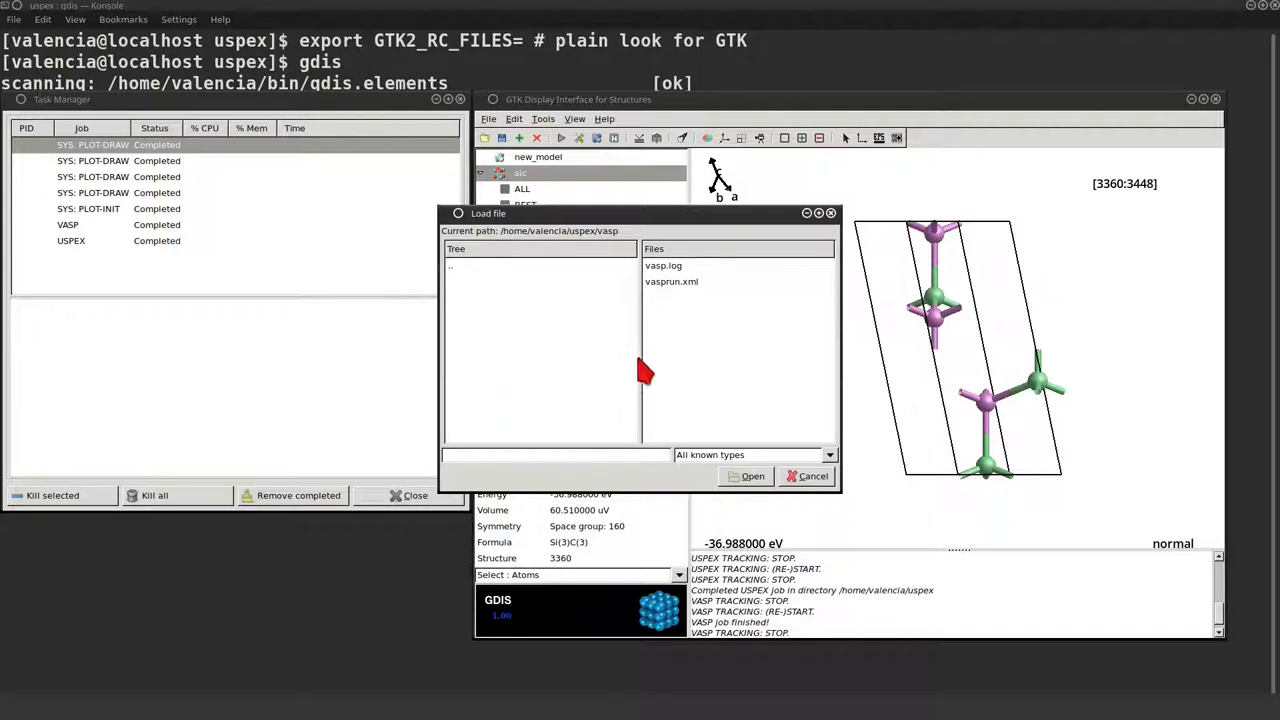
pyautogui.click(672, 280)
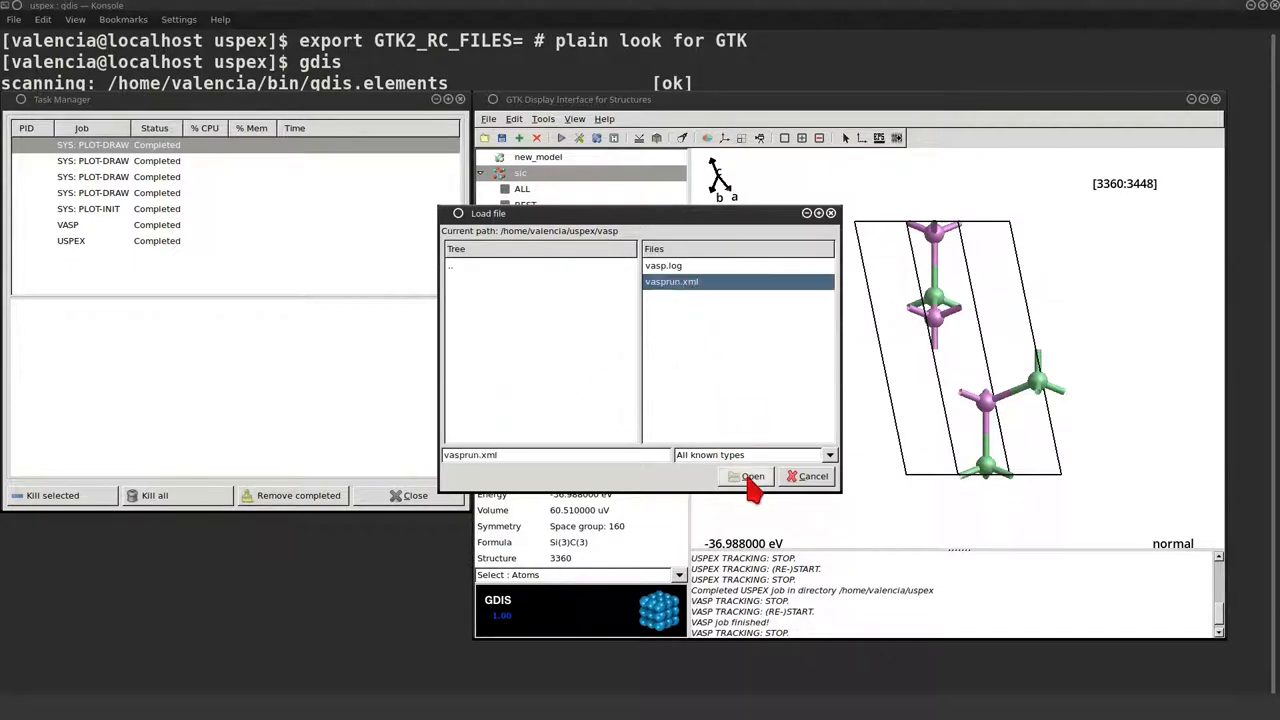
pyautogui.click(748, 476)
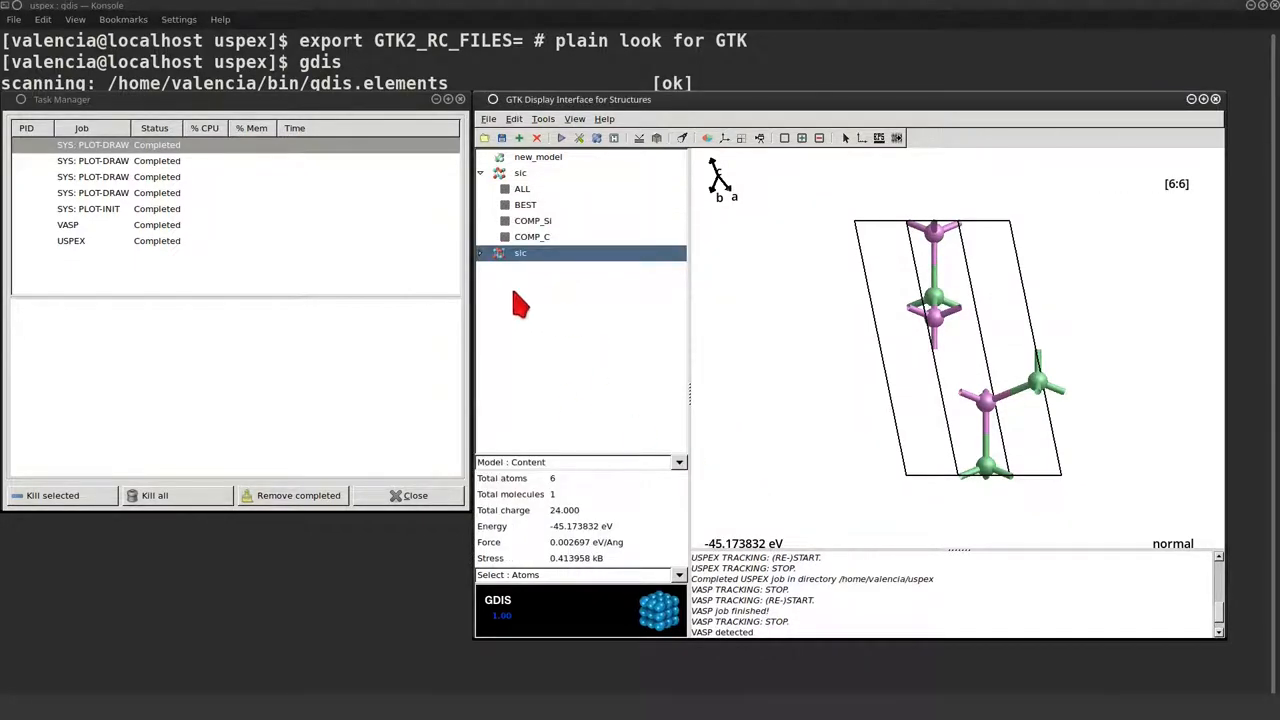
# Check the energy versus SCF-step plot and return to the structure, ready for new plots.
pyautogui.click(532, 268)
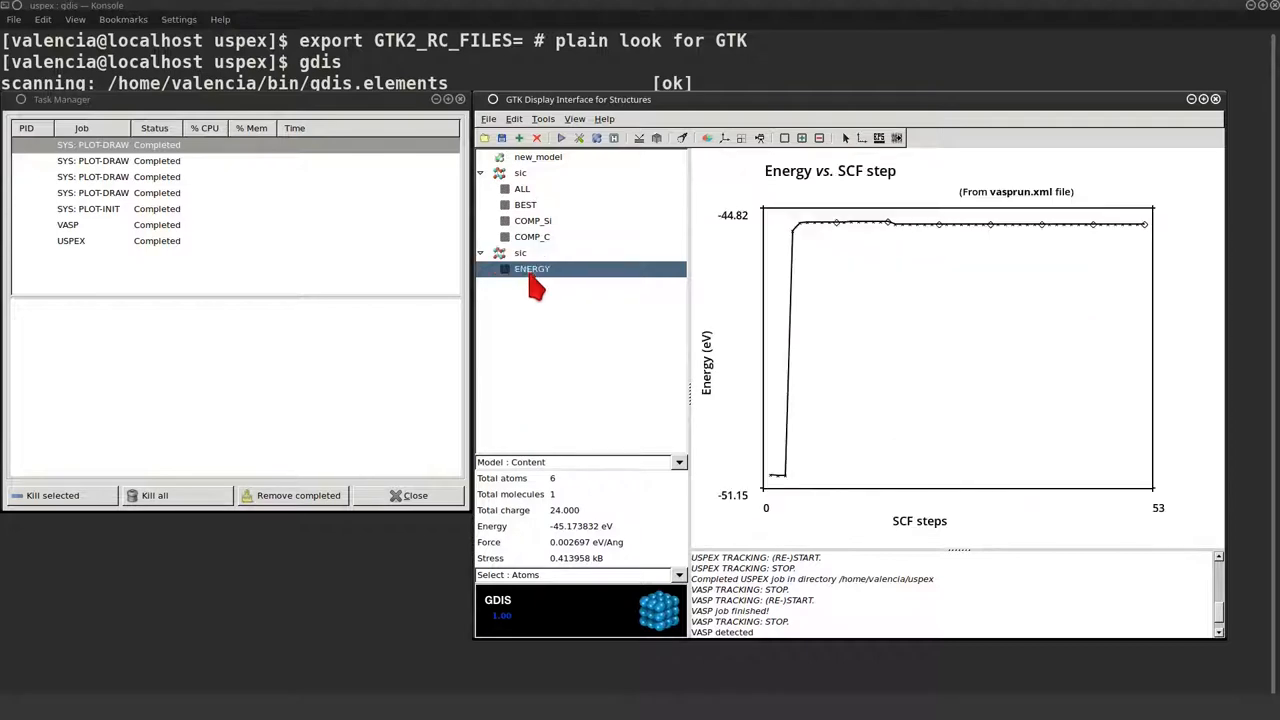
pyautogui.click(520, 252)
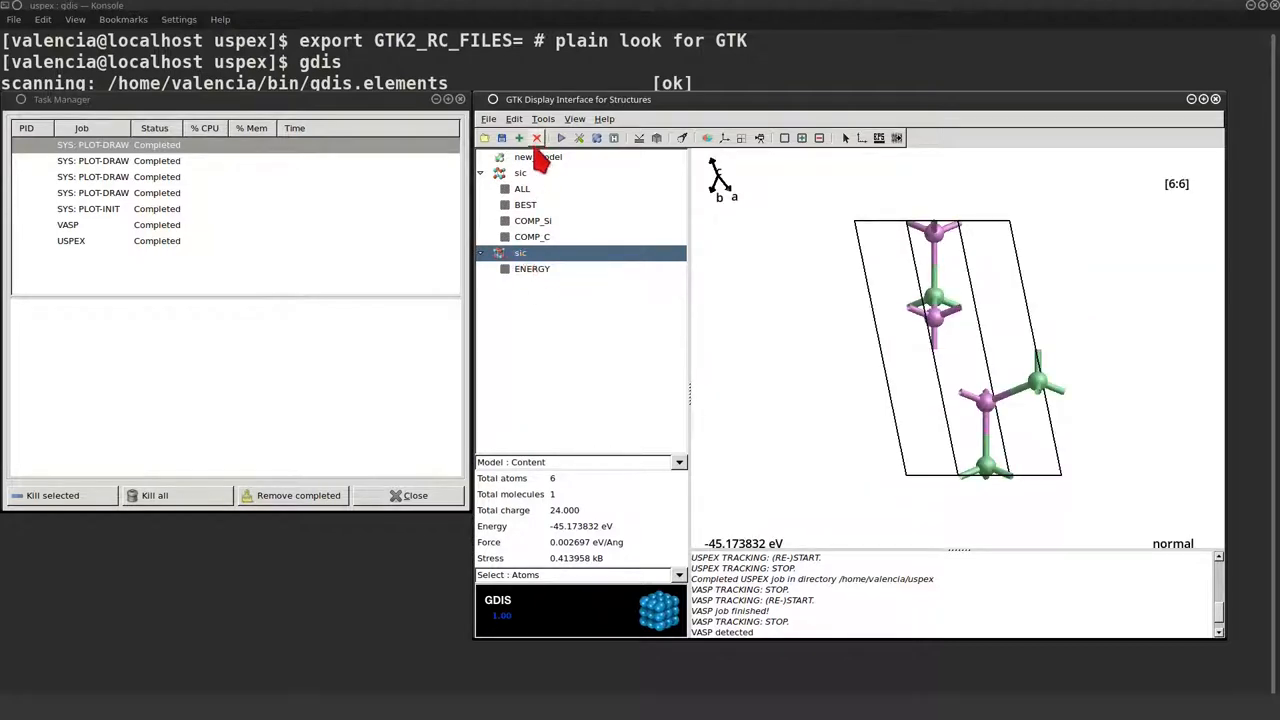
pyautogui.click(542, 120)
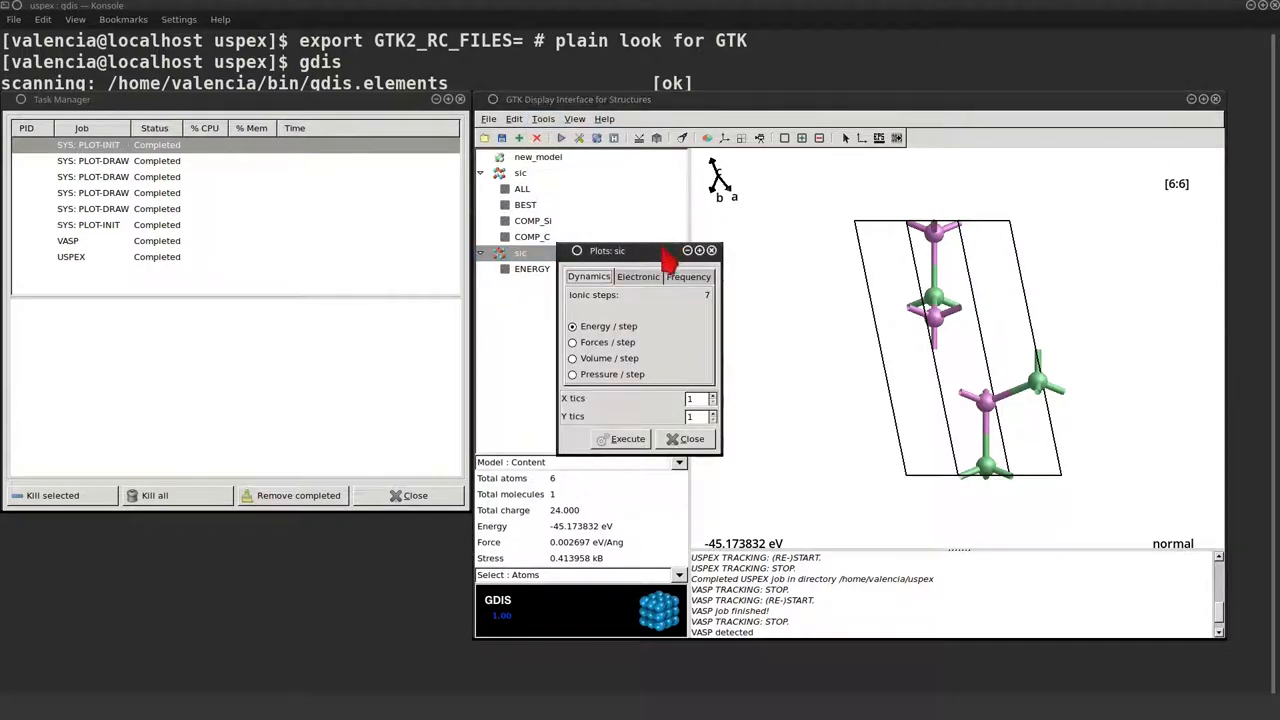
# Generate the Band/DOS and Density Of States electronic plots and display the combined BANDDOS diagram.
pyautogui.click(638, 276)
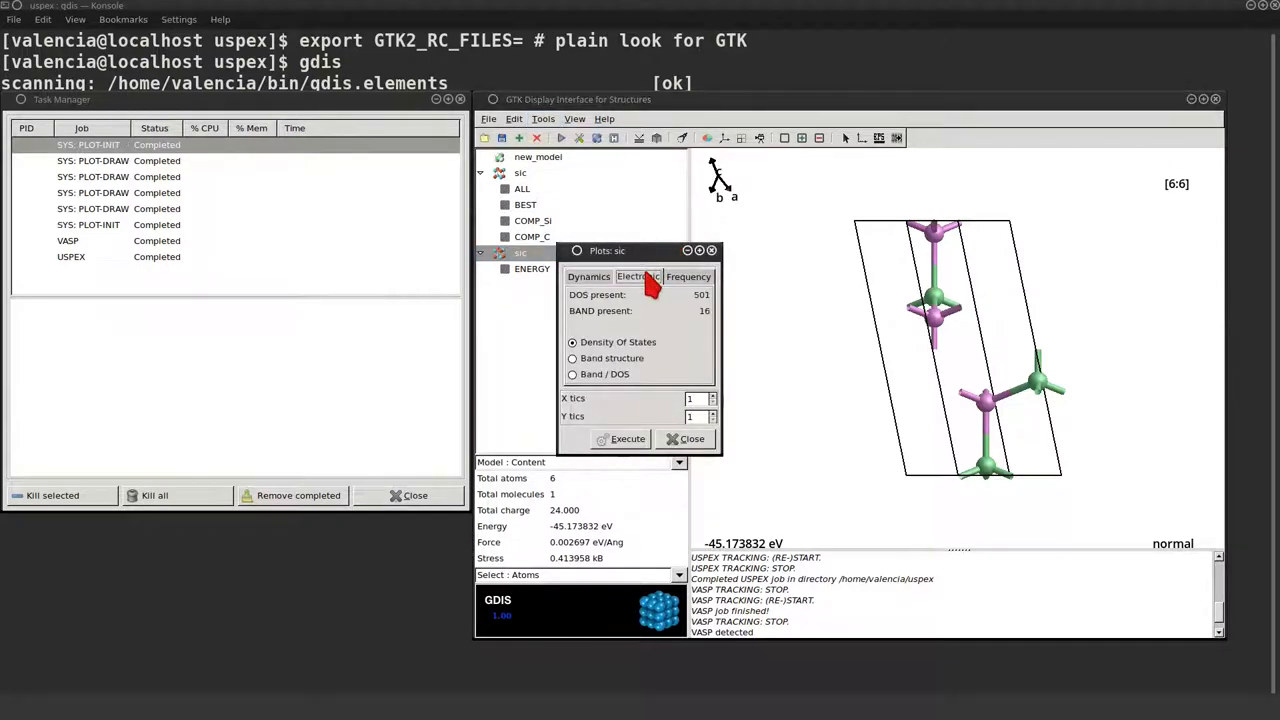
pyautogui.moveTo(596, 384)
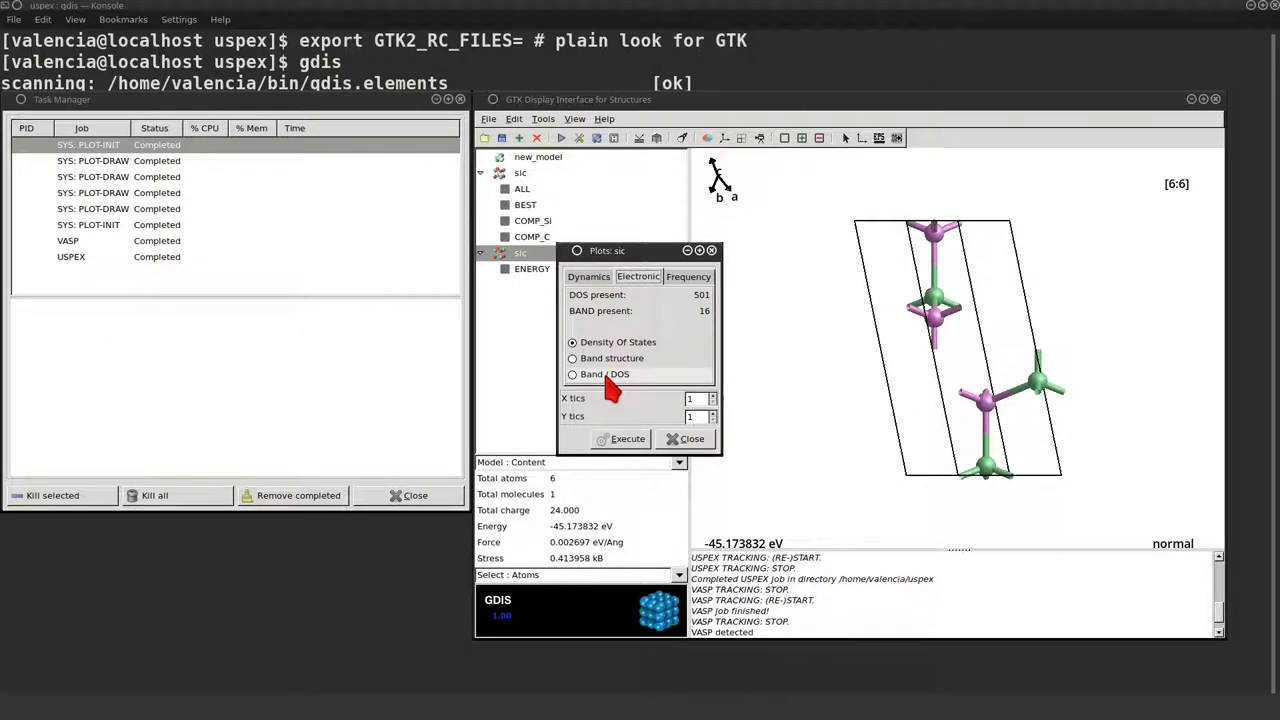
pyautogui.click(572, 374)
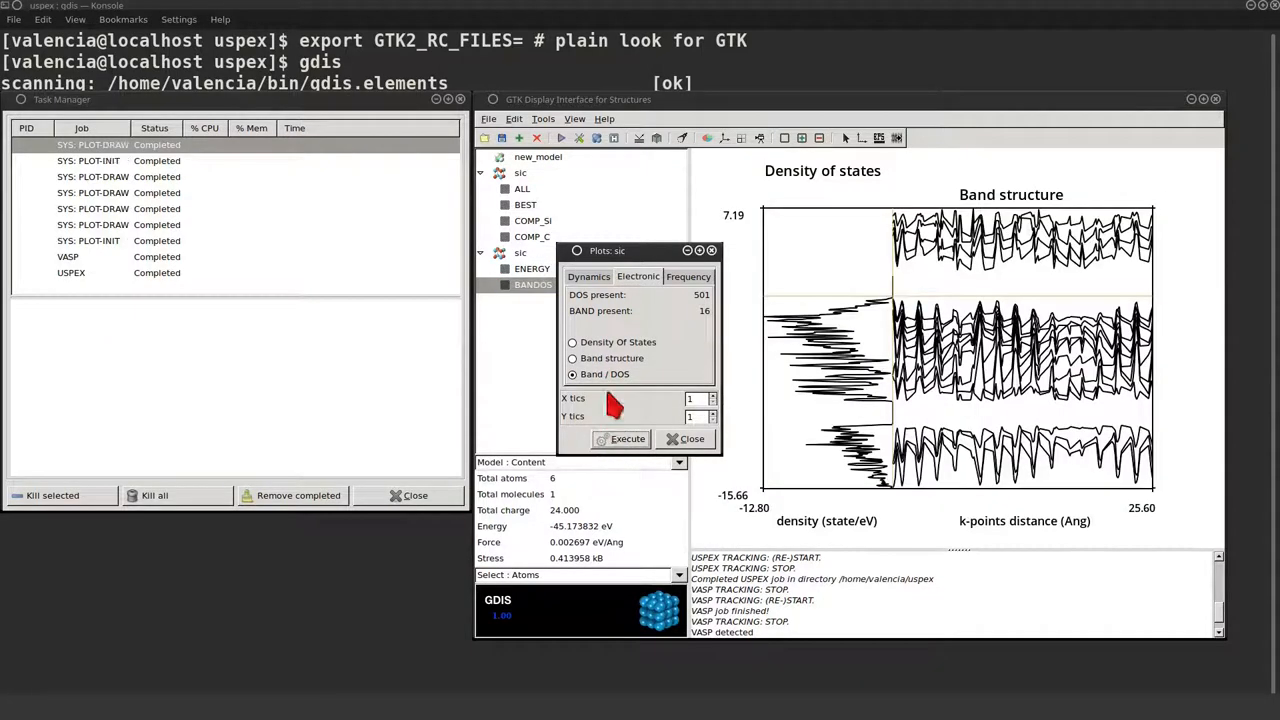
pyautogui.click(572, 342)
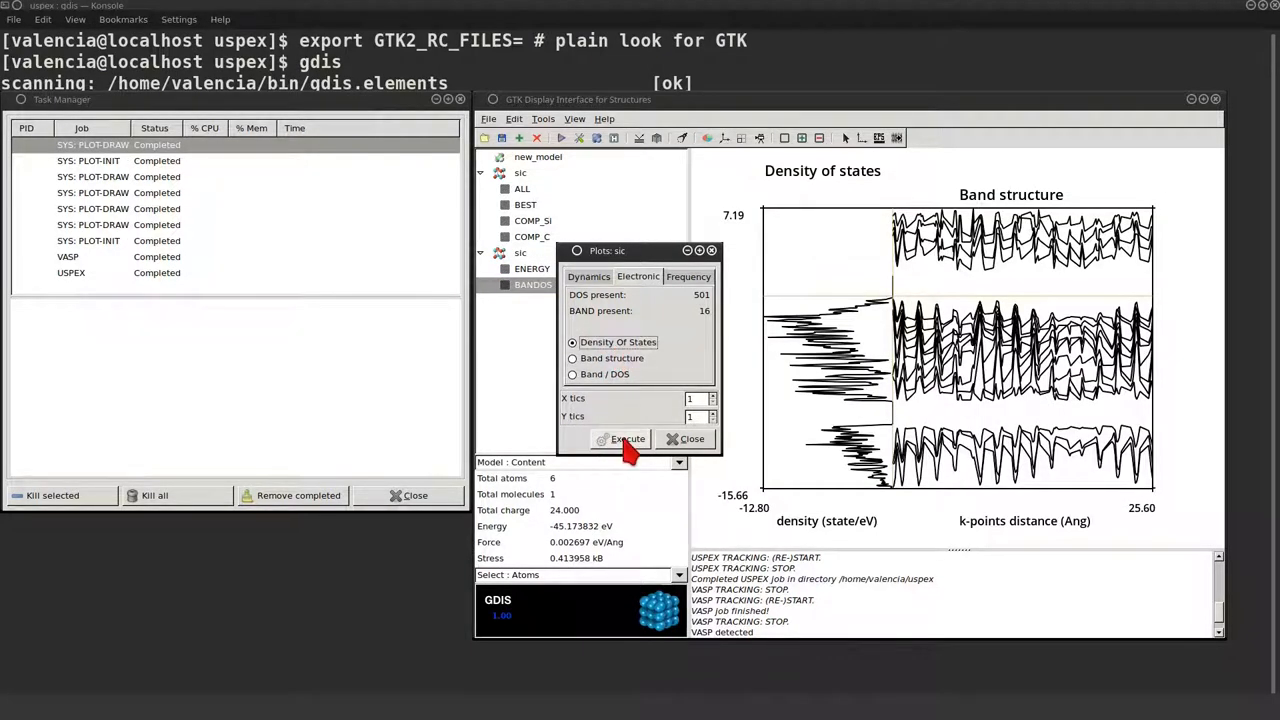
pyautogui.click(624, 440)
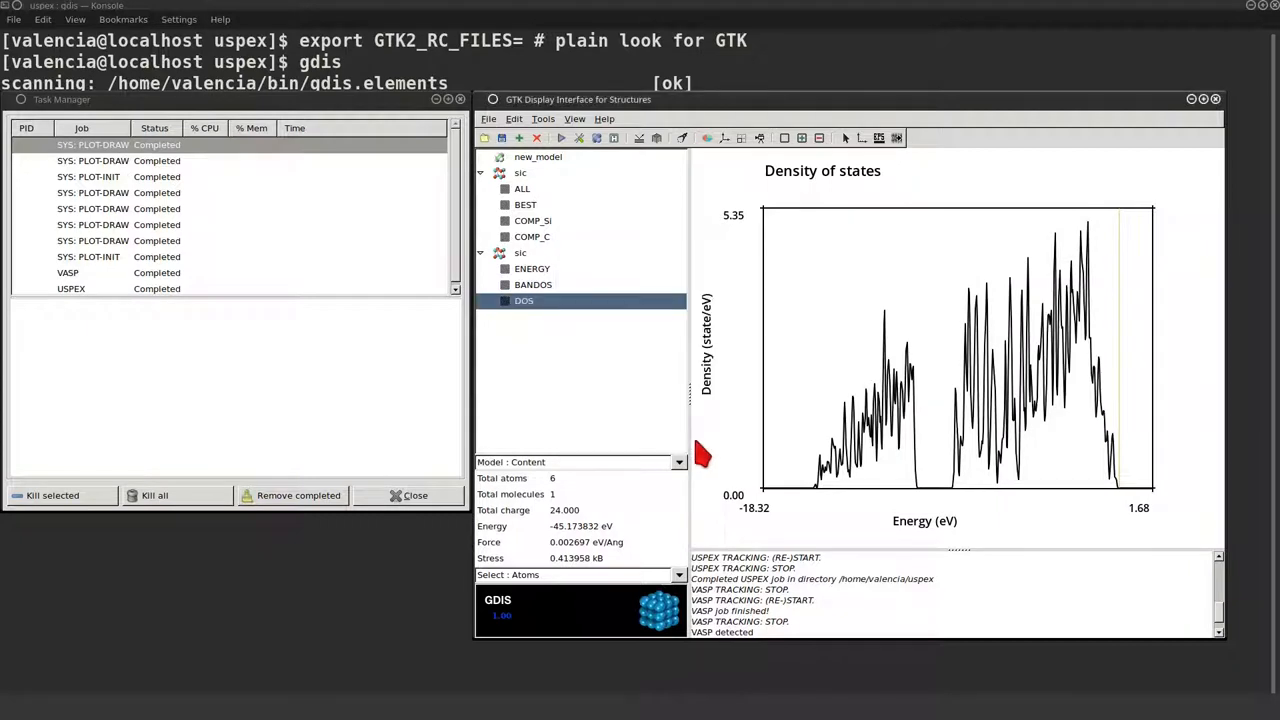
pyautogui.click(532, 284)
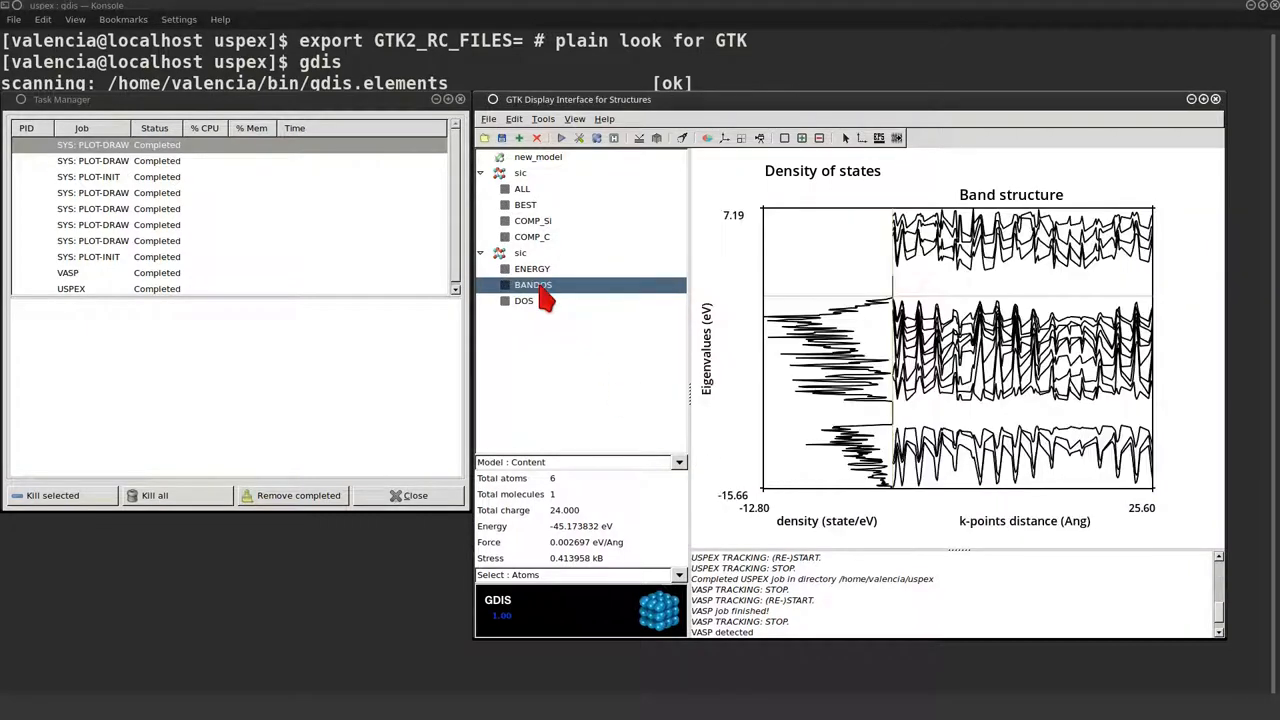